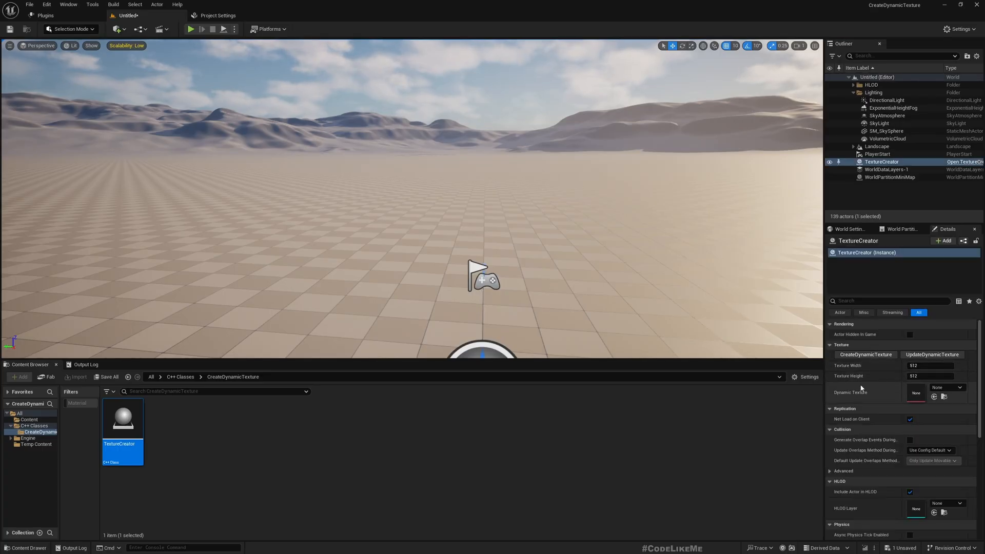
pyautogui.moveTo(864, 354)
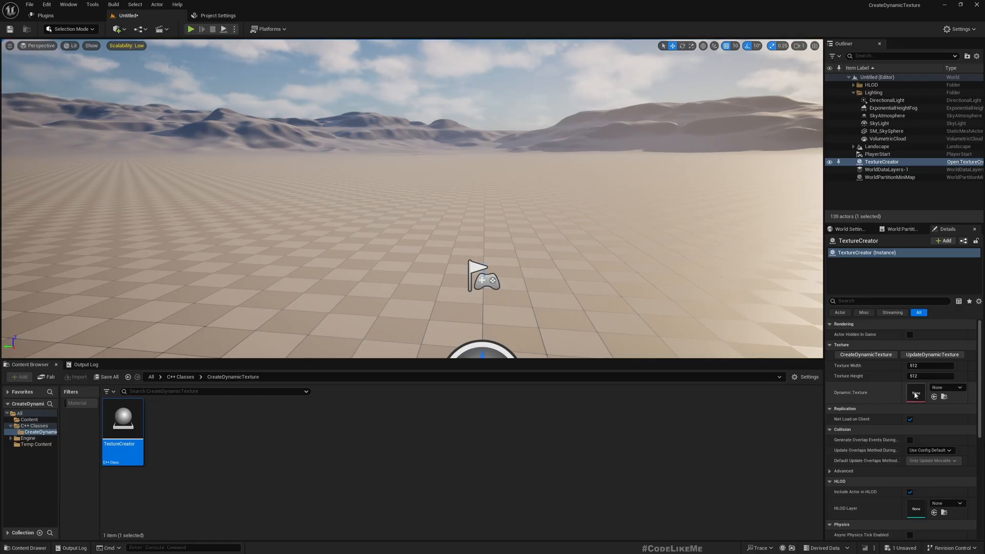
pyautogui.moveTo(865, 354)
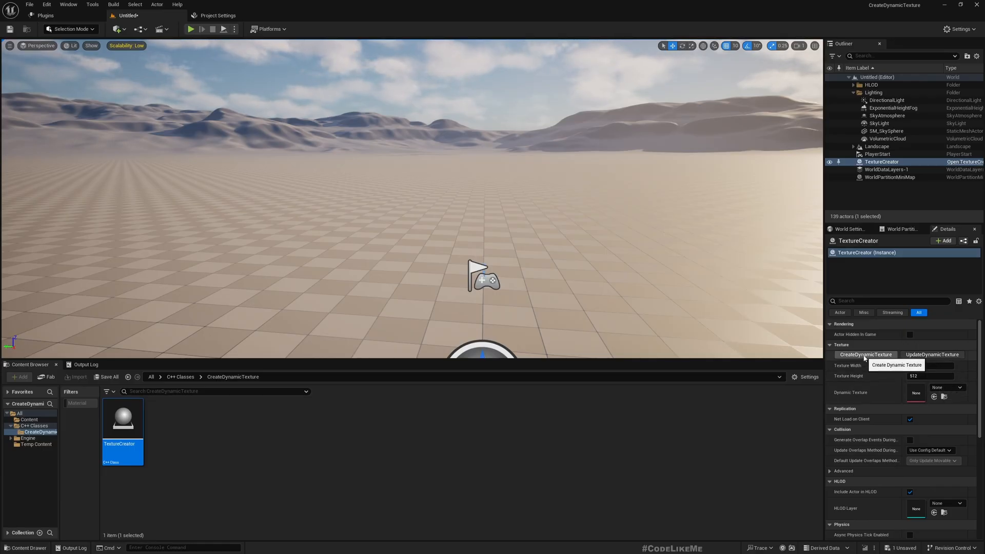
# - Run CreateDynamicTexture then UpdateDynamicTexture from the TextureCreator actor's Details panel
pyautogui.click(866, 354)
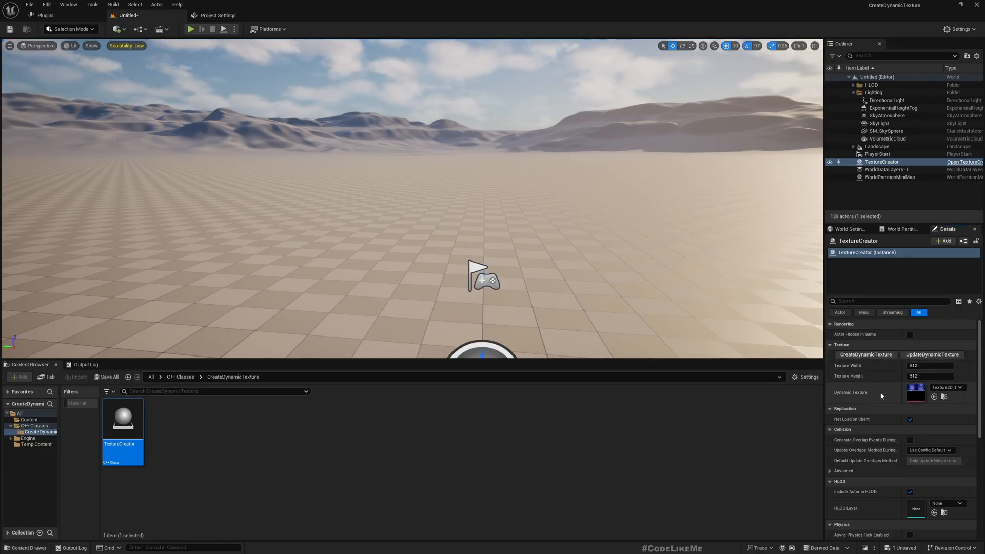
pyautogui.doubleClick(916, 392)
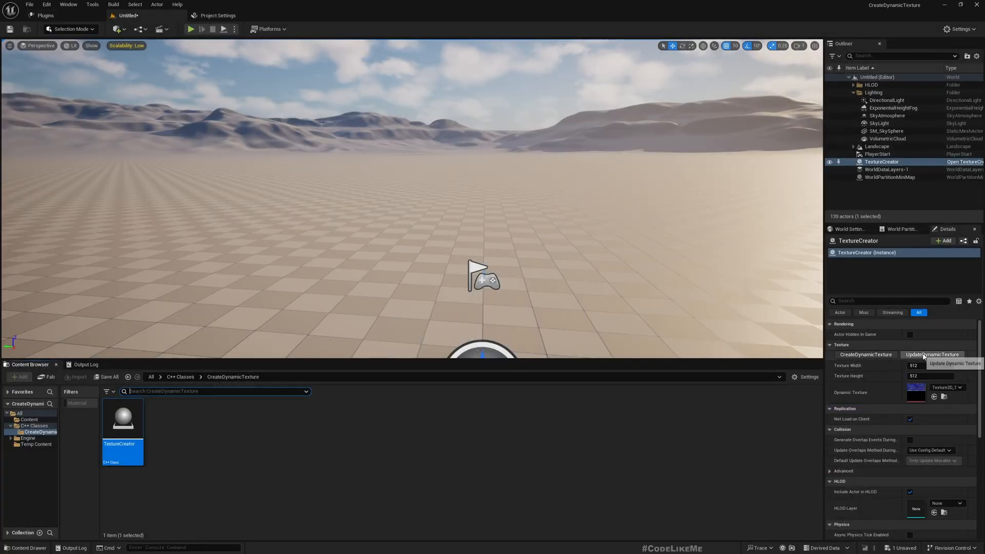
pyautogui.moveTo(933, 353)
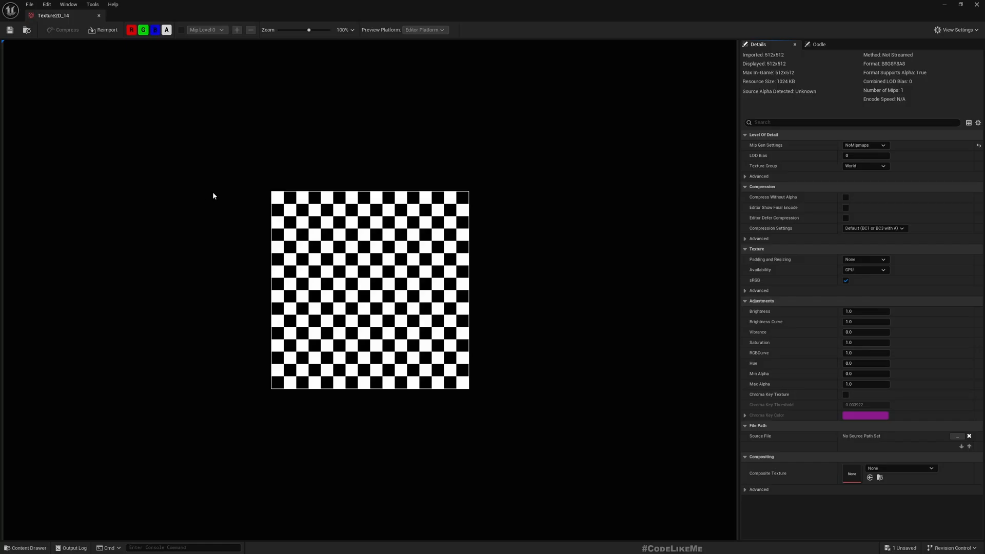
pyautogui.moveTo(98, 15)
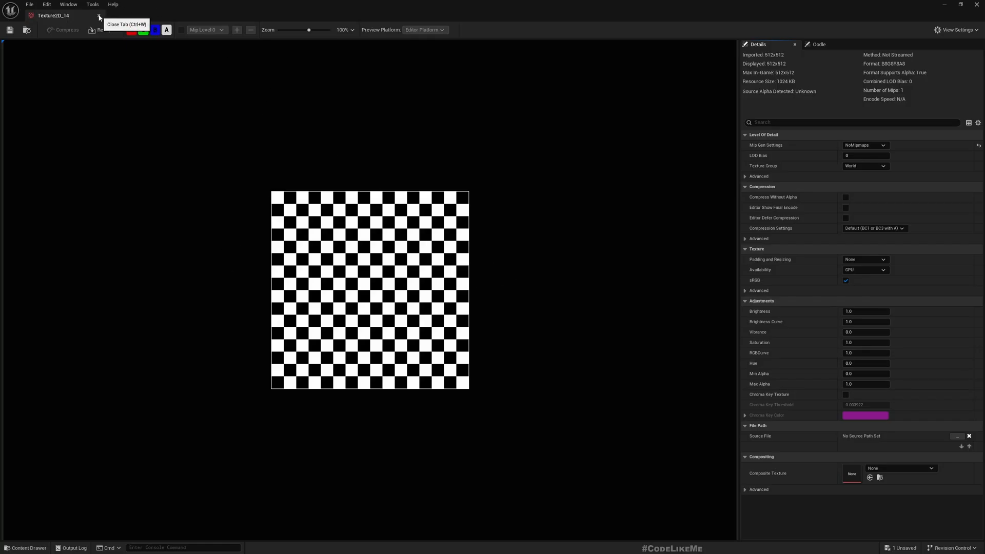
# - Close the checkerboard Texture2D preview and return to the level editor
pyautogui.click(99, 16)
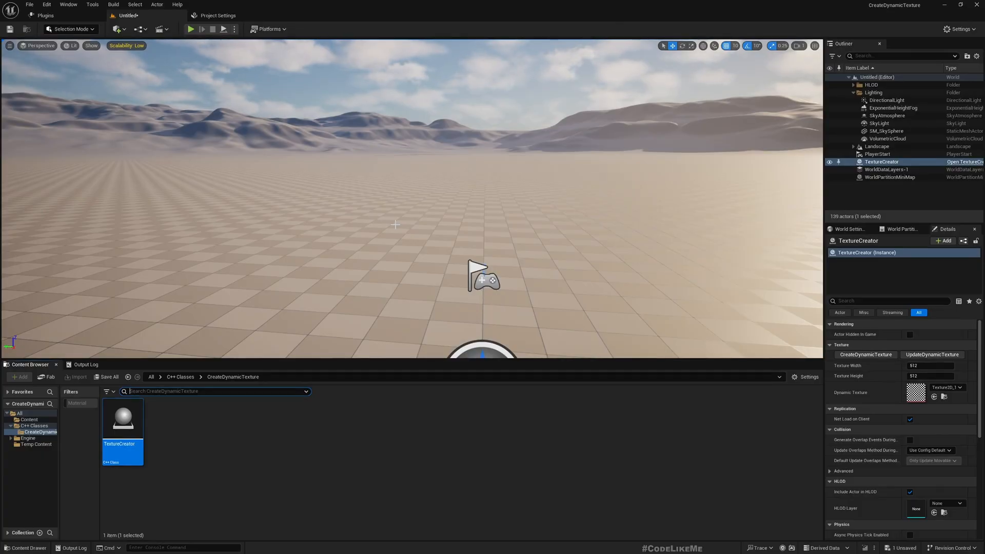
pyautogui.click(136, 7)
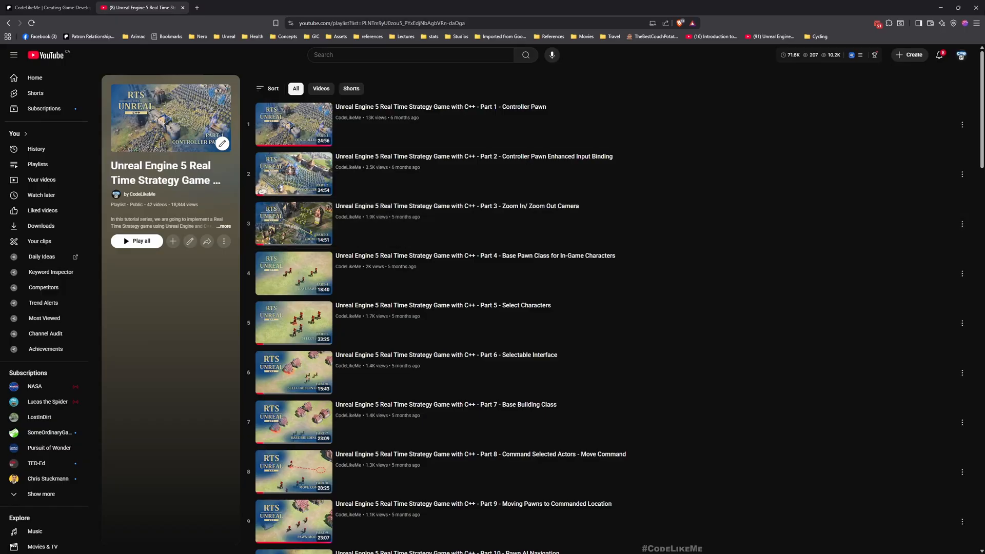
pyautogui.moveTo(189, 294)
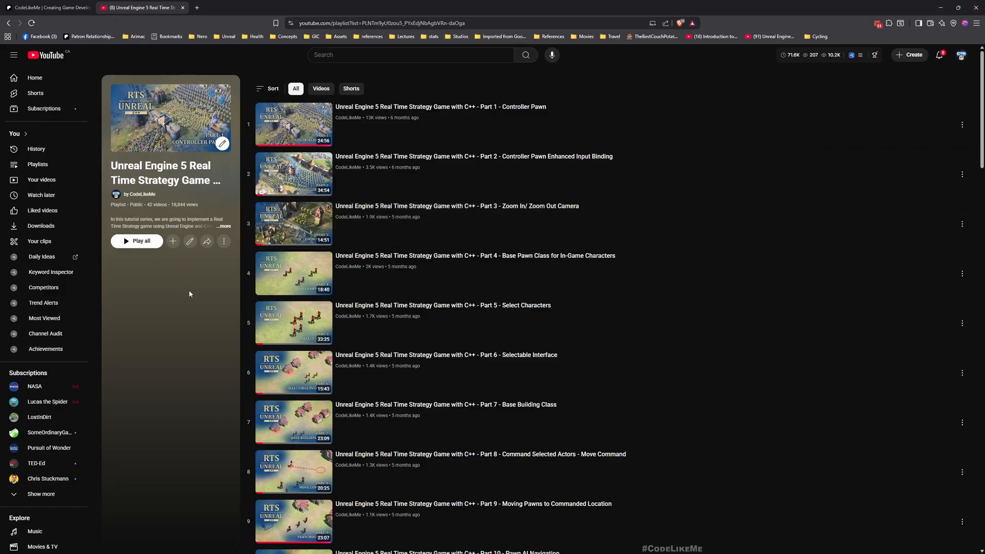
# - Scroll the RTS tutorial playlist down to parts 33–41
pyautogui.scroll(-3)
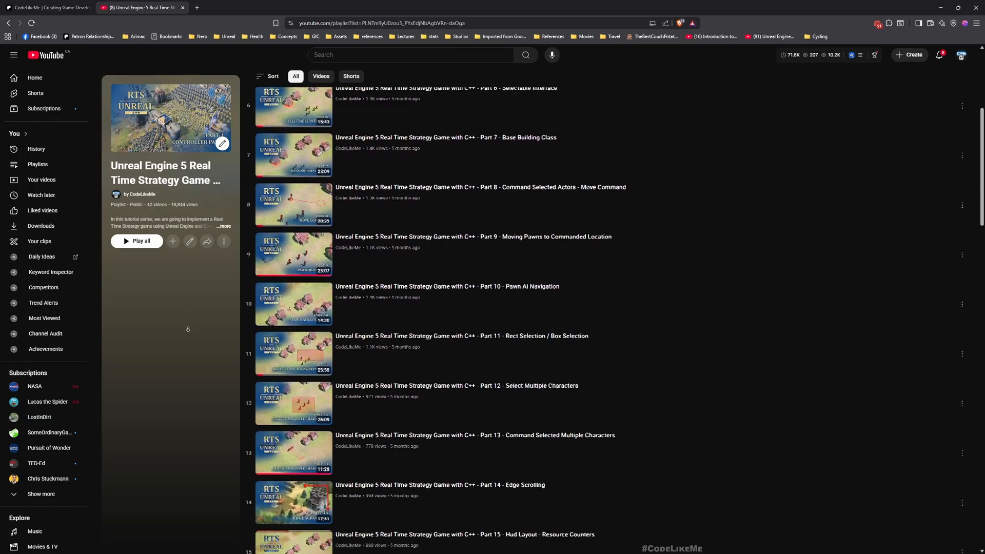
pyautogui.scroll(-3)
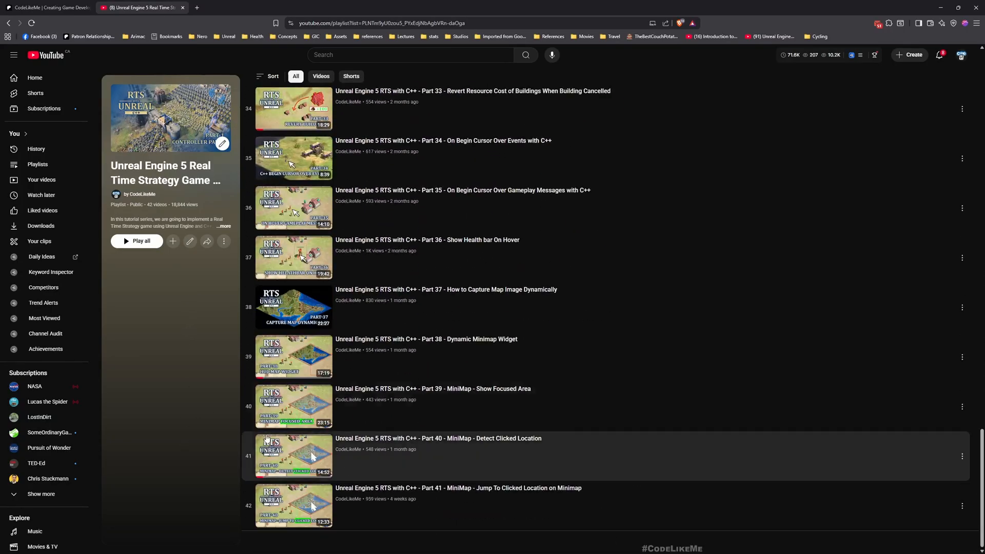
pyautogui.moveTo(377, 385)
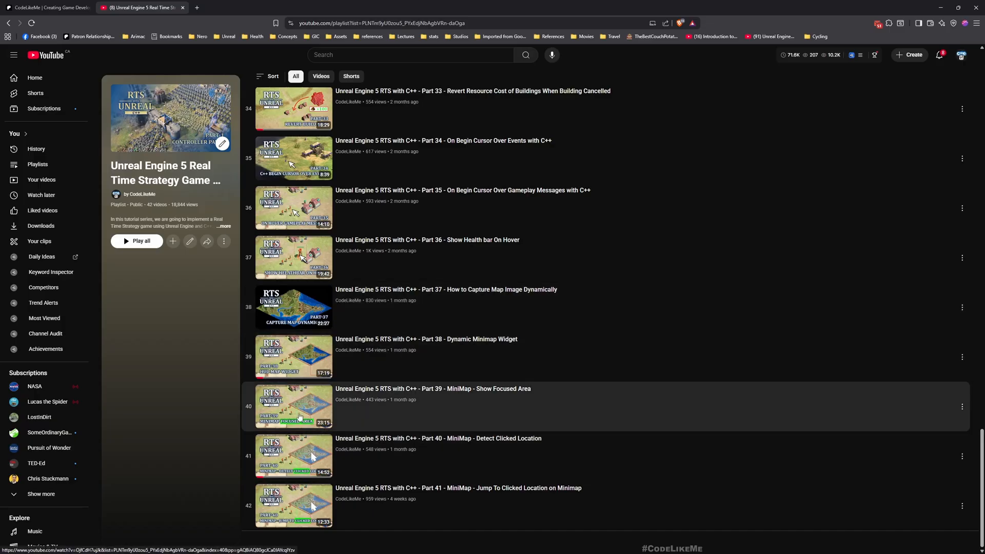
pyautogui.moveTo(305, 402)
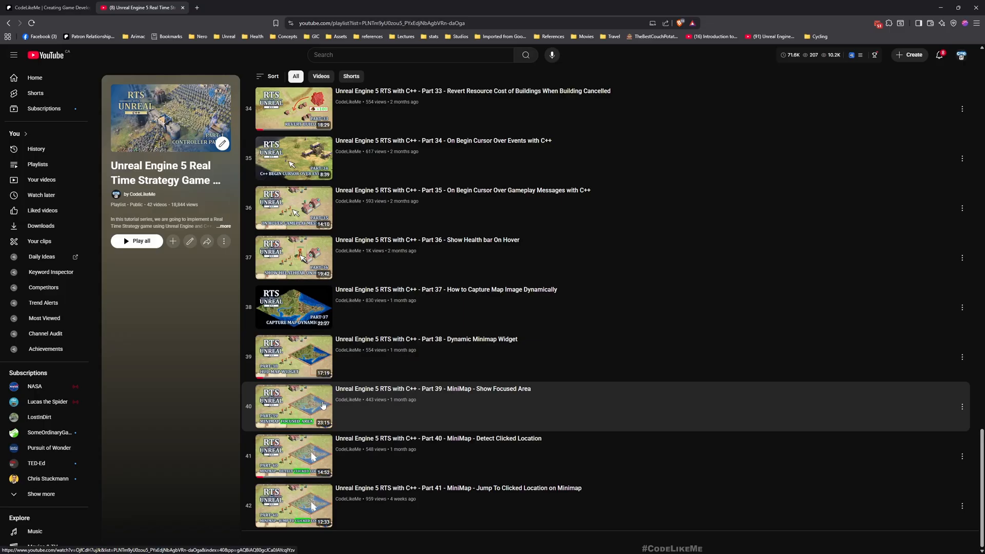
pyautogui.moveTo(326, 365)
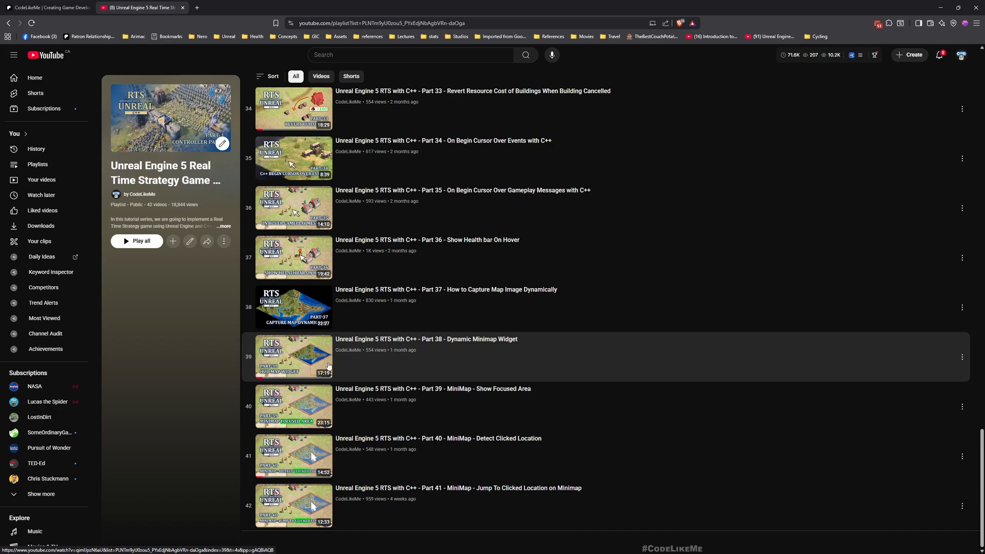
pyautogui.moveTo(312, 456)
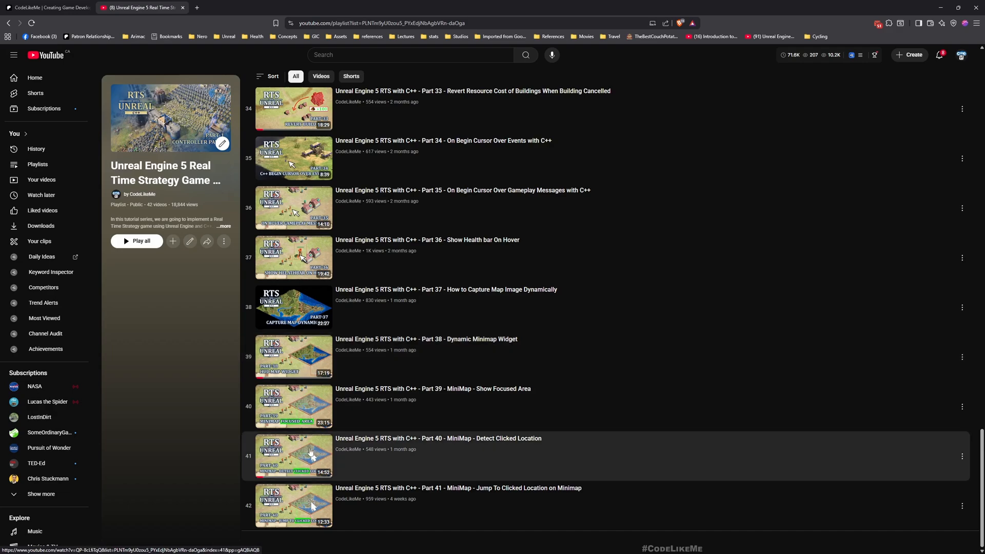
pyautogui.moveTo(301, 451)
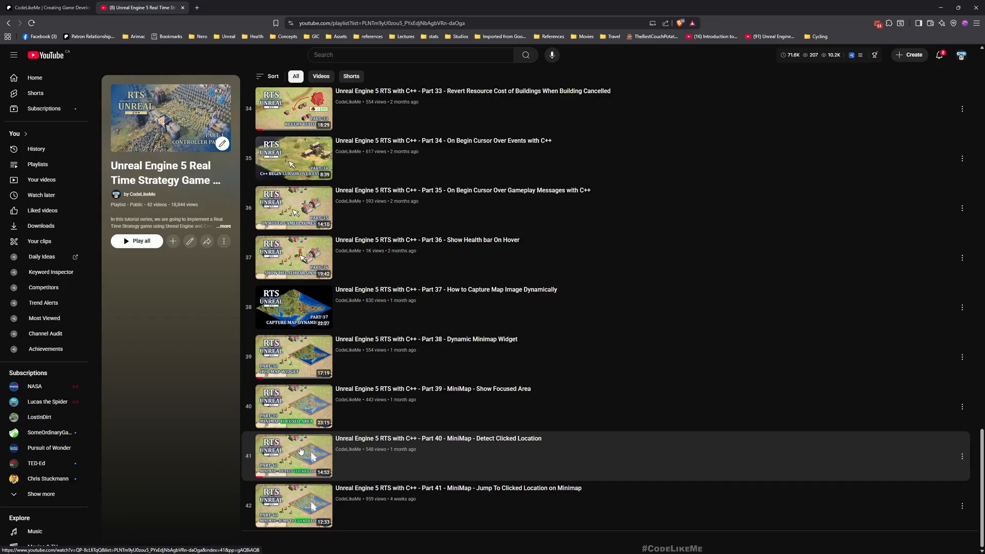
pyautogui.moveTo(310, 453)
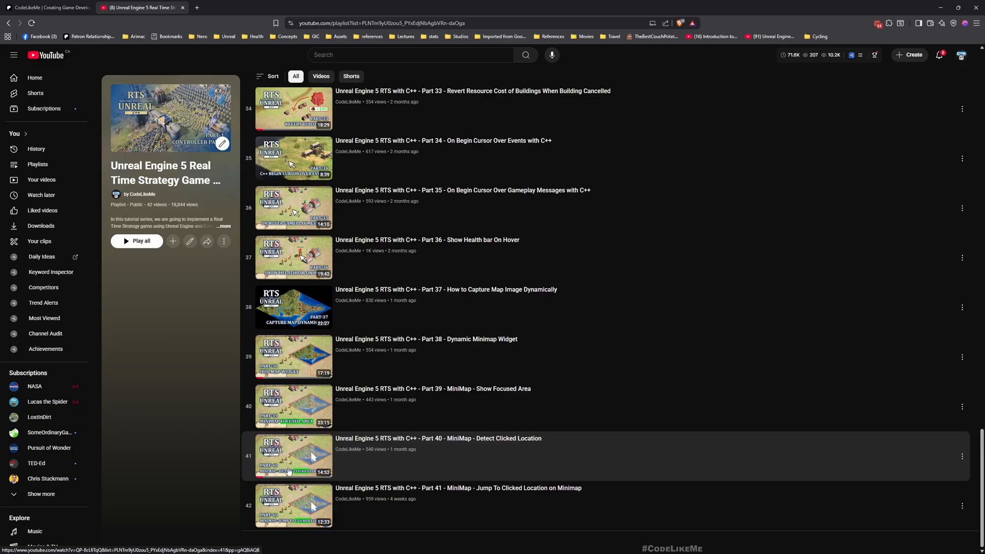
pyautogui.moveTo(308, 432)
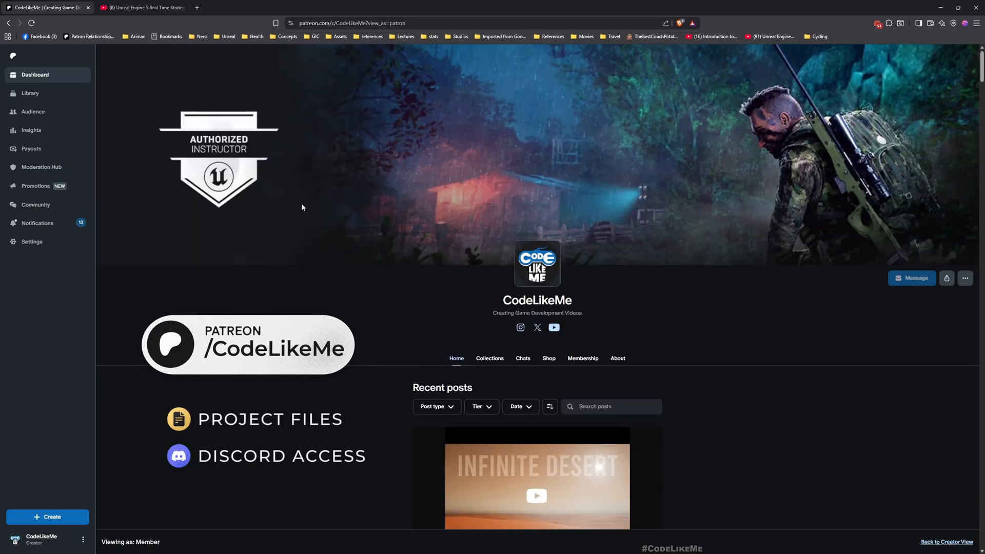
# - Scroll through the Recent posts feed of CodeLikeMe's Patreon page
pyautogui.scroll(-3)
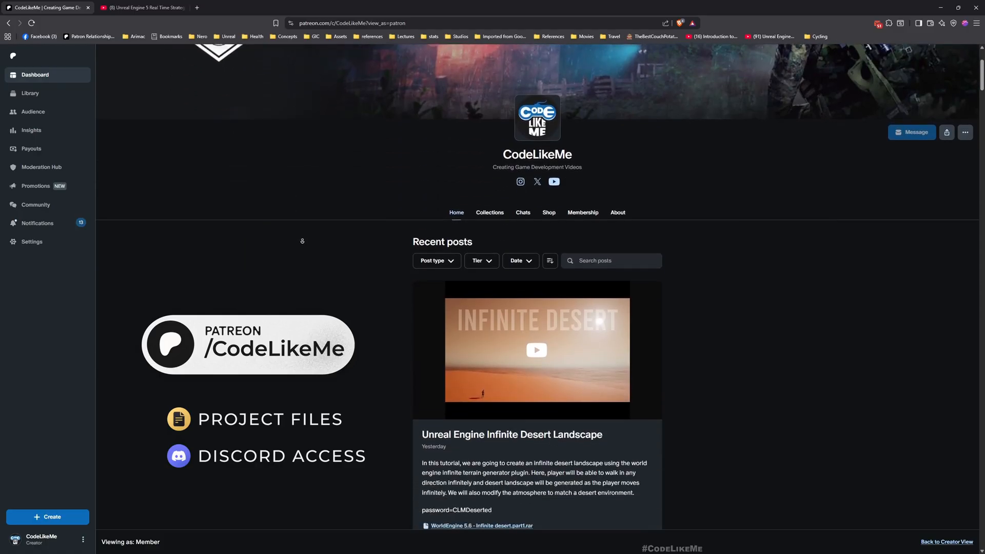
pyautogui.scroll(-3)
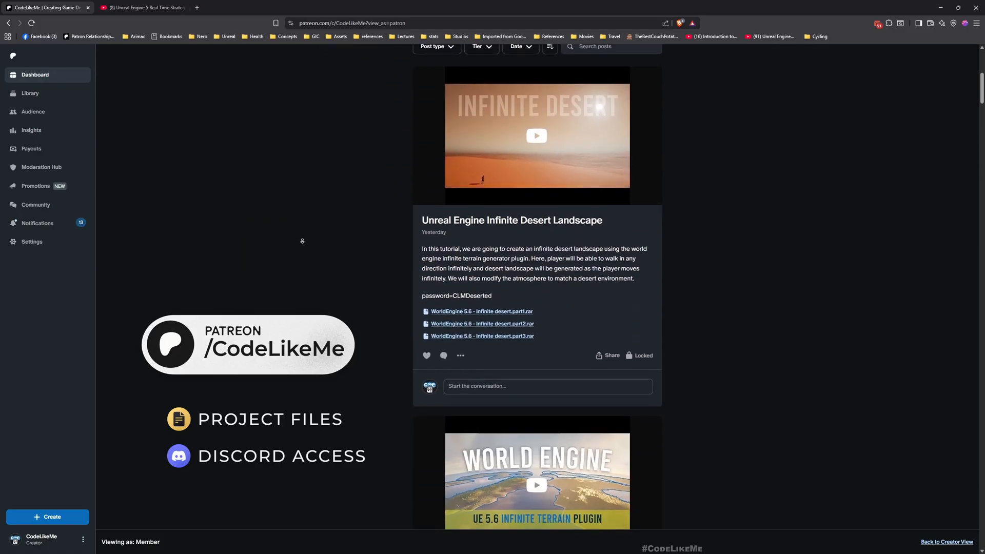
pyautogui.scroll(-3)
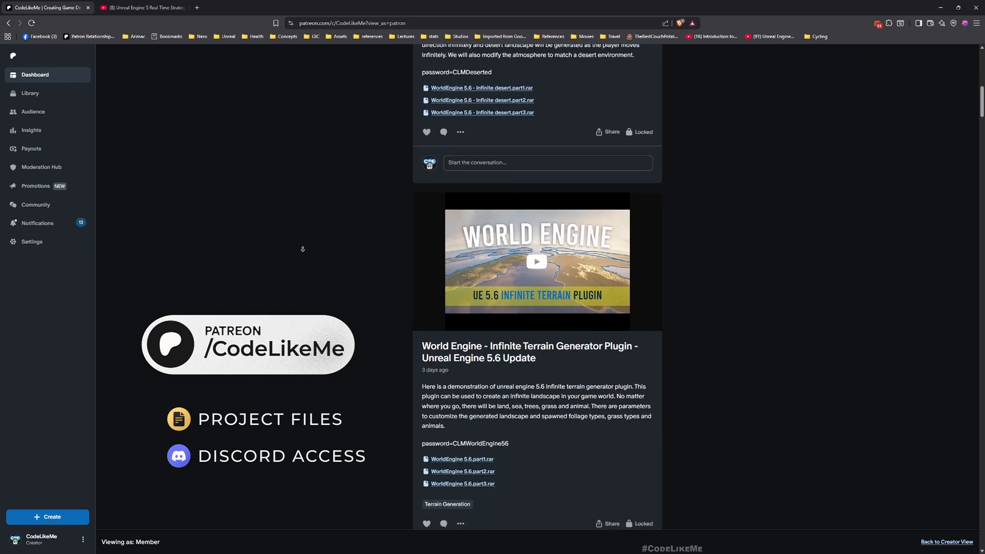
pyautogui.scroll(-3)
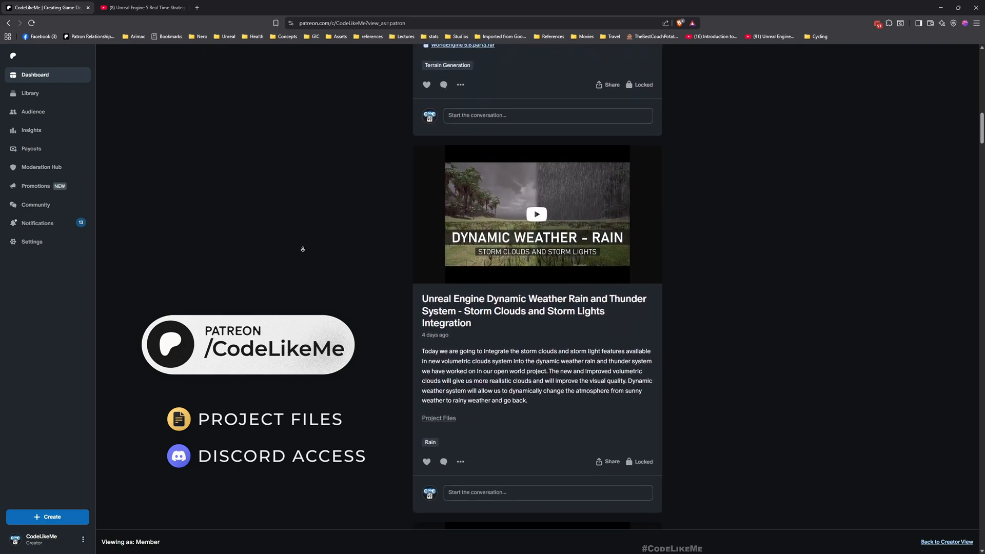
pyautogui.scroll(-3)
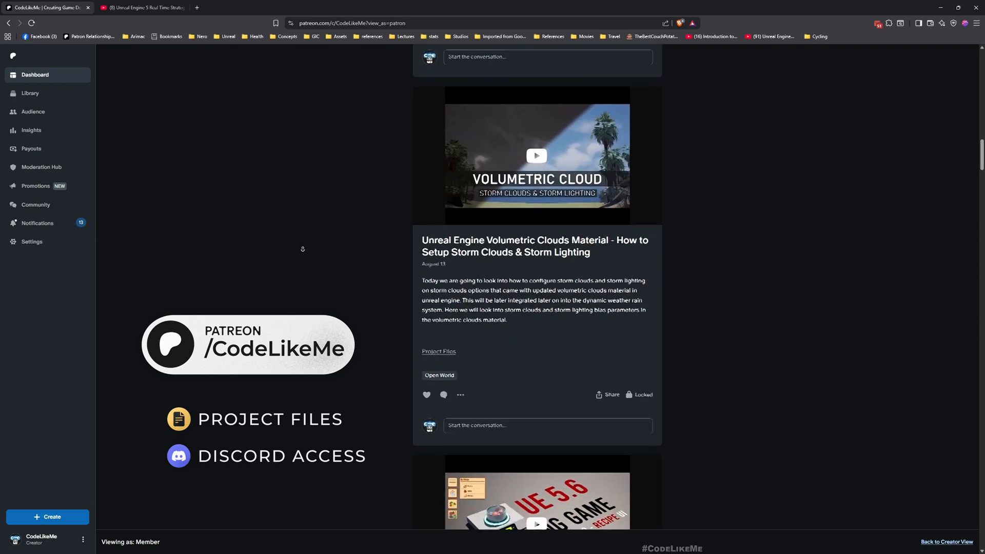
pyautogui.scroll(-3)
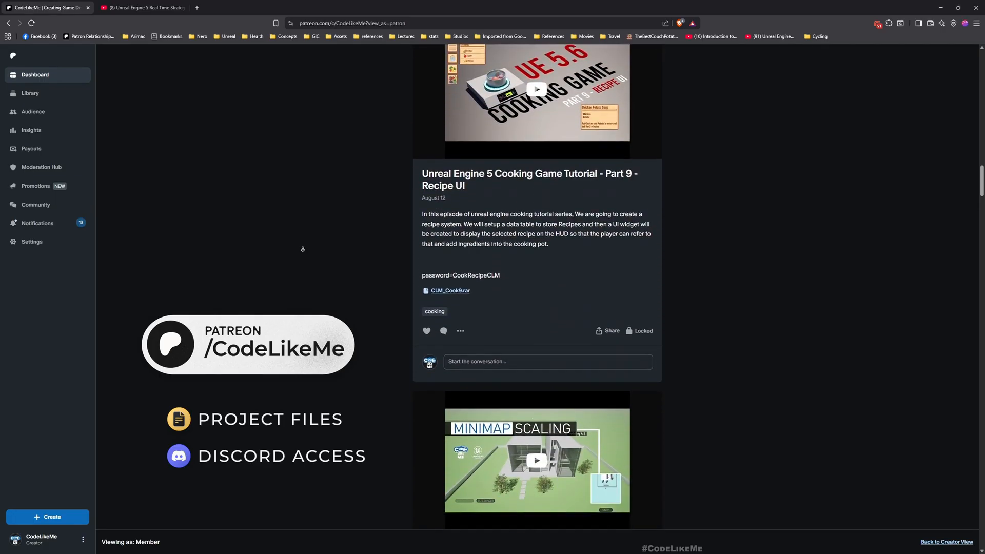
pyautogui.scroll(-3)
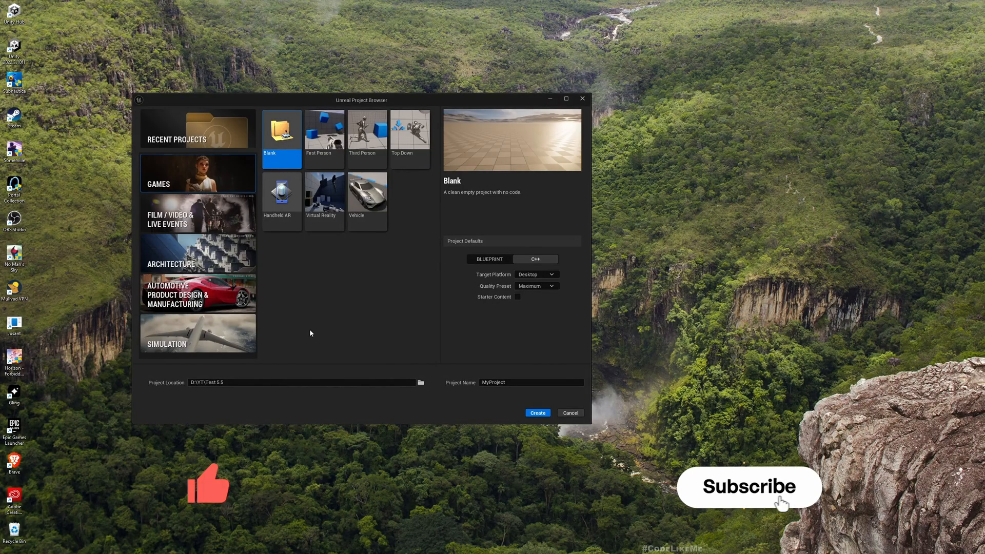
# - Name the Blank C++ project CreateDynamicTexture and create it
pyautogui.tripleClick(530, 382)
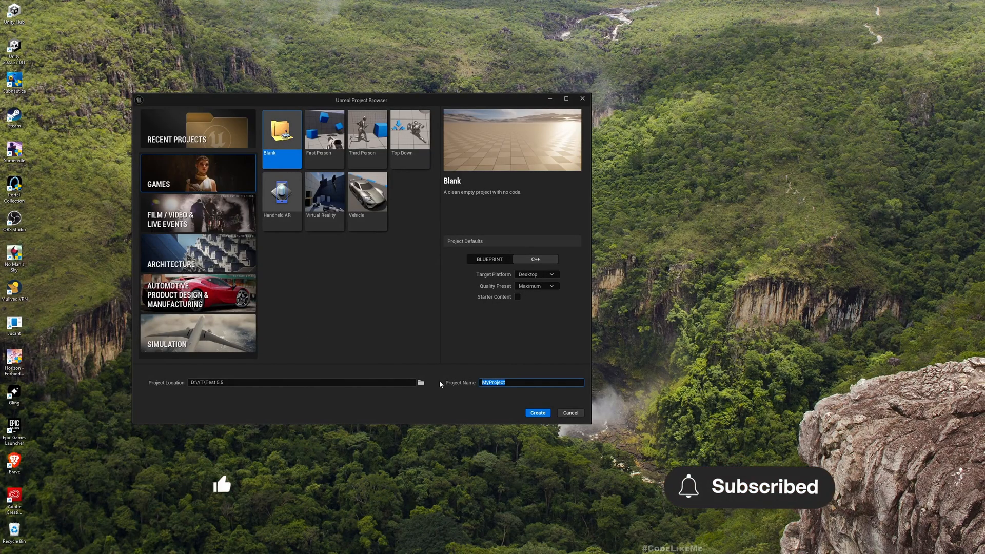
pyautogui.write('CreateDynamicTex')
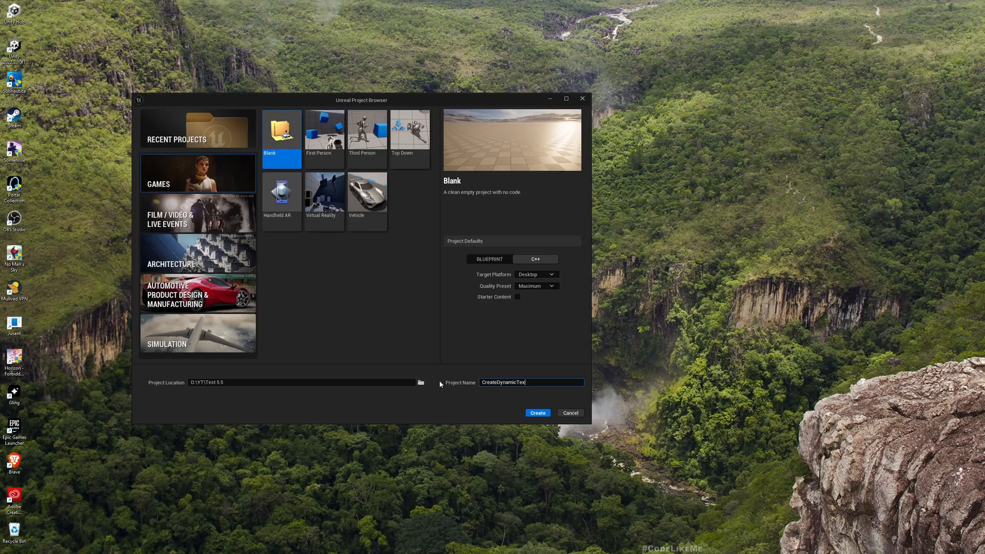
pyautogui.write('ture')
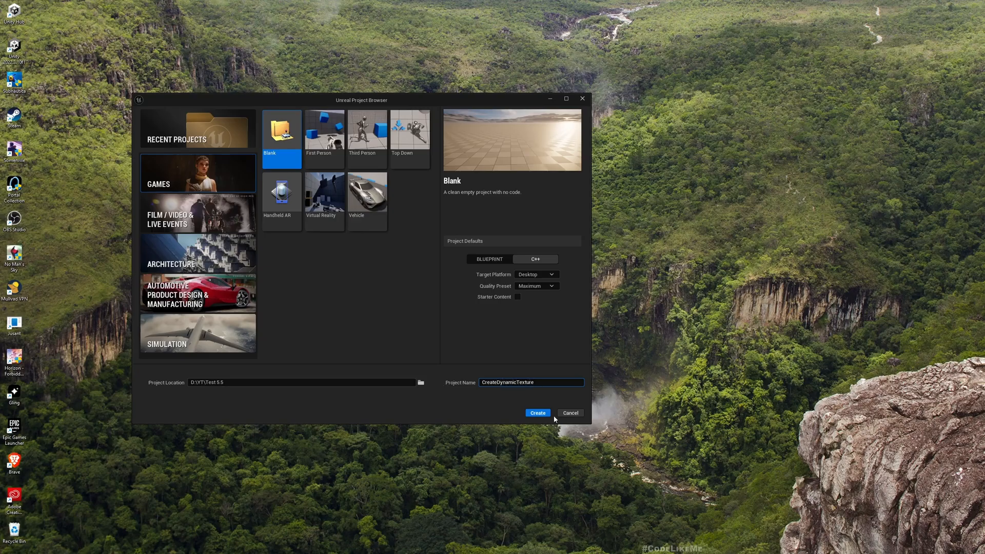
pyautogui.click(536, 412)
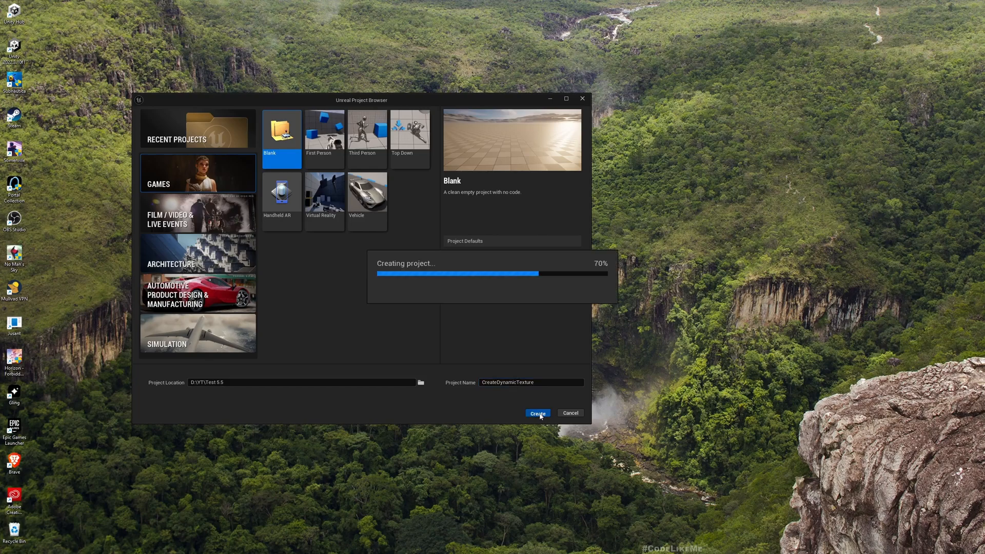
pyautogui.click(537, 413)
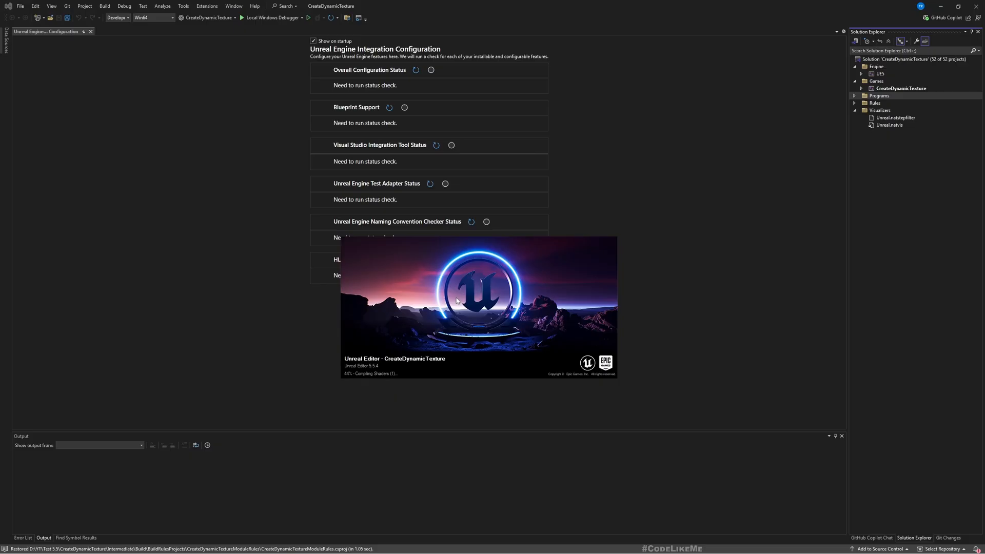
# - Close the Unreal Engine Integration Configuration page for the CreateDynamicTexture solution
pyautogui.click(90, 32)
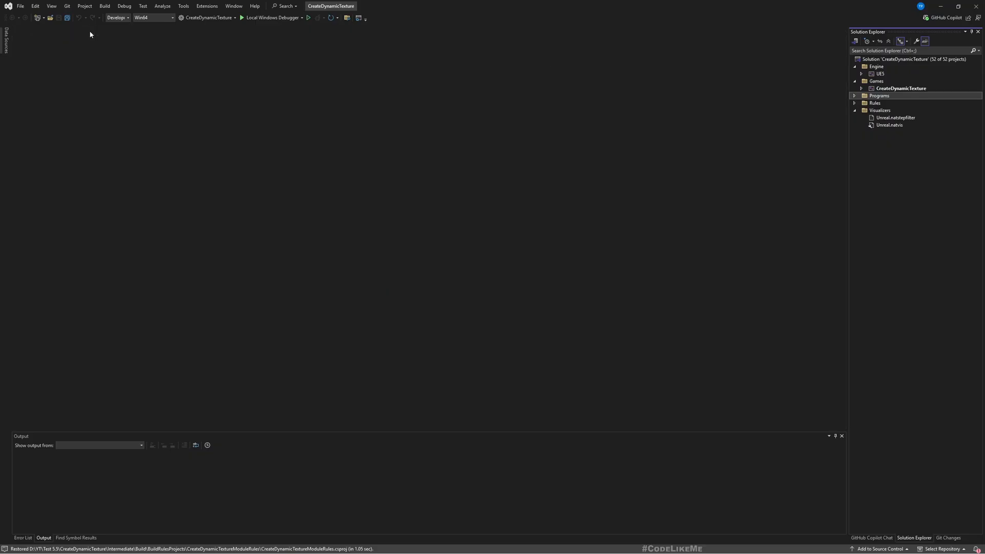
pyautogui.rightClick(875, 80)
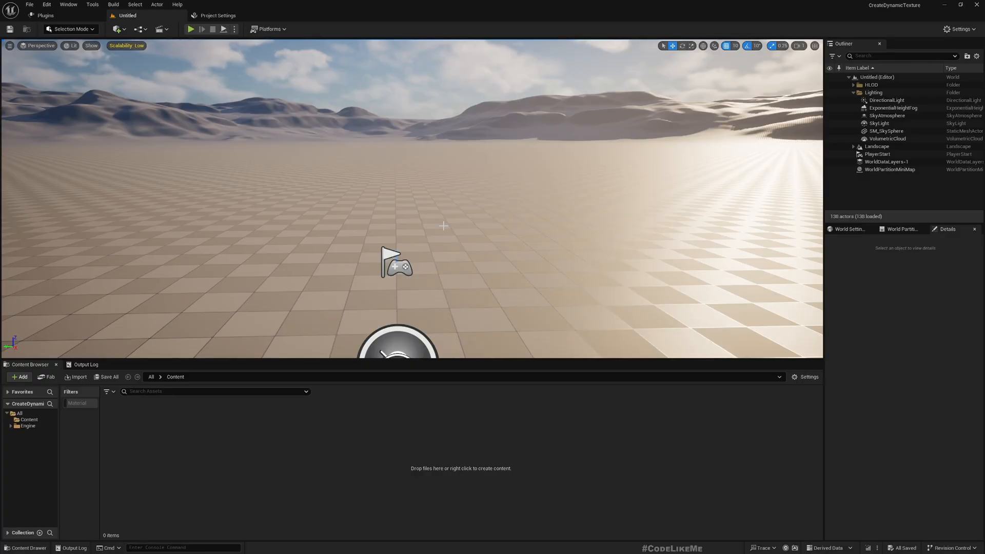
pyautogui.moveTo(264, 251)
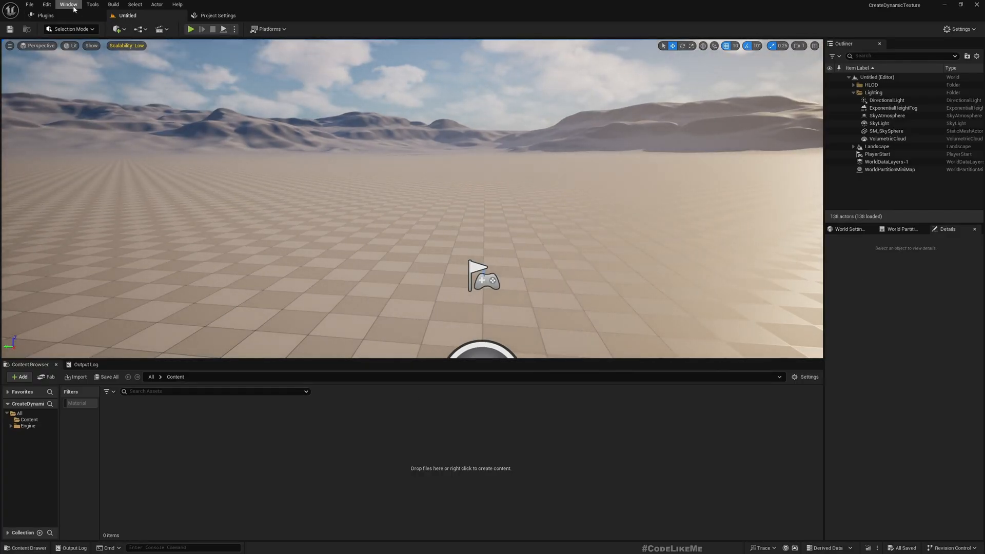
pyautogui.click(92, 5)
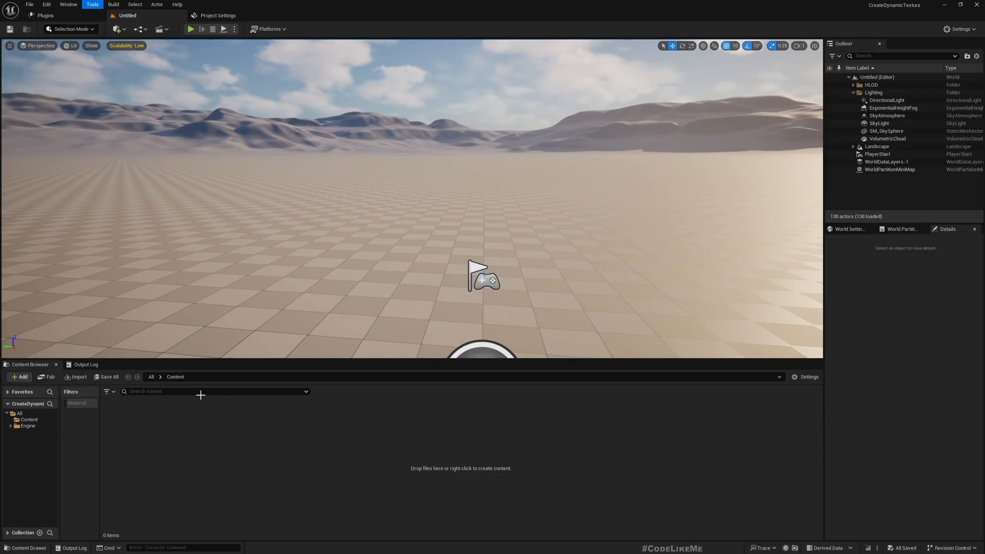
pyautogui.moveTo(138, 42)
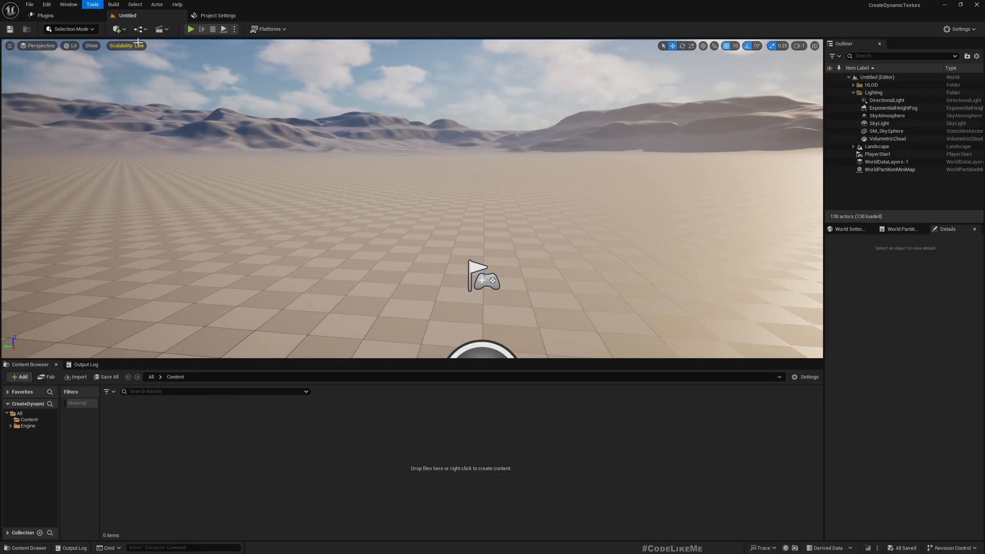
pyautogui.moveTo(374, 320)
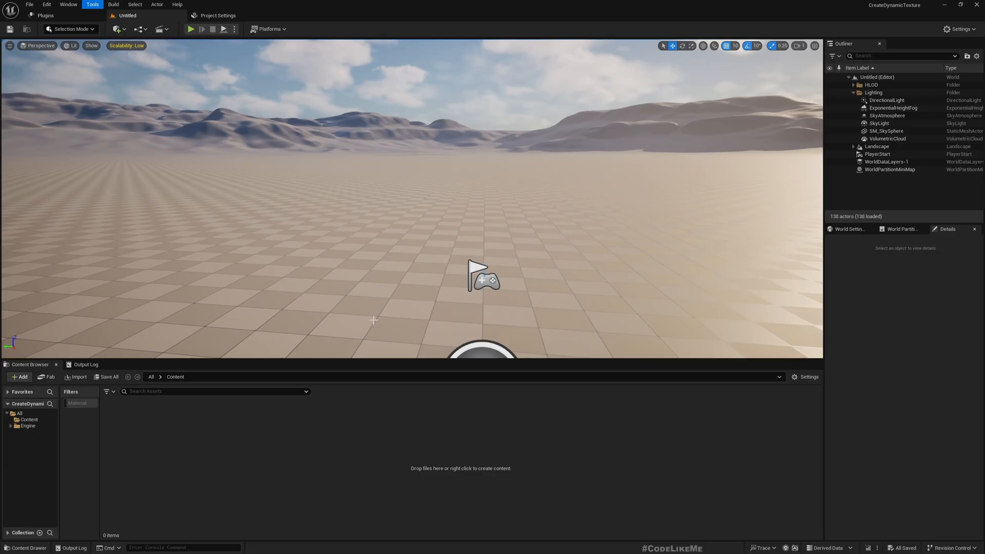
pyautogui.moveTo(99, 247)
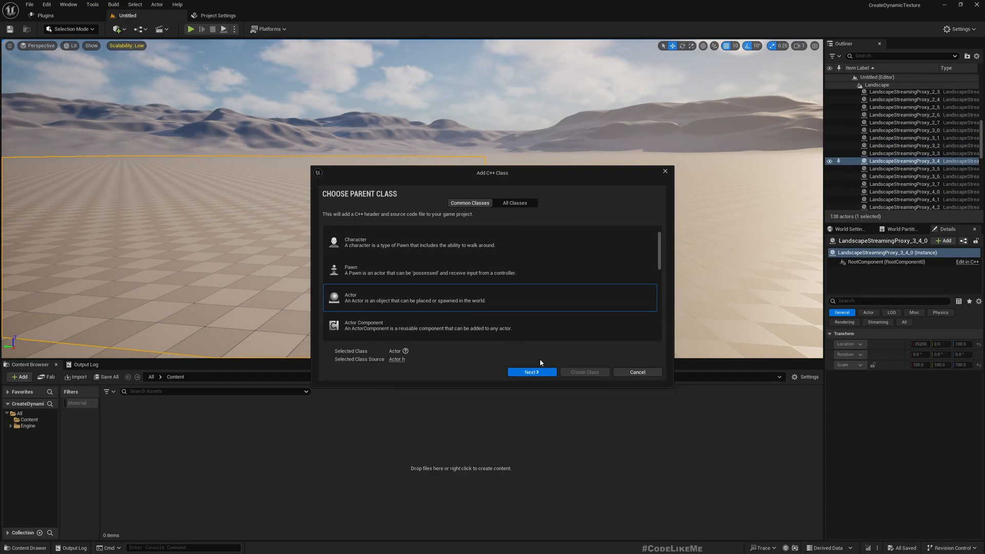
# - Create a new C++ Actor class named TextureCreator and let Live Coding compile it
pyautogui.click(531, 371)
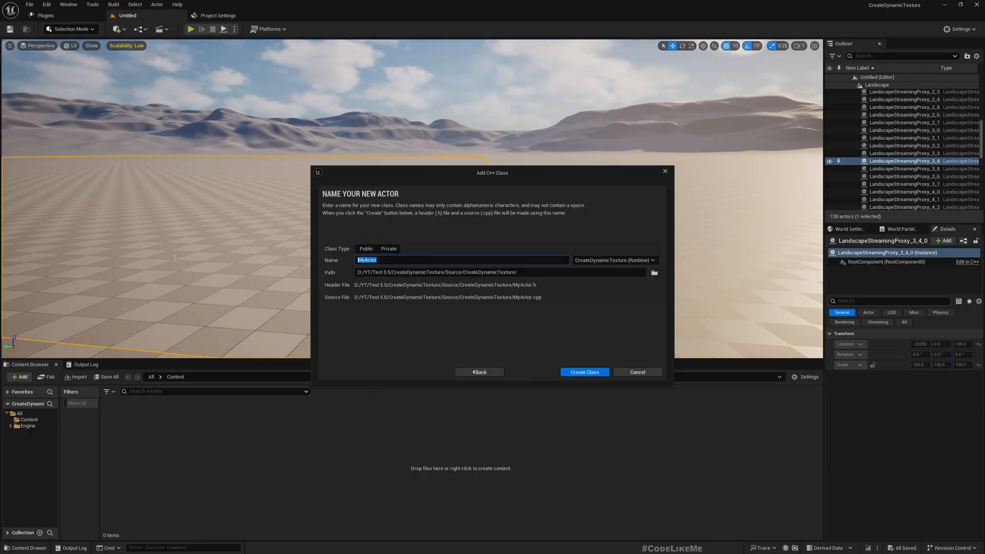
pyautogui.moveTo(174, 258)
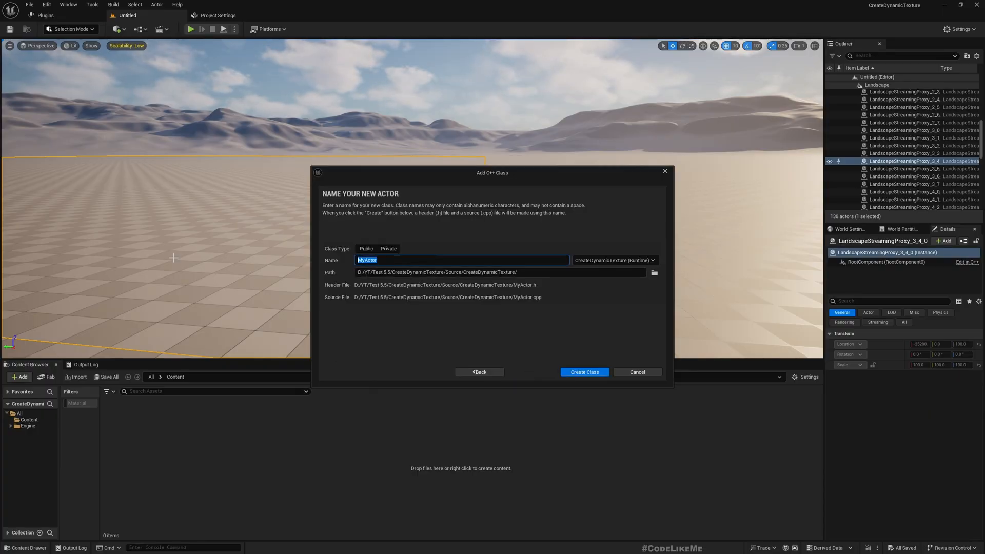
pyautogui.write('TextureCreator')
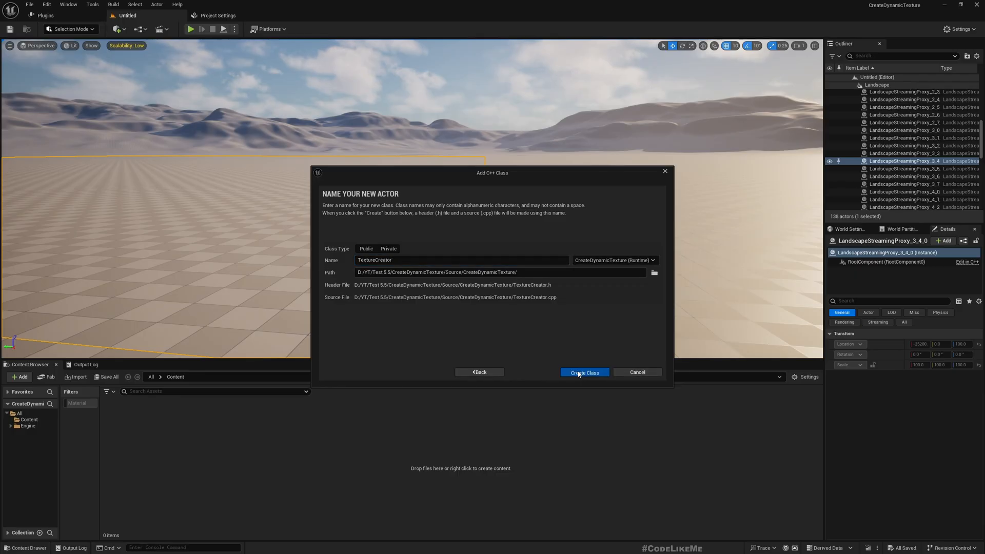
pyautogui.click(583, 372)
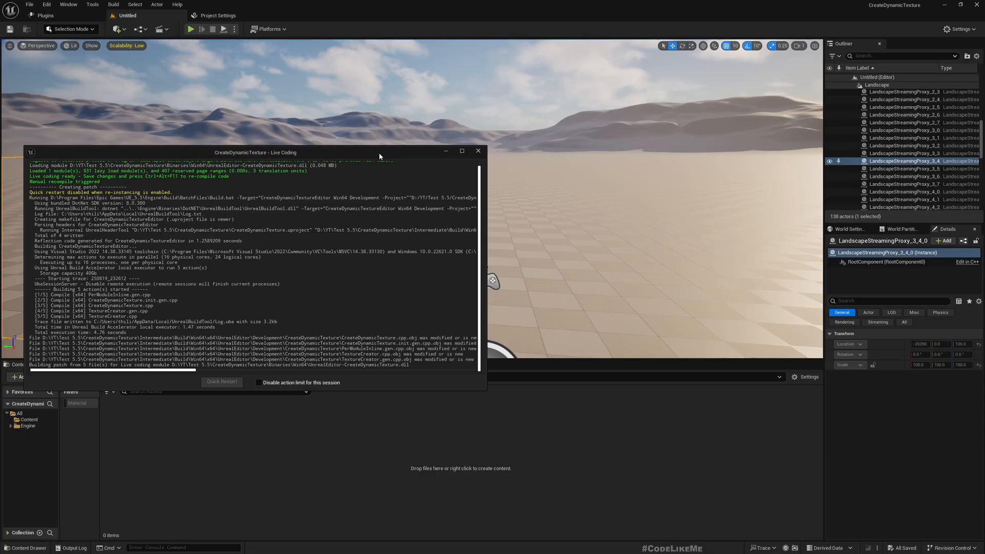
# - Reload all external changes and bring TextureCreator.h to the front after glancing at the .cpp
pyautogui.click(477, 152)
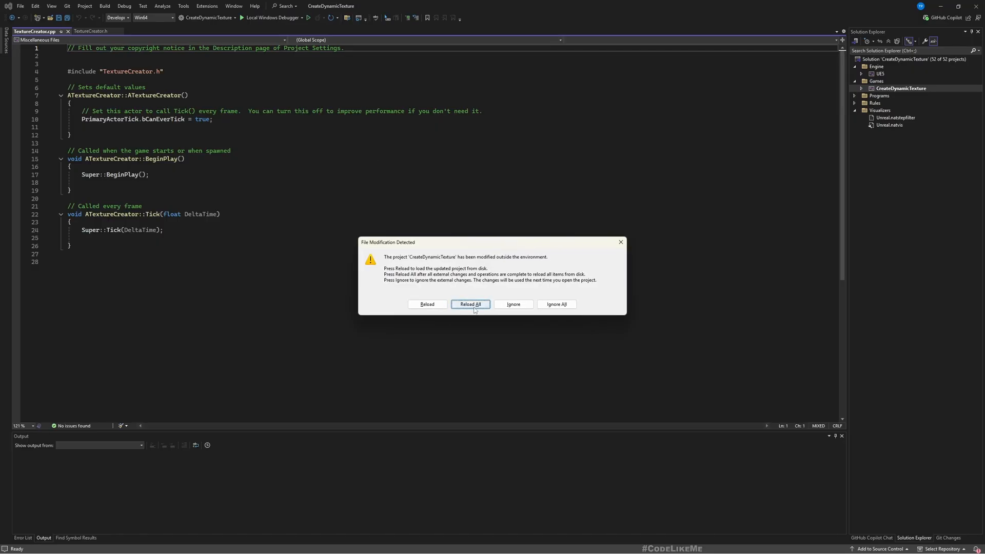
pyautogui.click(470, 304)
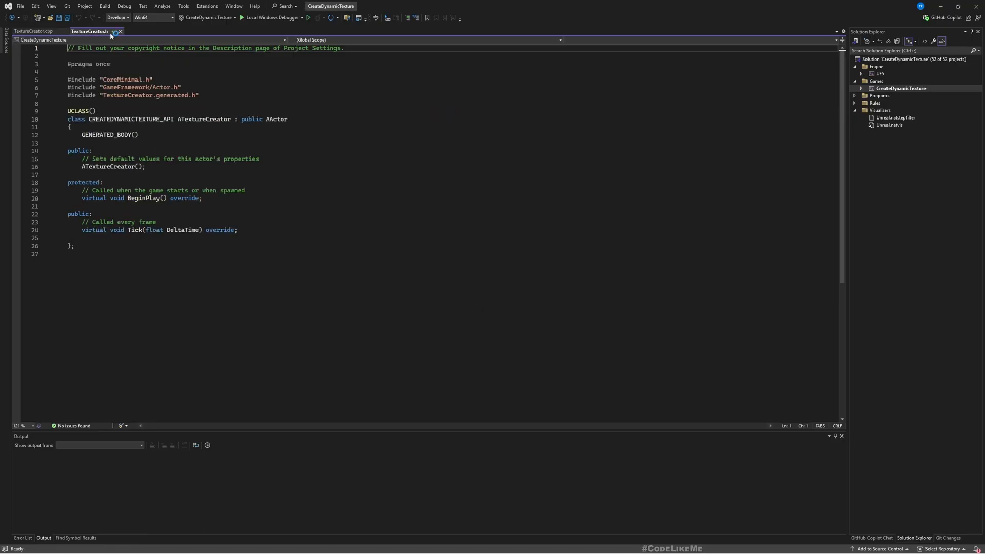
pyautogui.click(33, 32)
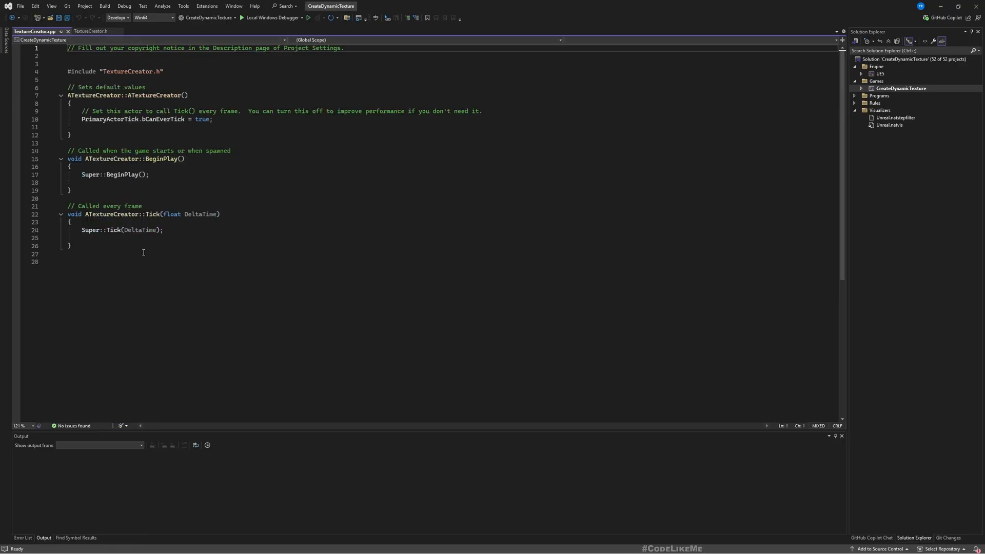
pyautogui.click(90, 31)
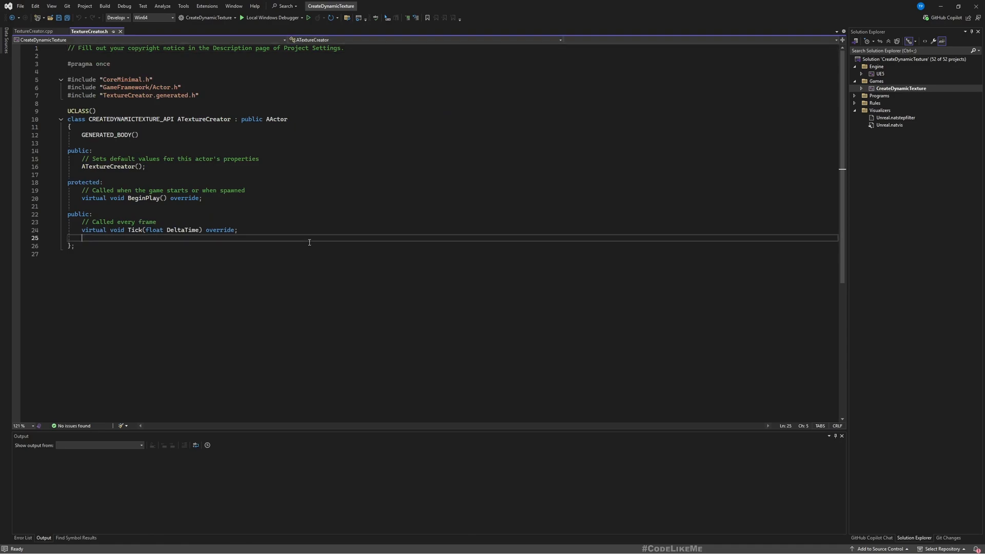
pyautogui.moveTo(308, 242)
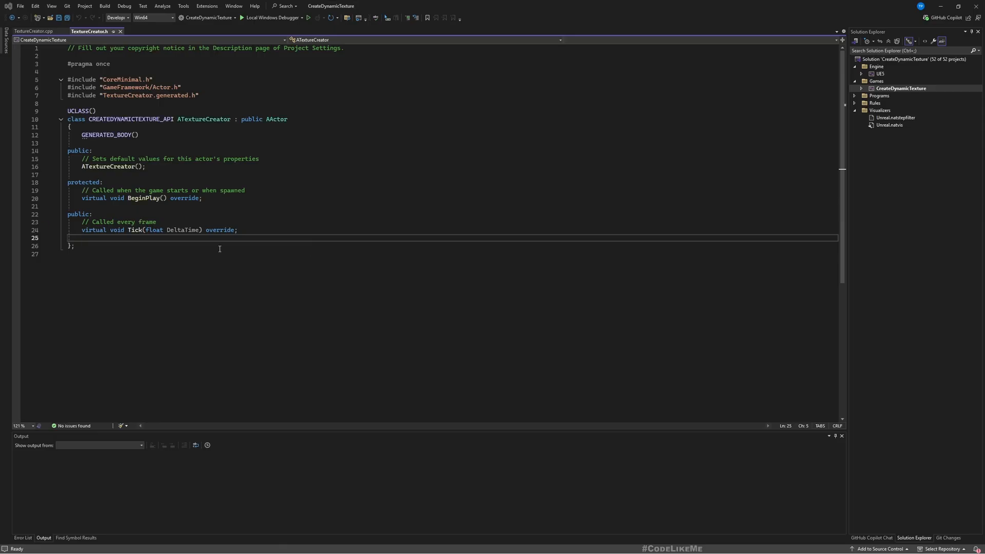
# - Declare editable Texture-category properties UTexture2D* DynamicTexture and int32 TextureWidth = 512
pyautogui.press('enter')
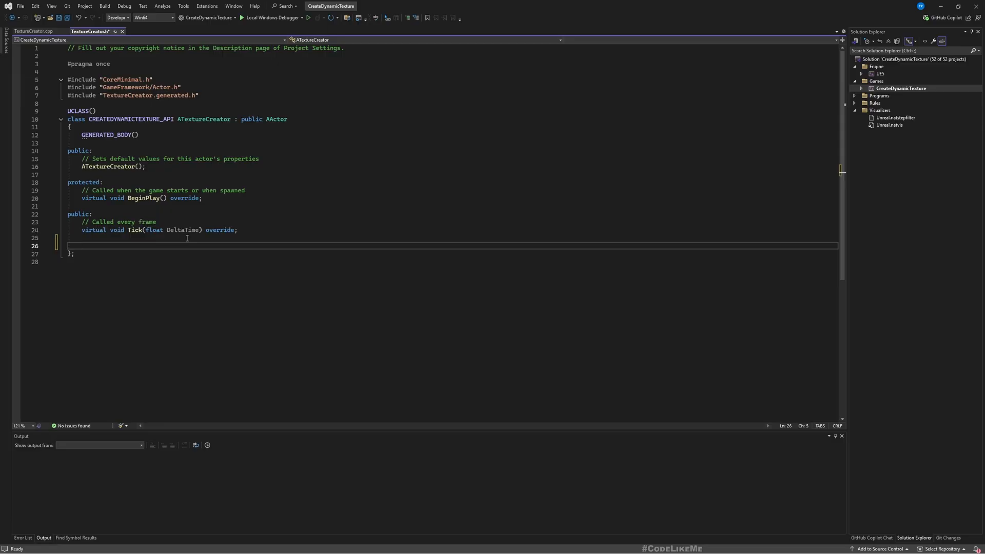
pyautogui.write('UPROPERTY(EditAnywhere, BlueprintReadWrite, Category = "Texture")')
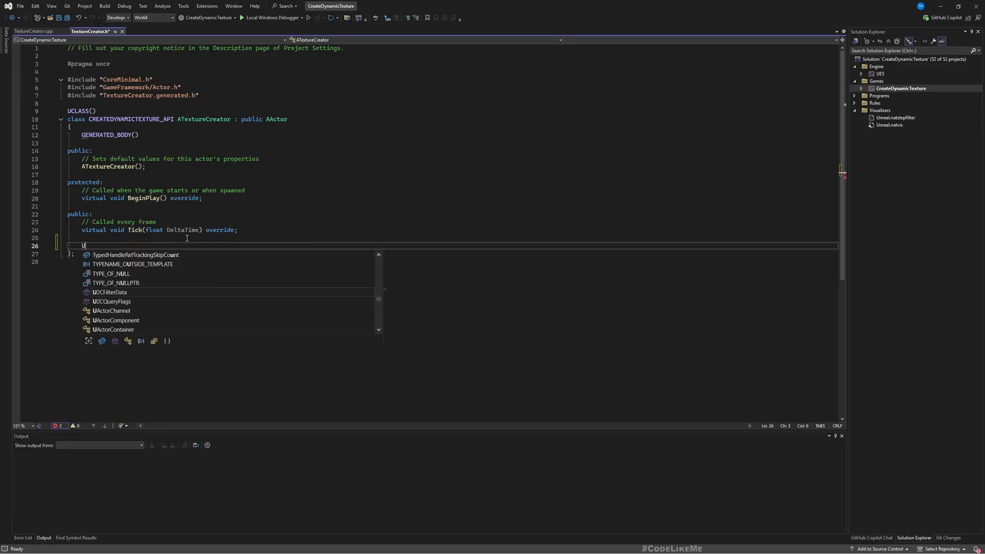
pyautogui.write('PROPERTY(EditAnywhere, BlueprintReadWrite, Category = "Texture")')
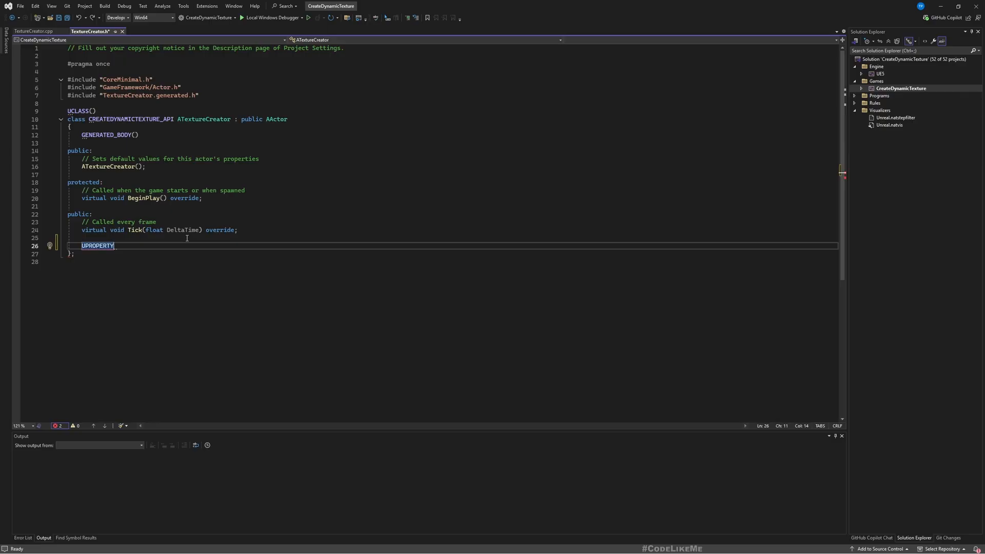
pyautogui.write('(EditAnywhere, BlueprintReadWrite, Category = "Texture")')
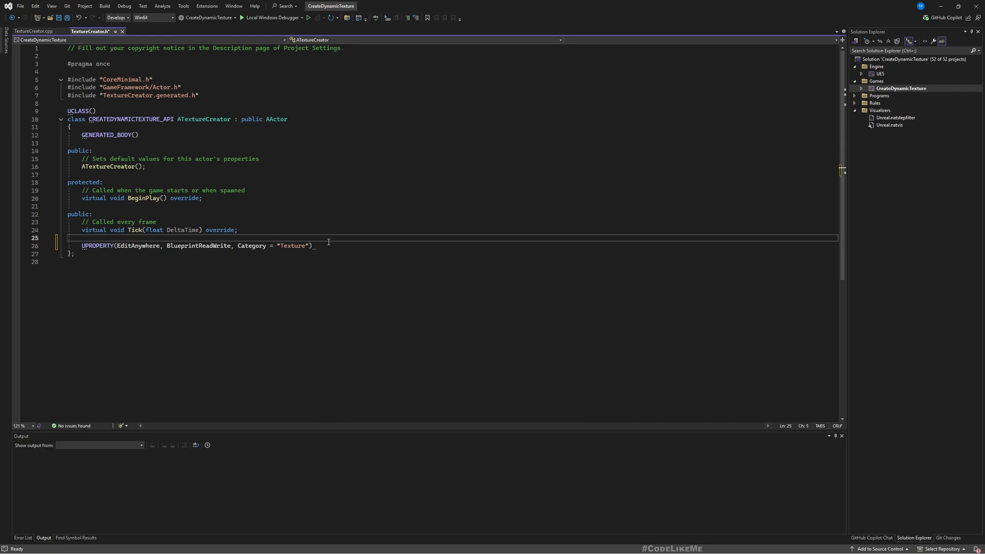
pyautogui.write('UTexture2D* DynamicTexture;')
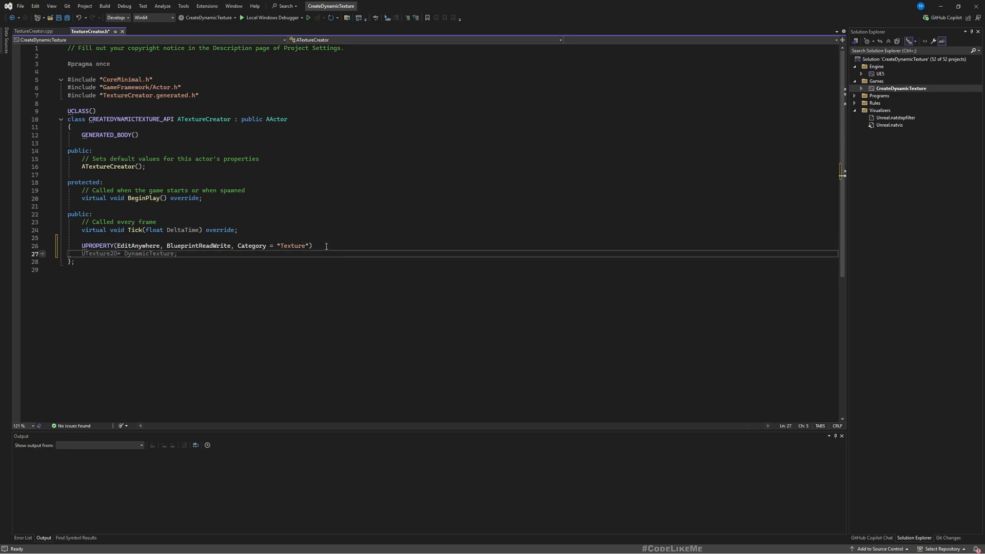
pyautogui.write('int32 TextureWidth = 512;')
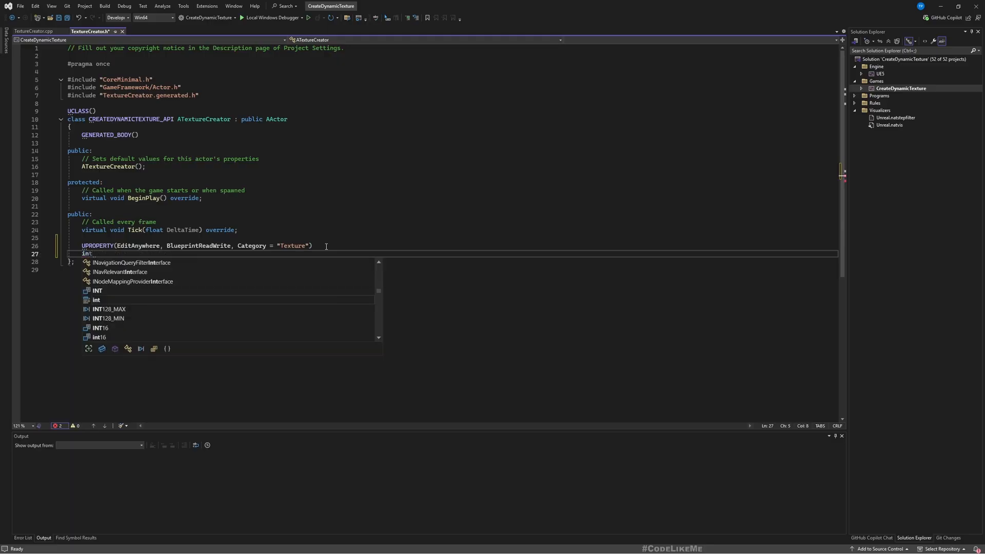
pyautogui.moveTo(96, 300)
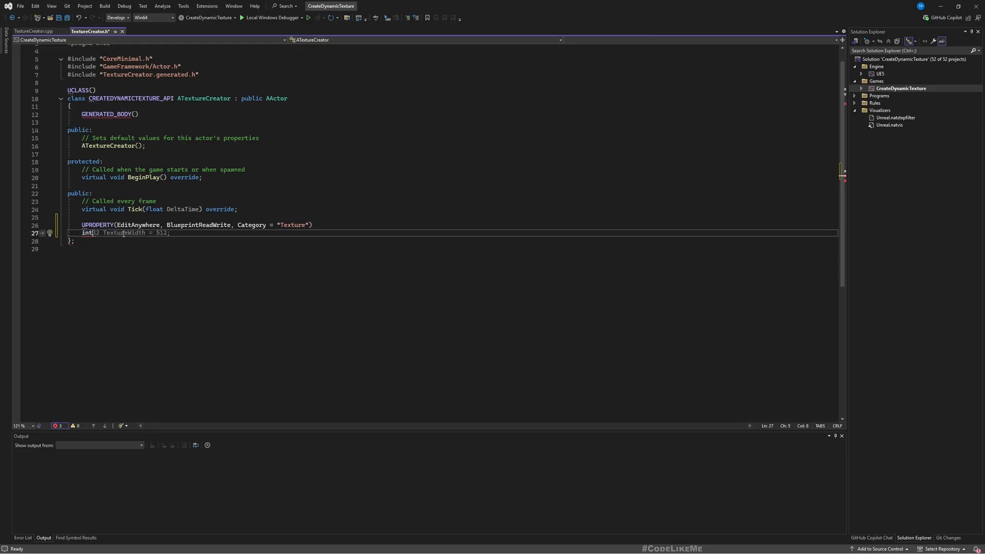
# - Replace TArray<FColor> TextureData with UTexture2D* DynamicTexture under UPROPERTY and save the header
pyautogui.press('Return')
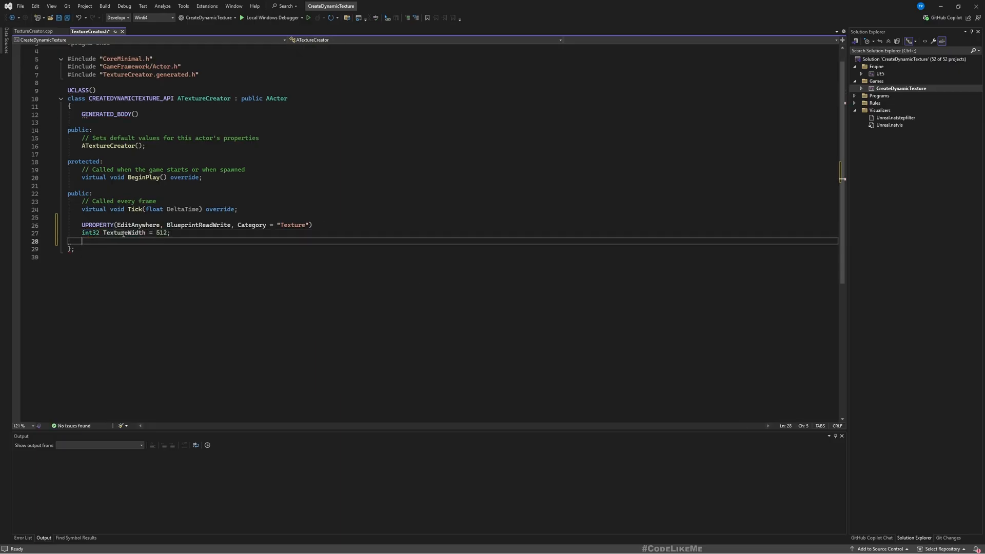
pyautogui.write('UPROPERTY(EditAnywhere, BlueprintReadWrite, Category = "Texture")')
pyautogui.write('int32 TextureHeight = 512;')
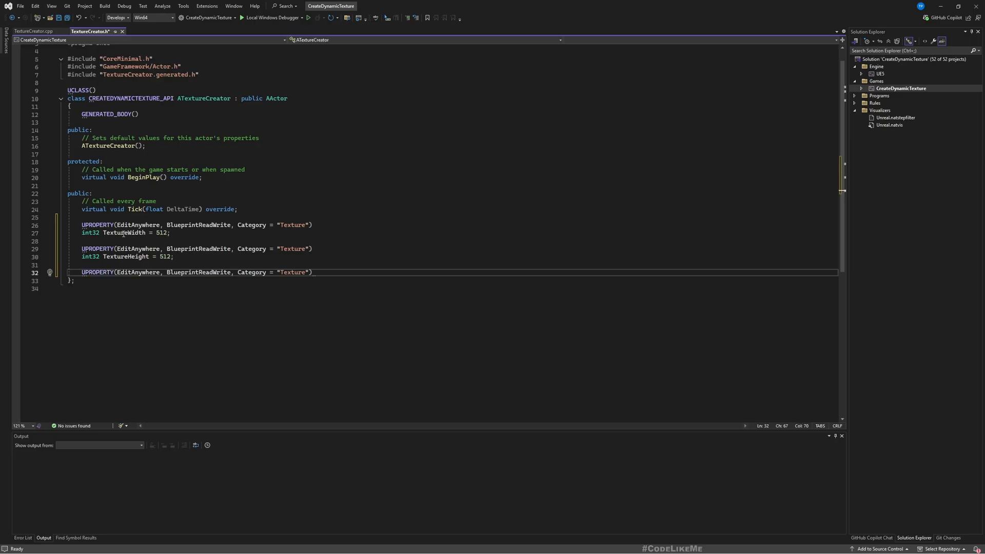
pyautogui.write('TArray<FColor> TextureData;')
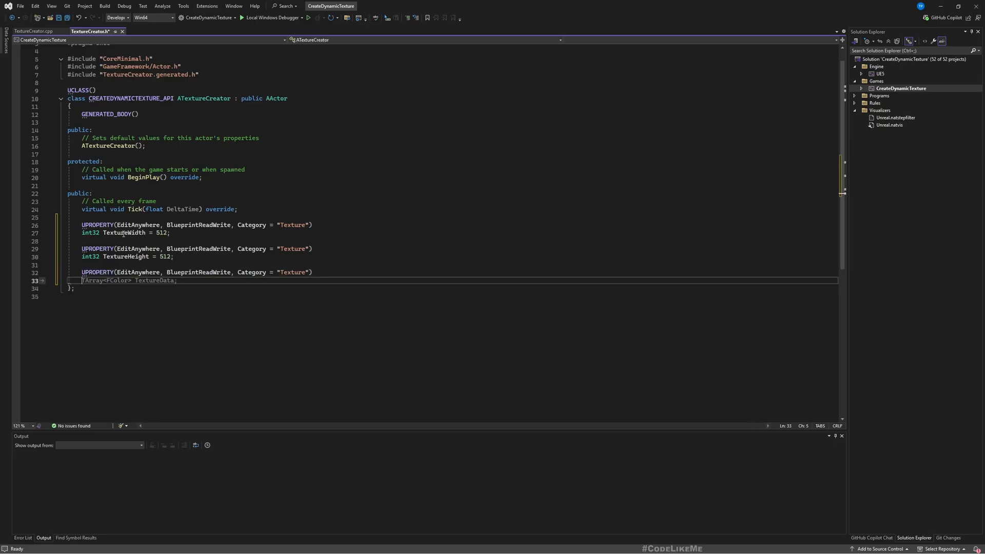
pyautogui.write('UTexture2D* DynamicTexture;')
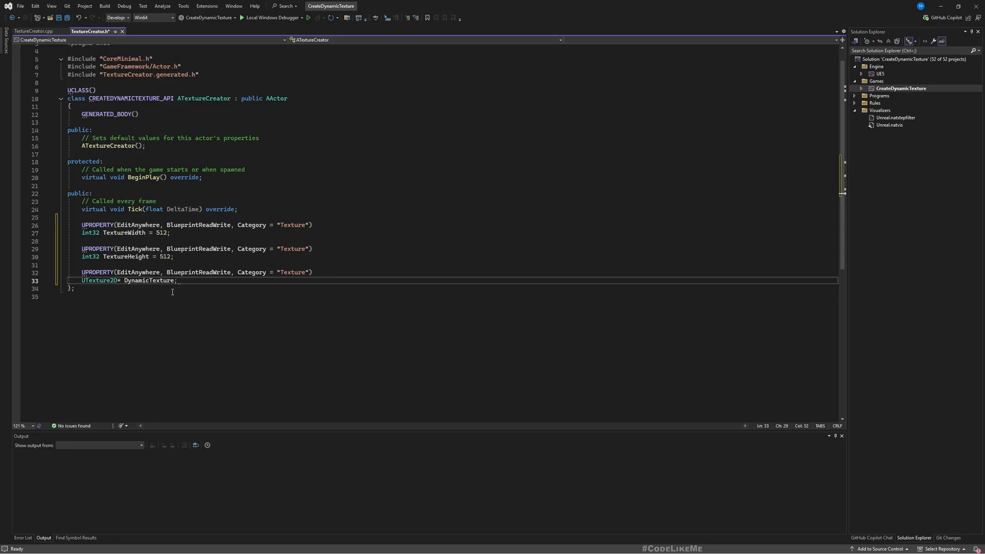
pyautogui.press('ctrl+s')
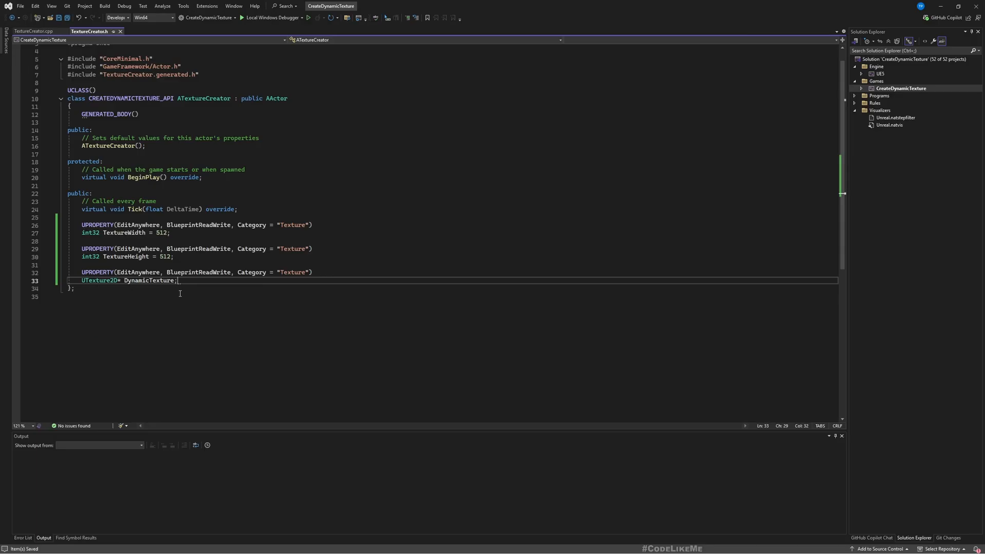
# - Declare void CreateDynamicTexture() with UFUNCTION(BlueprintCallable, Category = "Texture", CallInEditor)
pyautogui.write('UPROPERTY(EditAnywhere, BlueprintReadWrite, Category = "Texture")')
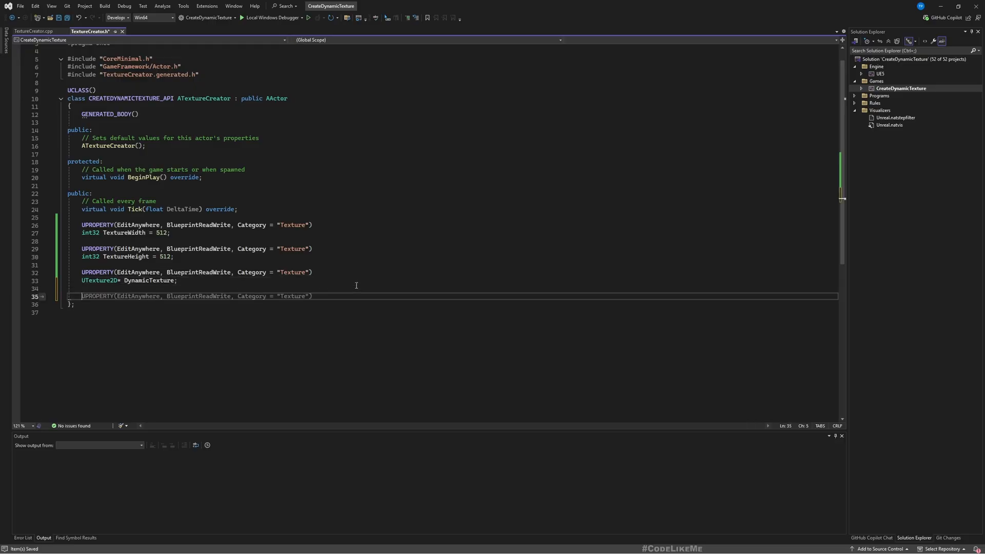
pyautogui.click(85, 297)
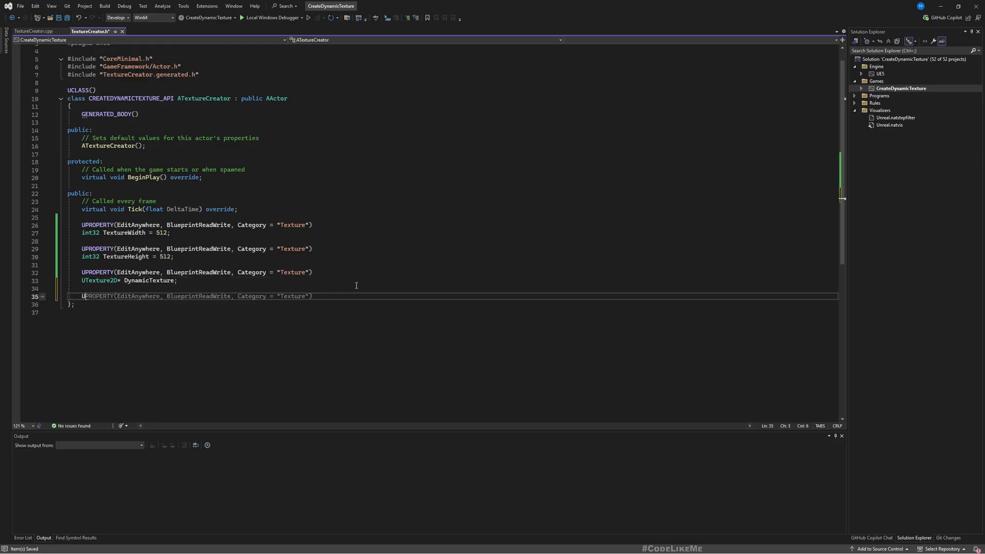
pyautogui.write('UFUNCTION(BlueprintCallable, Category = "Texture")')
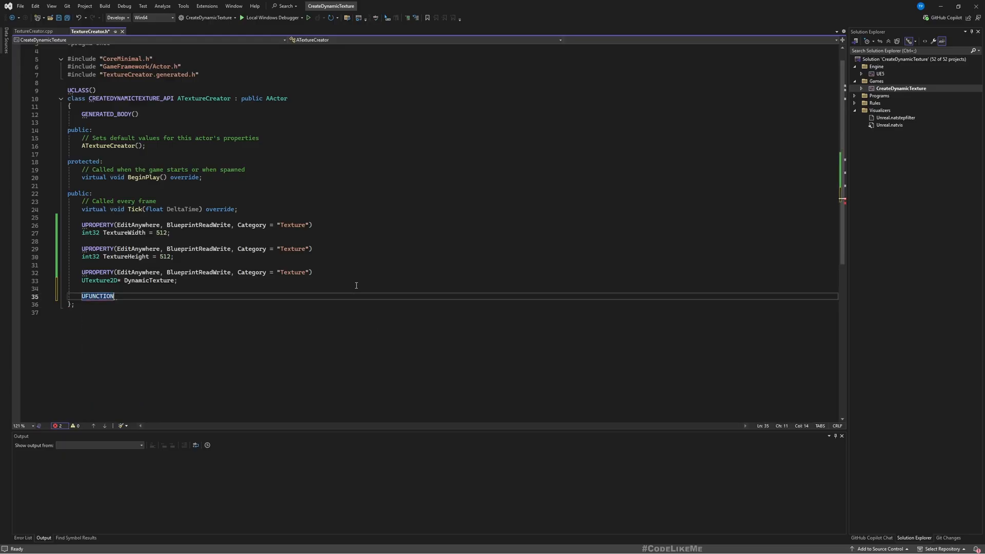
pyautogui.write('(BlueprintCallable, Category = "Texture")')
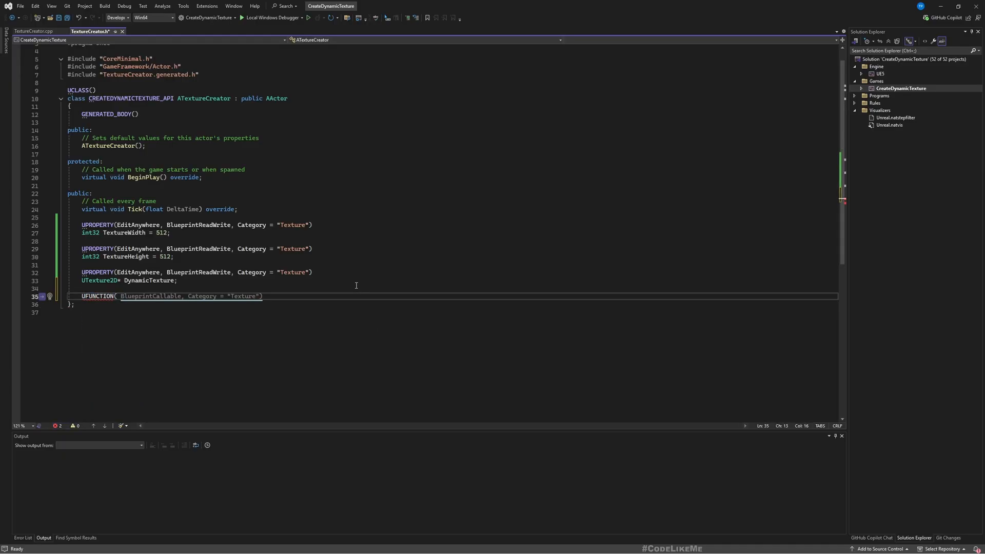
pyautogui.write('BlueprintAuthorityOnly')
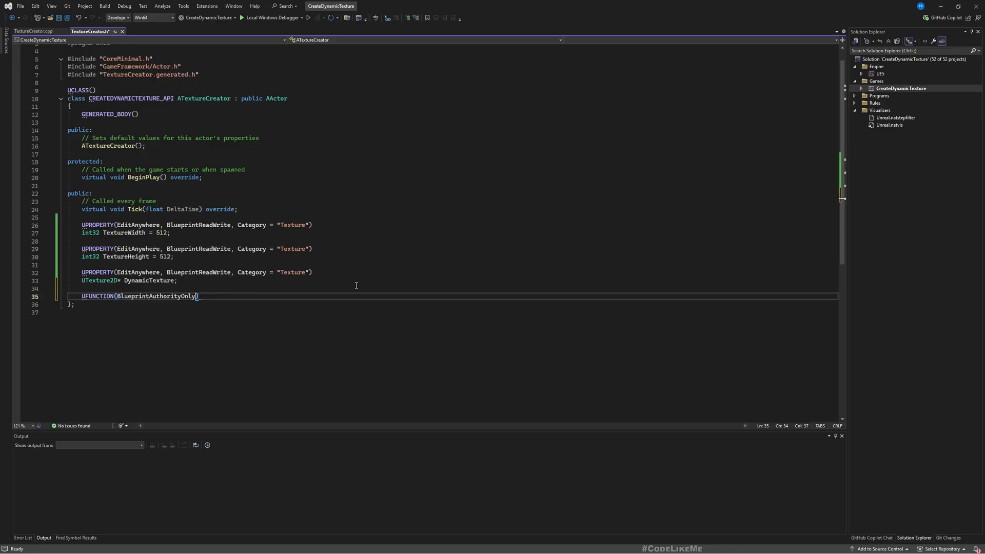
pyautogui.write('B')
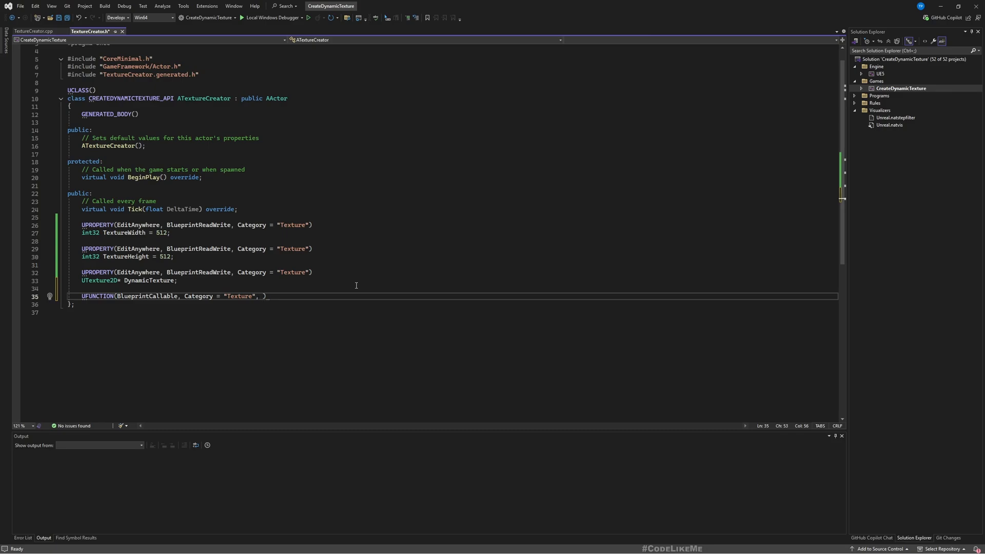
pyautogui.write('CallInEditor')
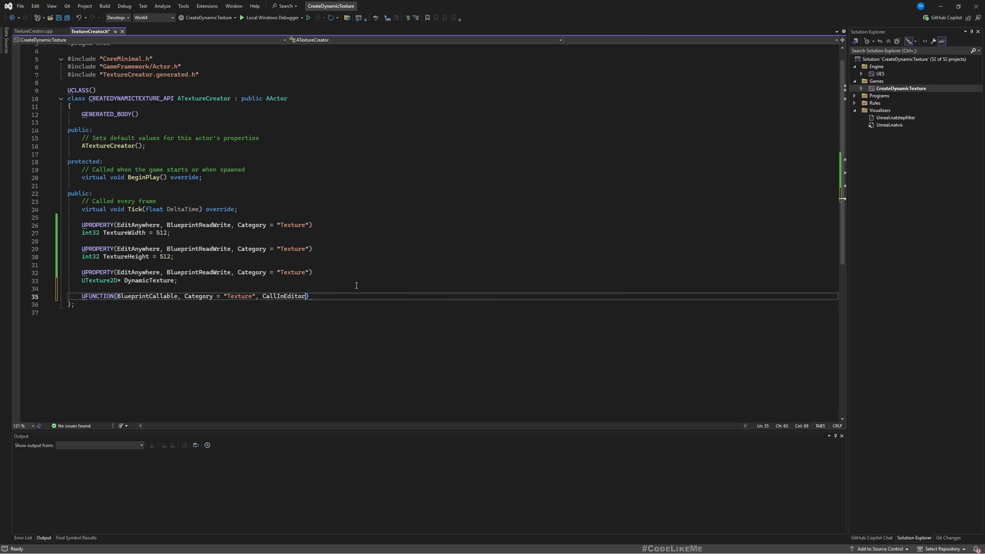
pyautogui.press('ctrl+s')
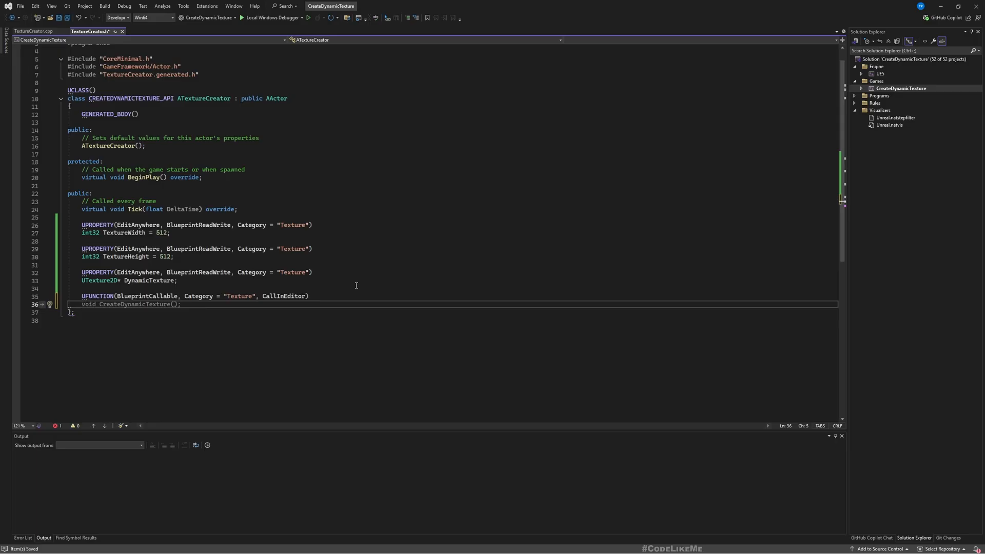
pyautogui.click(181, 304)
pyautogui.write('void CreateDynamicTexture();')
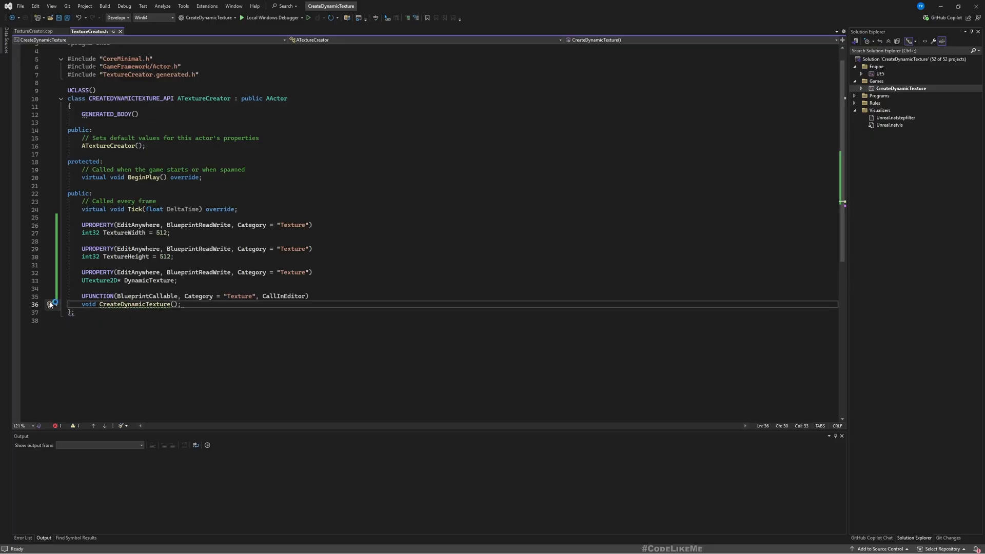
# - Generate CreateDynamicTexture's definition and assign DynamicTexture = UTexture2D::CreateTransient(TextureWidth, TextureHeight, PF_B8G8R8A8)
pyautogui.click(52, 304)
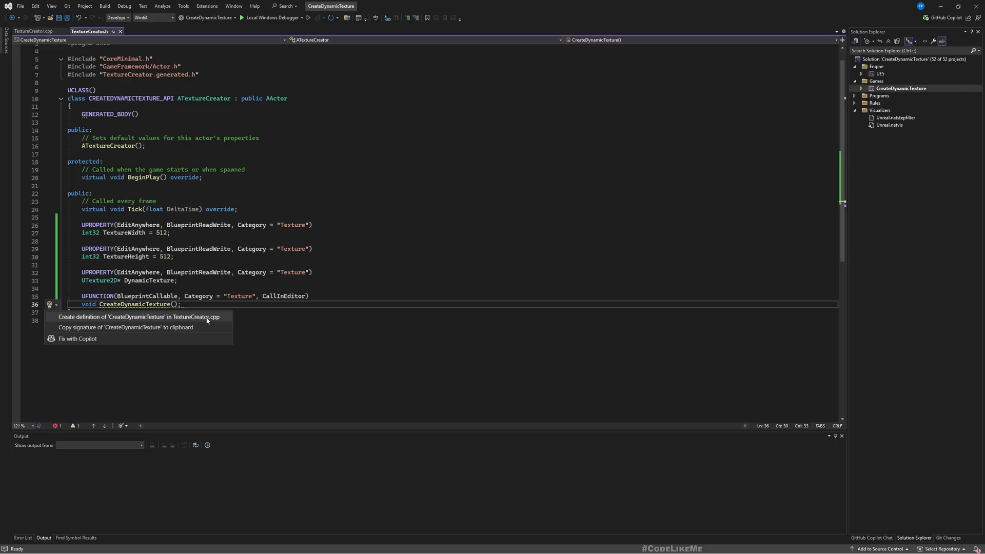
pyautogui.click(138, 317)
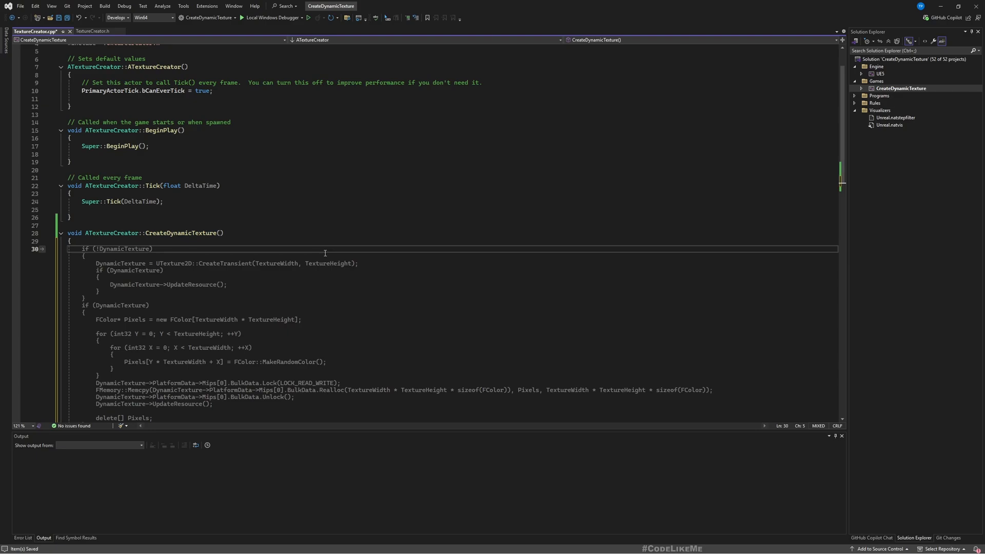
pyautogui.scroll(-3)
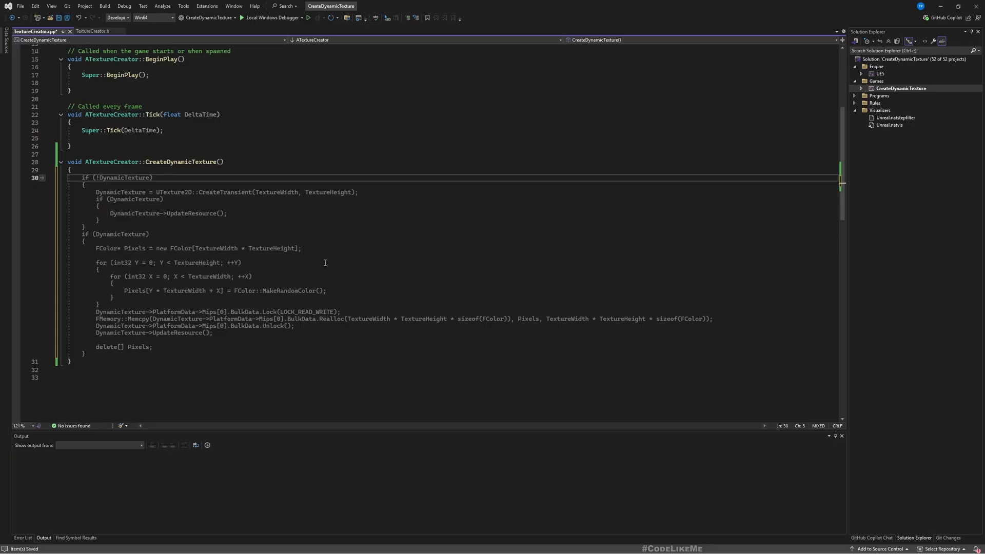
pyautogui.write('Dynam')
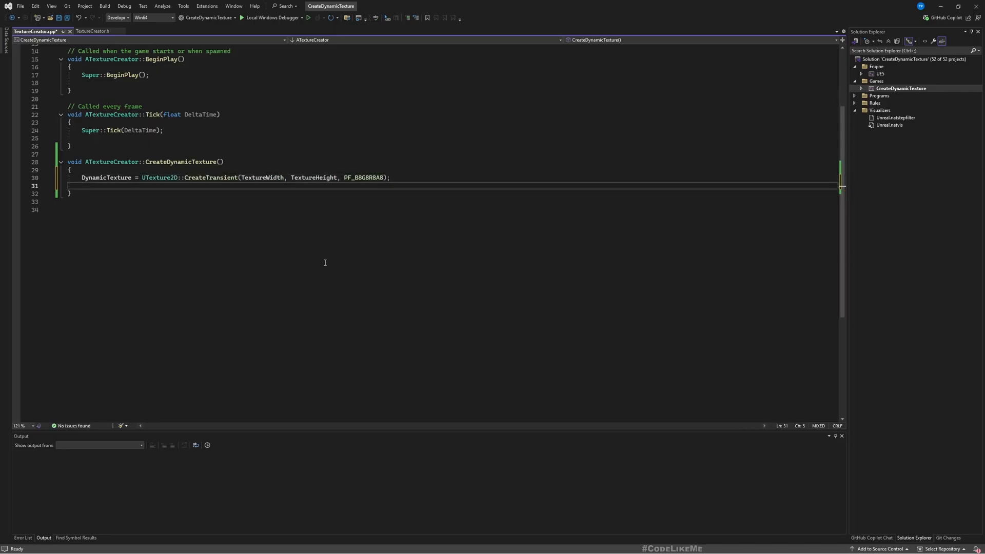
# - Set MipGenSettings TMGS_NoMipmaps, Filter TF_Nearest and CompressionSettings TC_Default on DynamicTexture
pyautogui.write('D')
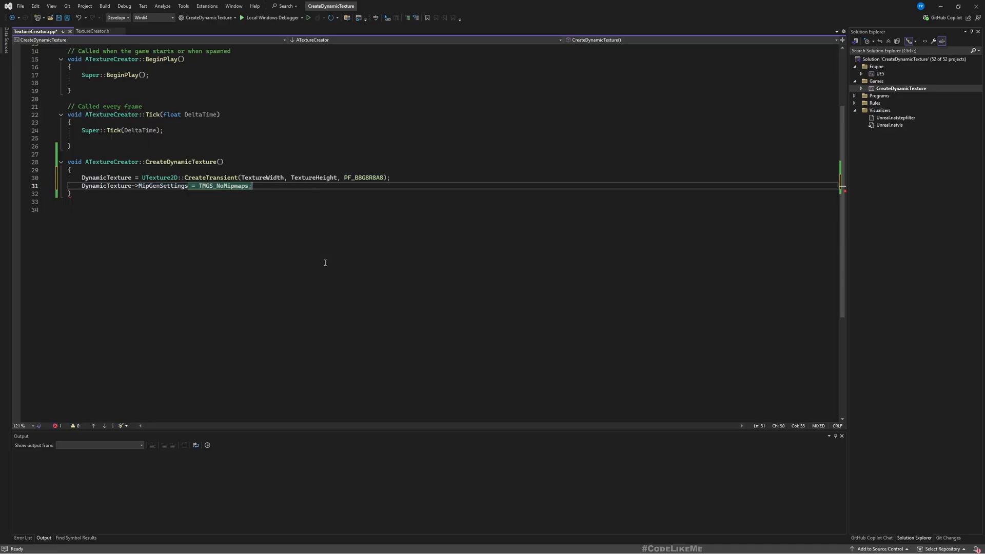
pyautogui.write('DynamicTexture->CompressionSettings = TC_VectorDisplacementmap;')
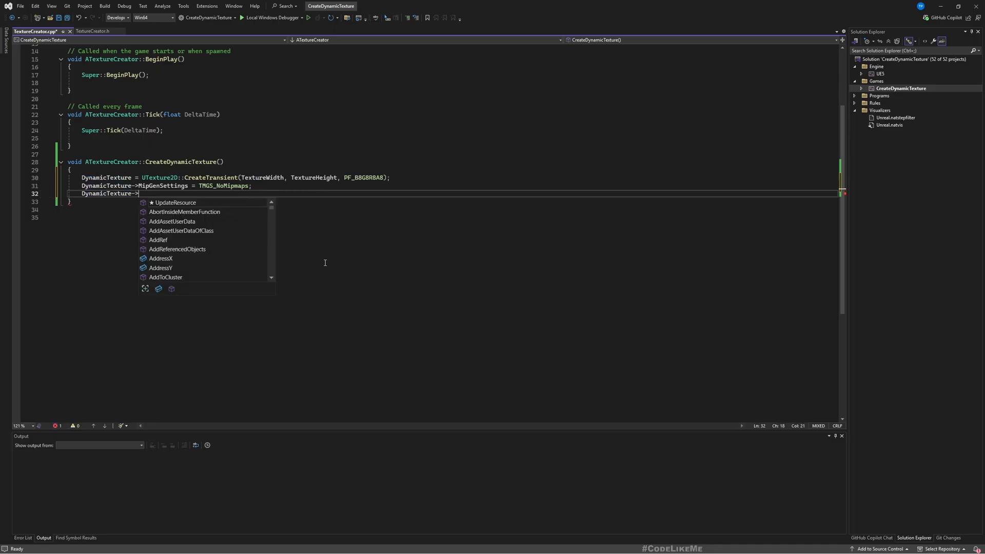
pyautogui.write('Filter = TF_Bilinear;')
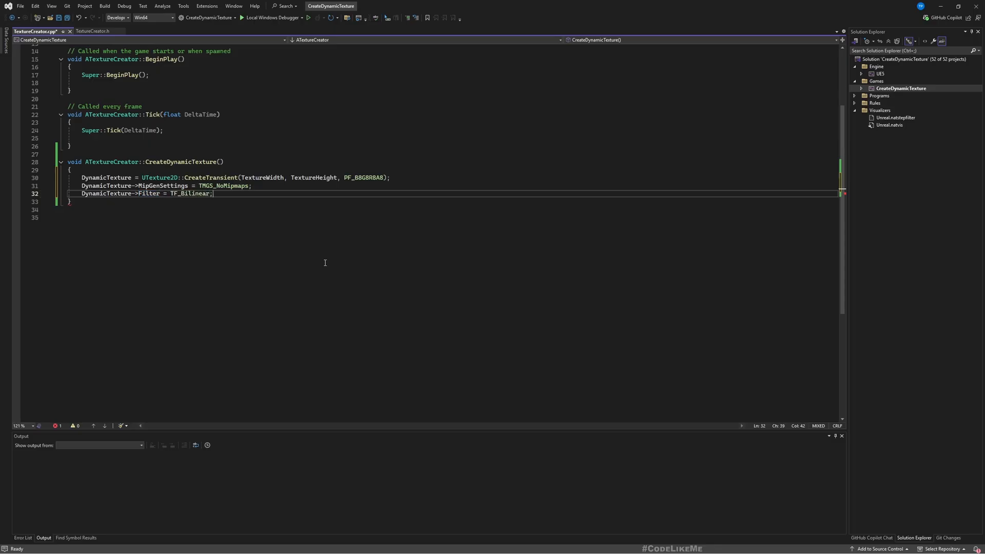
pyautogui.write('DynamicTexture->UpdateResource();')
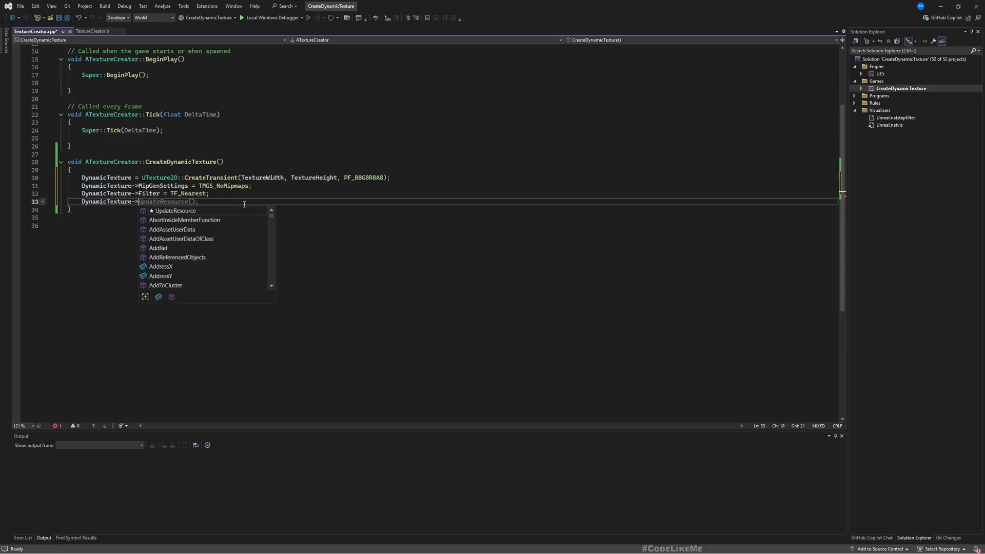
pyautogui.moveTo(176, 210)
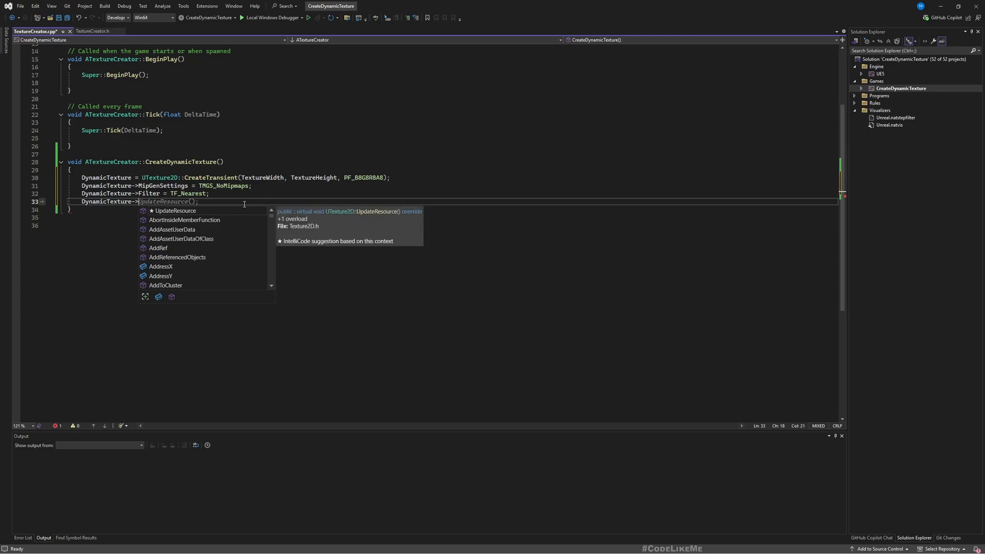
pyautogui.write('CompositePower = 1.0f;')
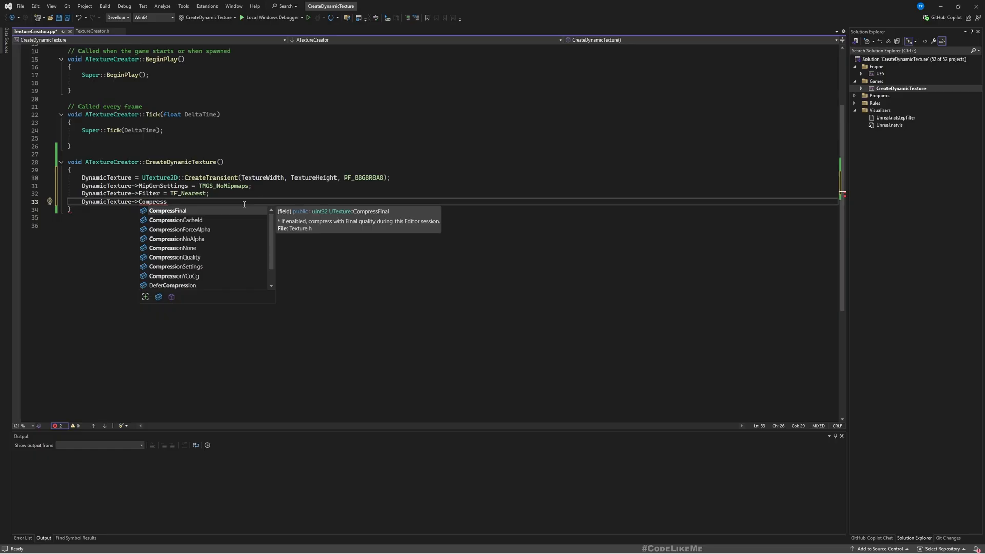
# - Set SRGB = true and call DynamicTexture->UpdateResource(), then return to the editor
pyautogui.write('s')
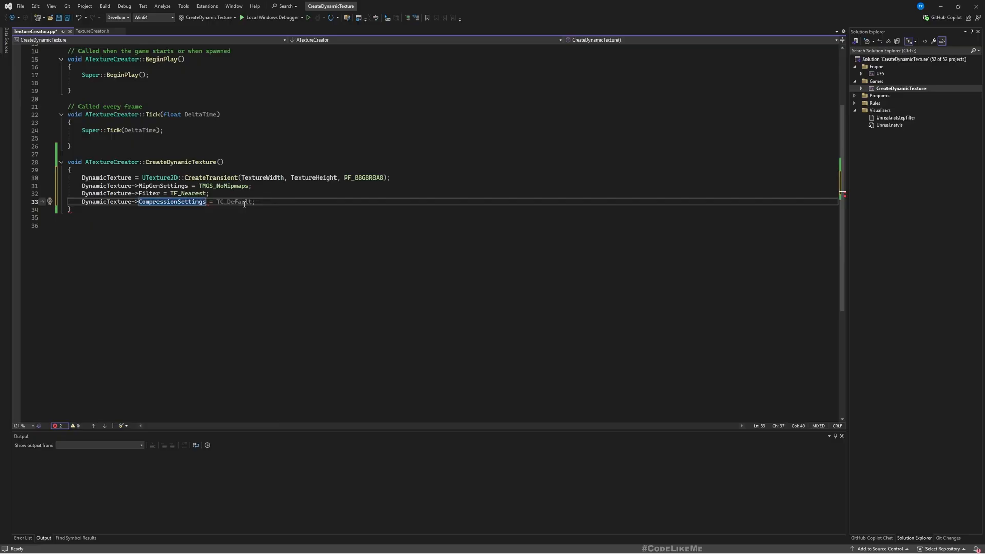
pyautogui.write('DynamicTexture->UpdateResource();')
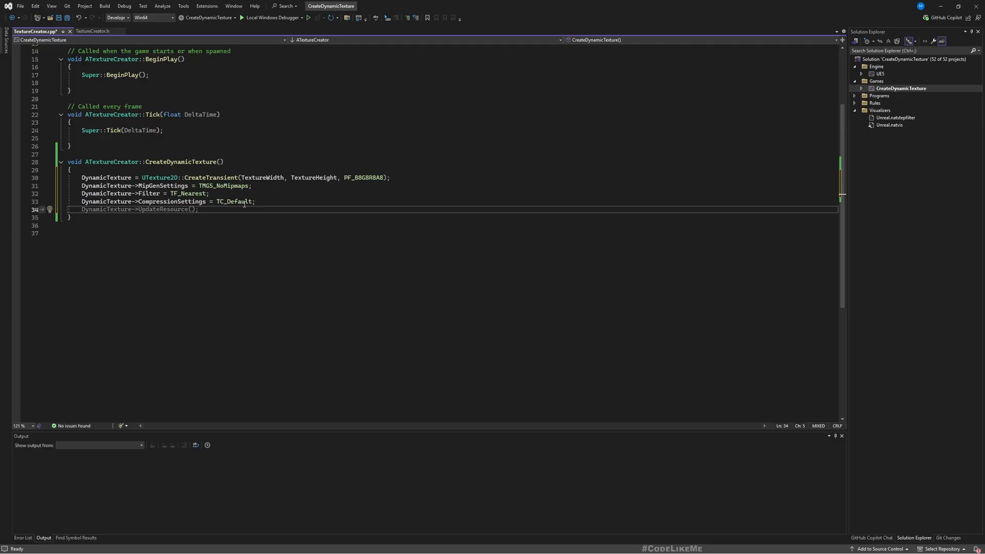
pyautogui.write('DynamicLayerPriority = 0;')
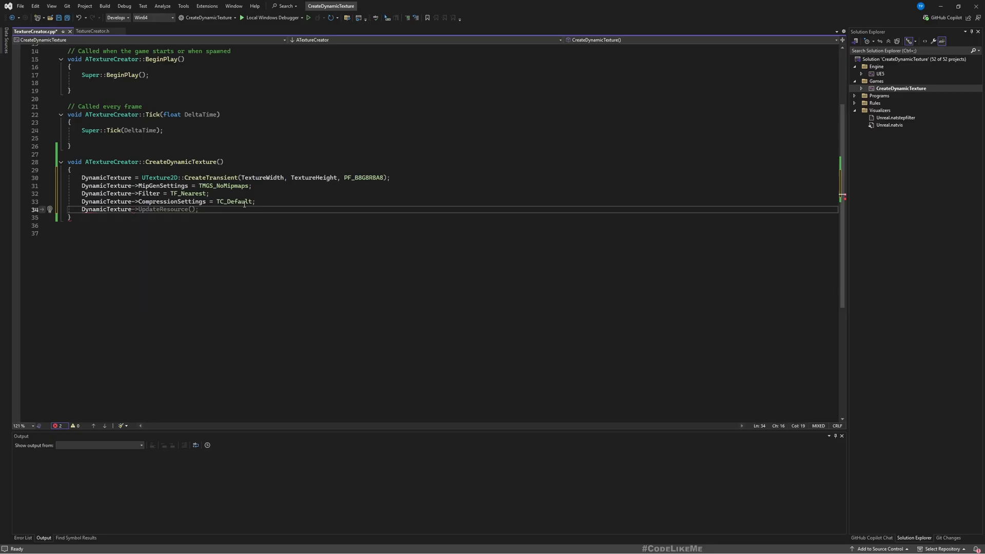
pyautogui.write('SRGB = true;')
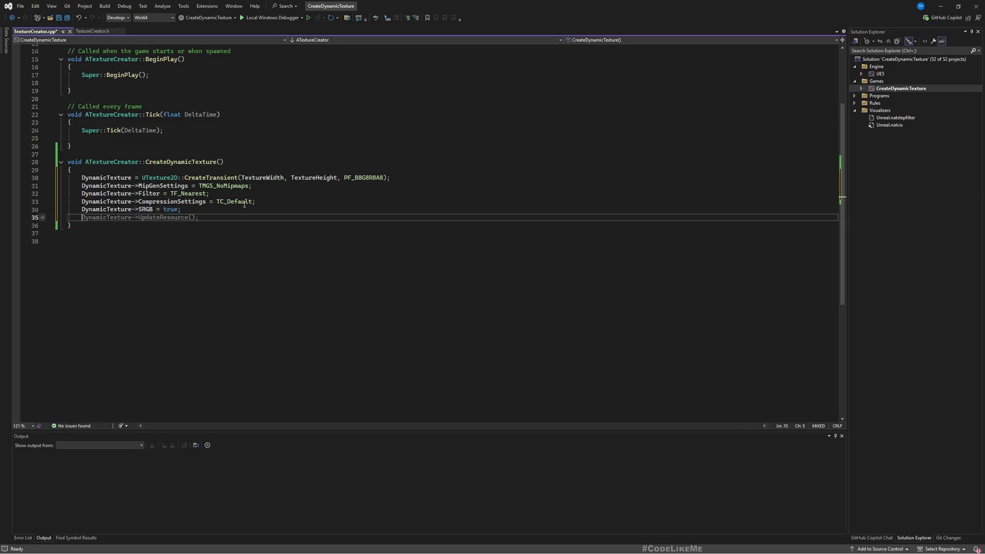
pyautogui.write('Dy')
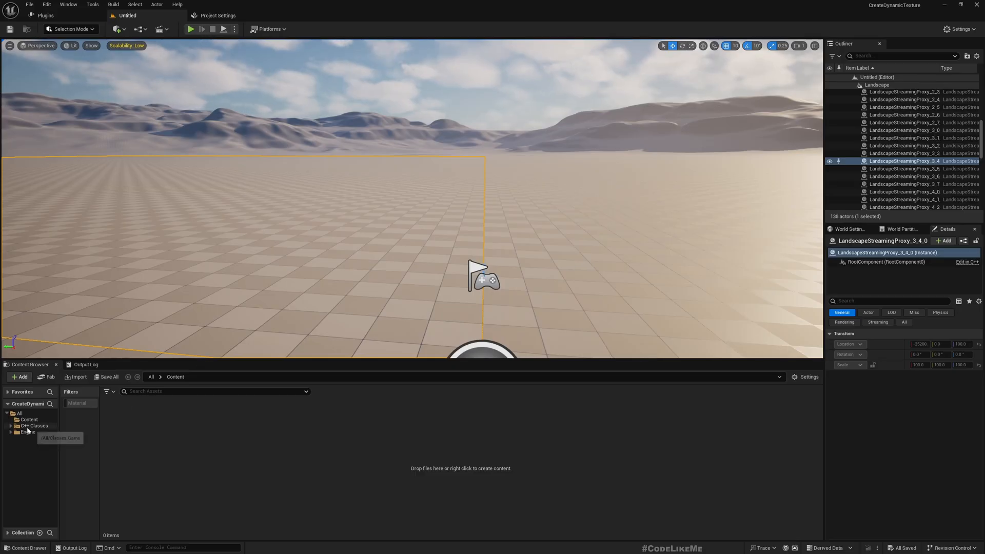
# - Search the Engine content for 'tex' and inspect a texture asset
pyautogui.click(28, 432)
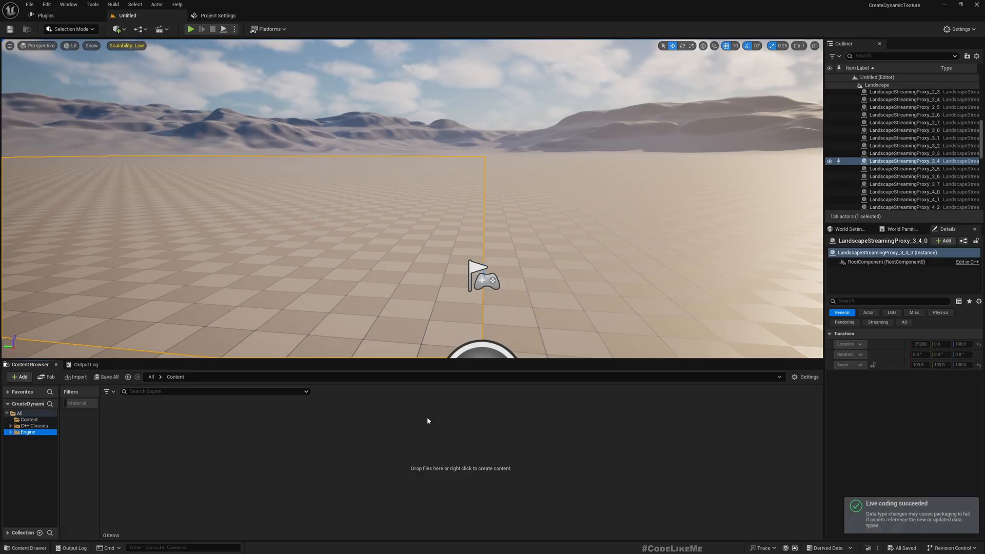
pyautogui.click(27, 432)
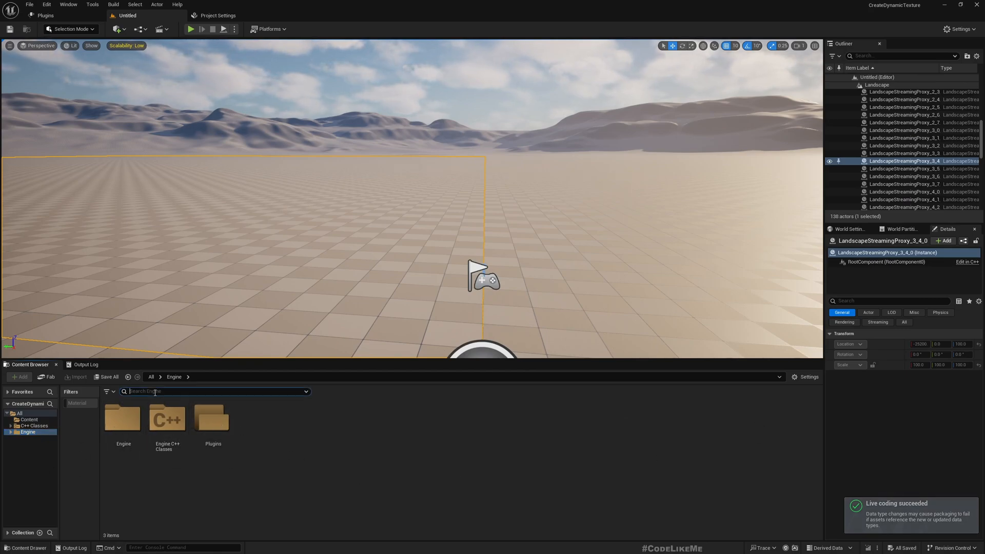
pyautogui.write('tex')
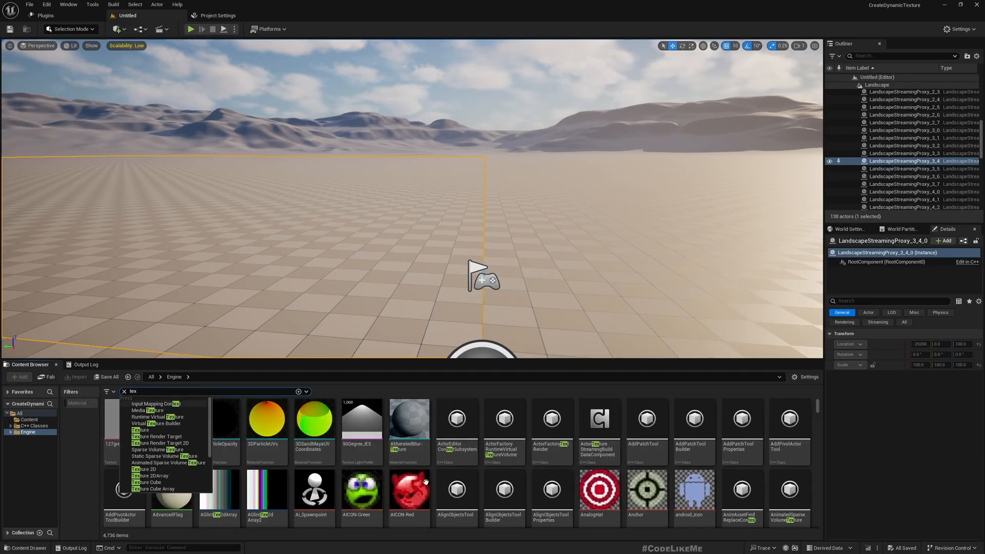
pyautogui.moveTo(245, 500)
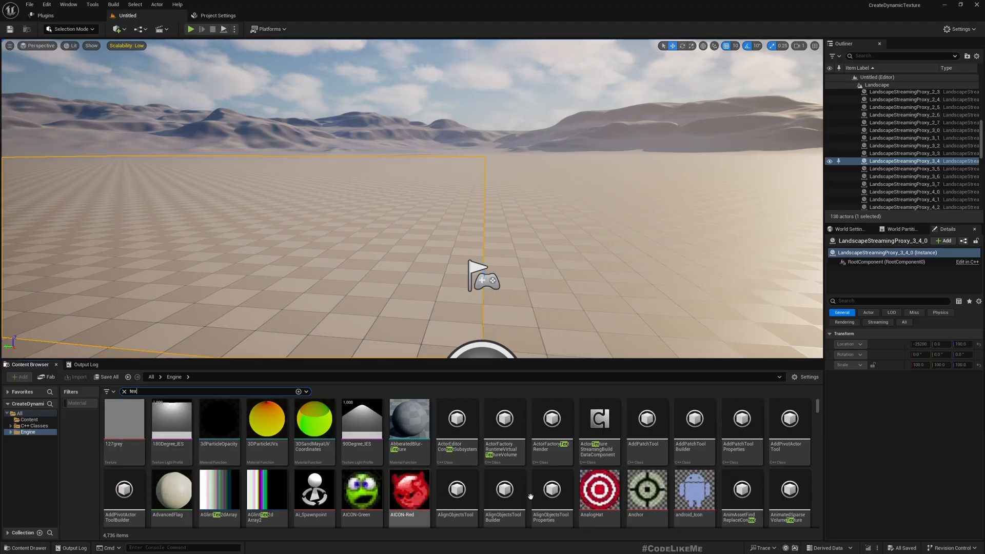
pyautogui.doubleClick(599, 488)
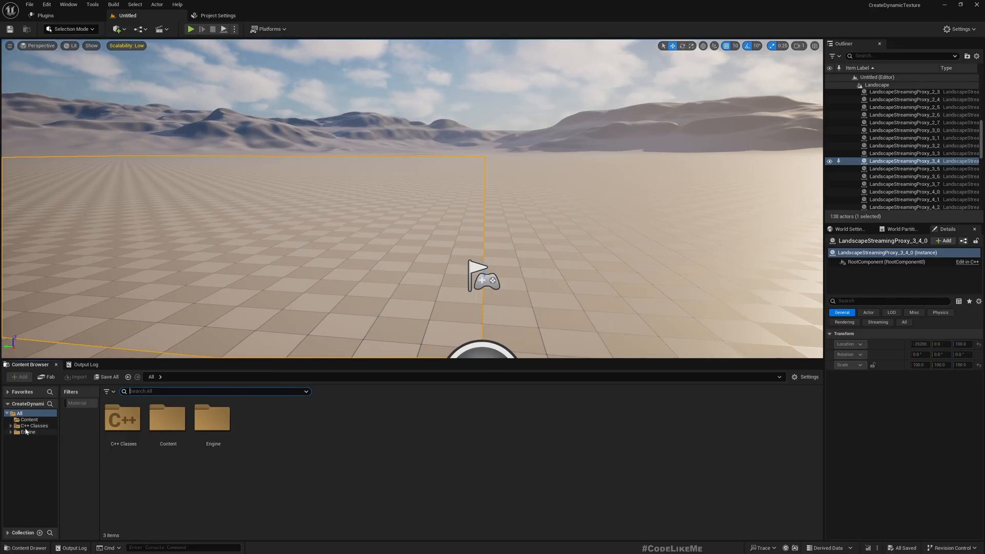
# - Drag the TextureCreator class from C++ Classes > CreateDynamicTexture into the level
pyautogui.click(29, 419)
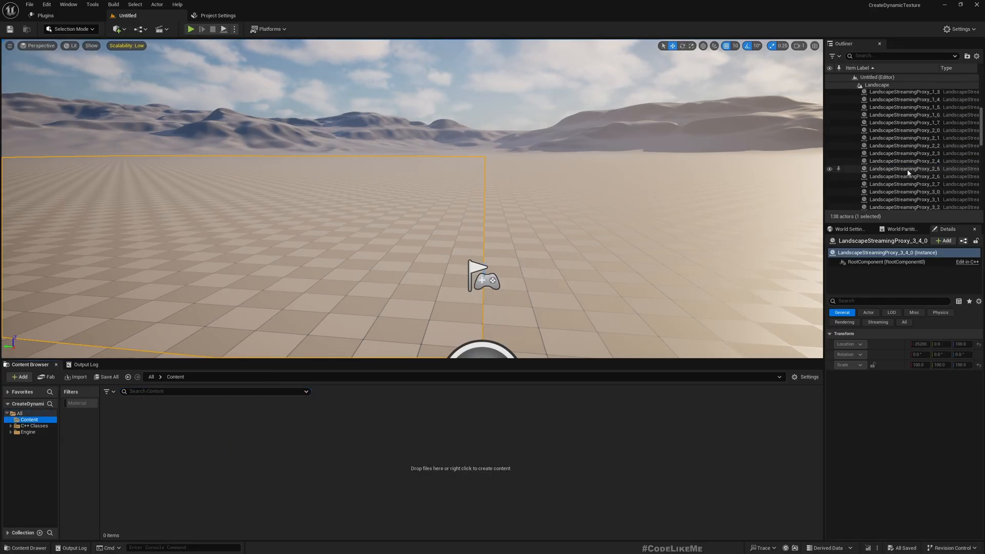
pyautogui.click(28, 432)
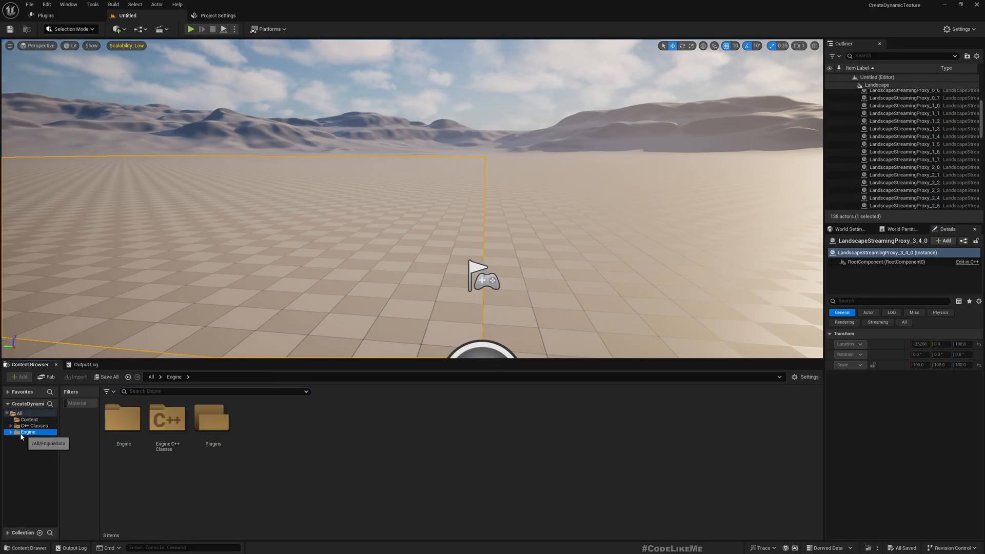
pyautogui.click(34, 426)
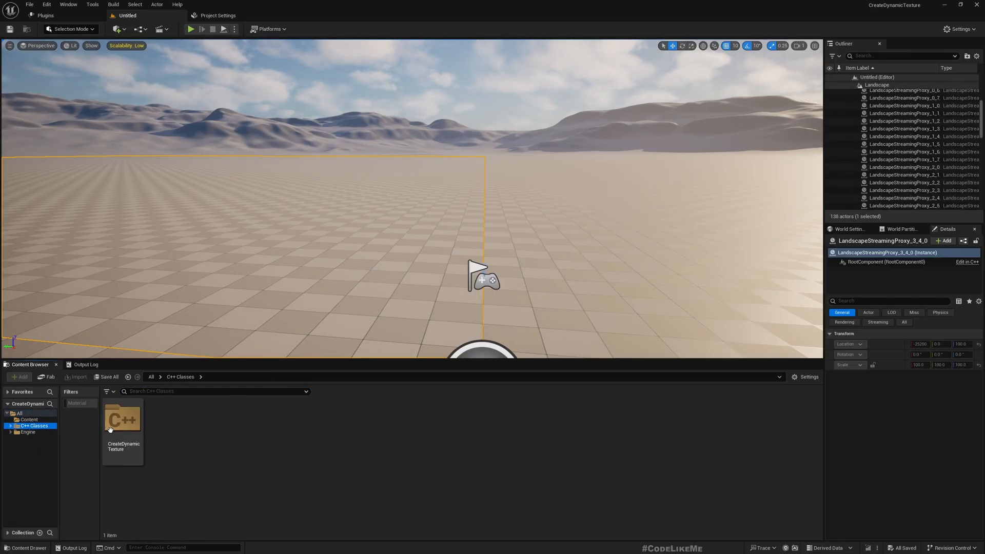
pyautogui.doubleClick(123, 430)
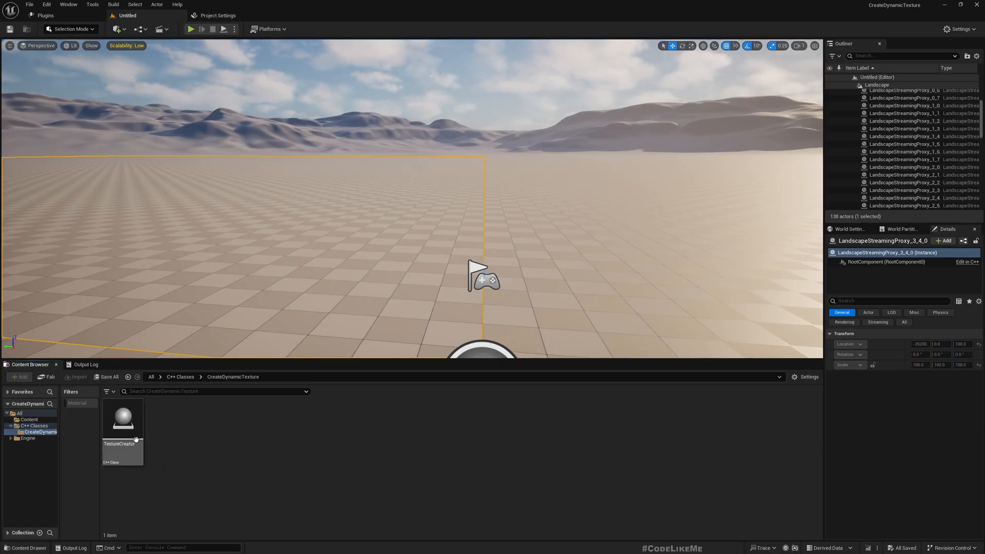
pyautogui.click(122, 427)
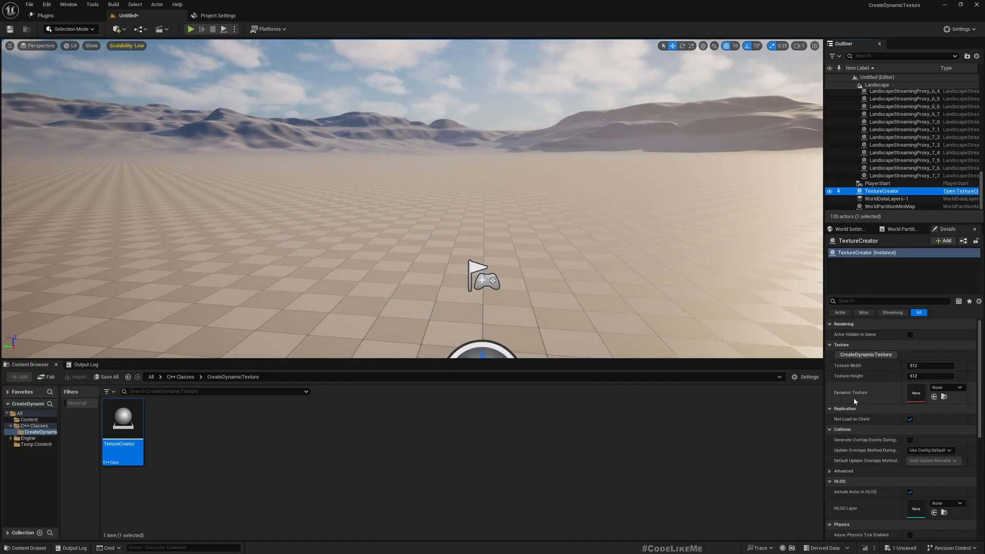
pyautogui.moveTo(874, 393)
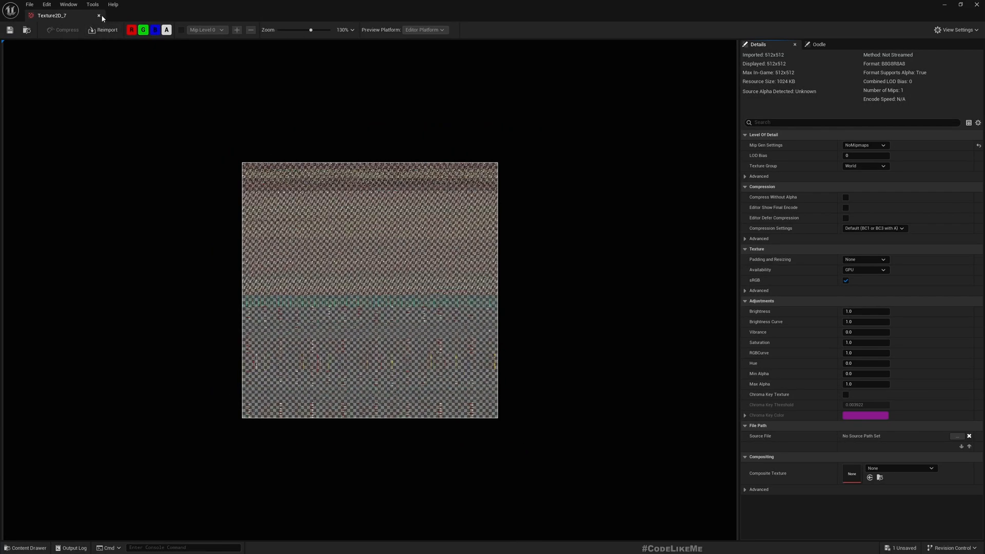
# - Preview the noisy 512x512 Dynamic Texture in the Texture Editor and return to Visual Studio
pyautogui.click(99, 15)
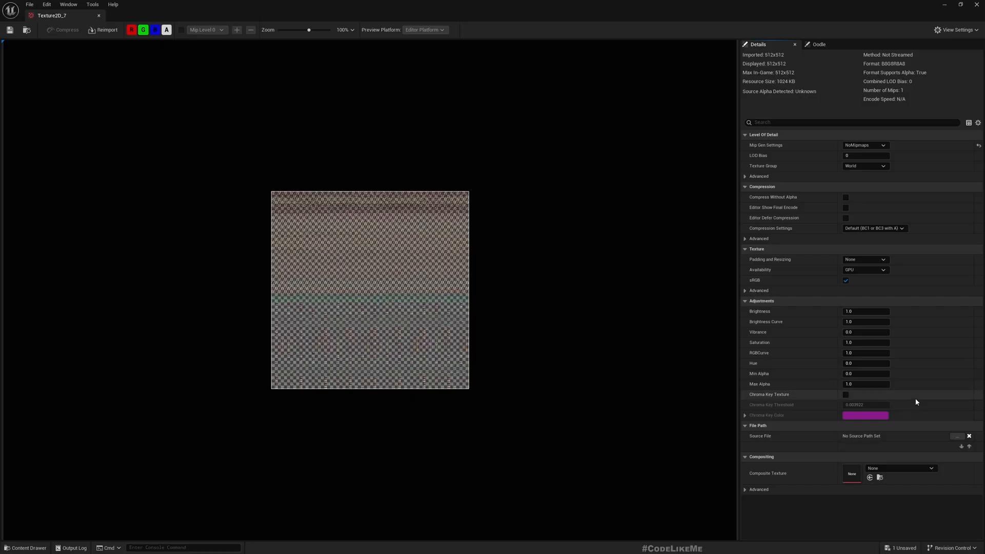
pyautogui.click(127, 15)
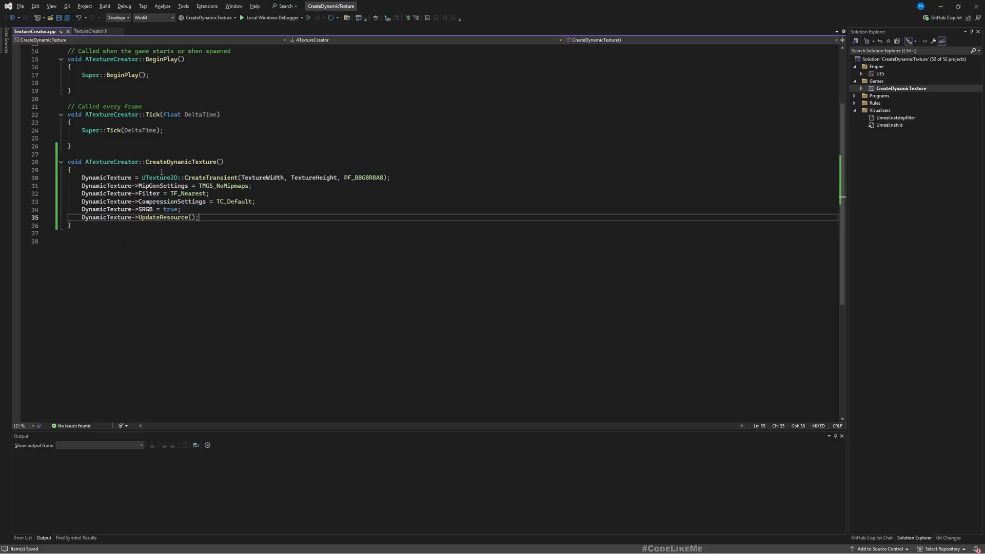
pyautogui.moveTo(284, 231)
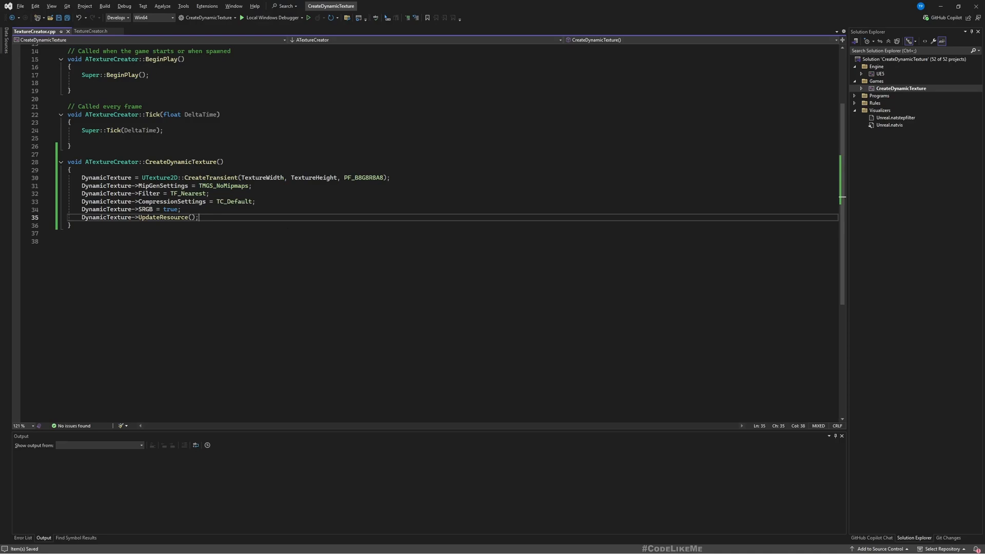
# - Declare UFUNCTION(CallInEditor) UpdateDynamicTexture in TextureCreator.h and try Create Definition
pyautogui.click(91, 32)
pyautogui.write('void UpdateDynamicTexture();')
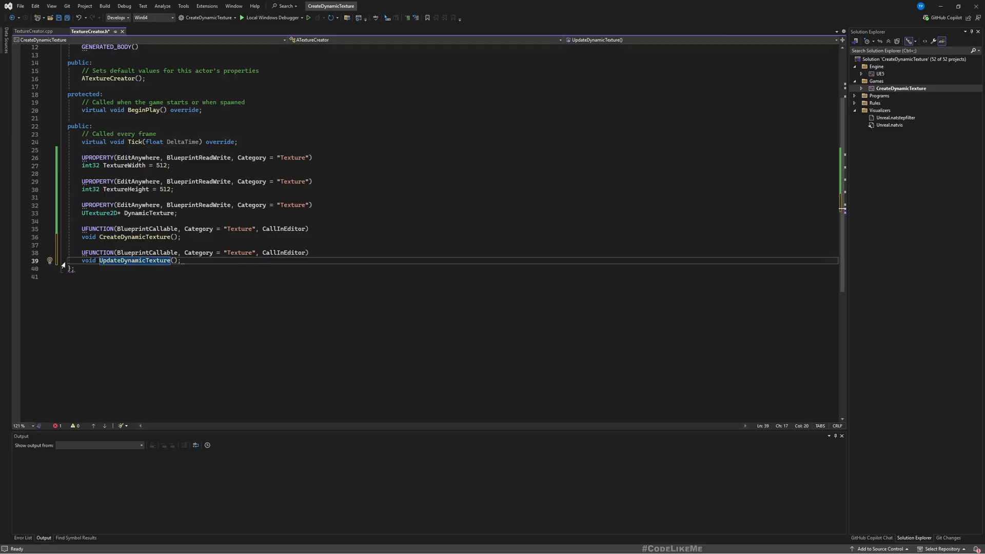
pyautogui.click(49, 260)
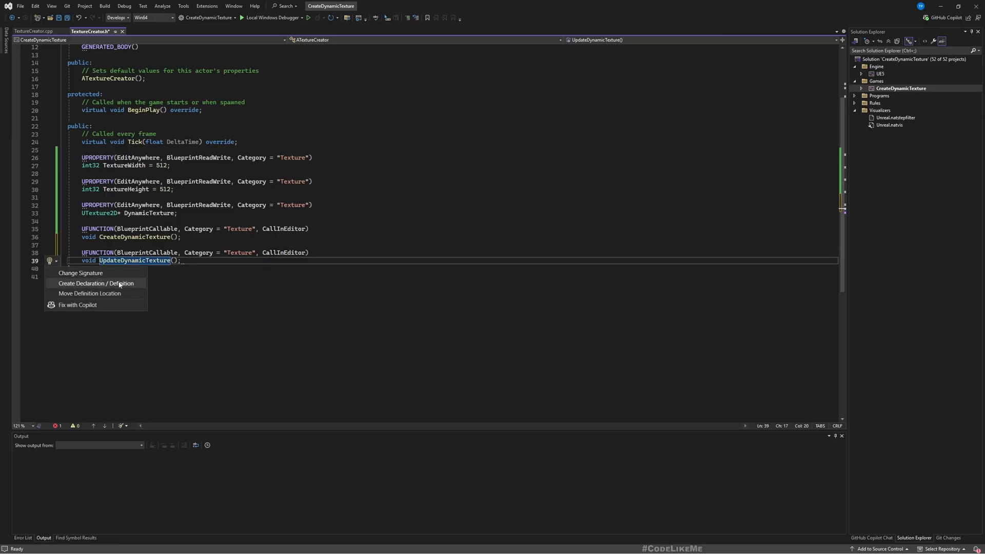
pyautogui.click(96, 283)
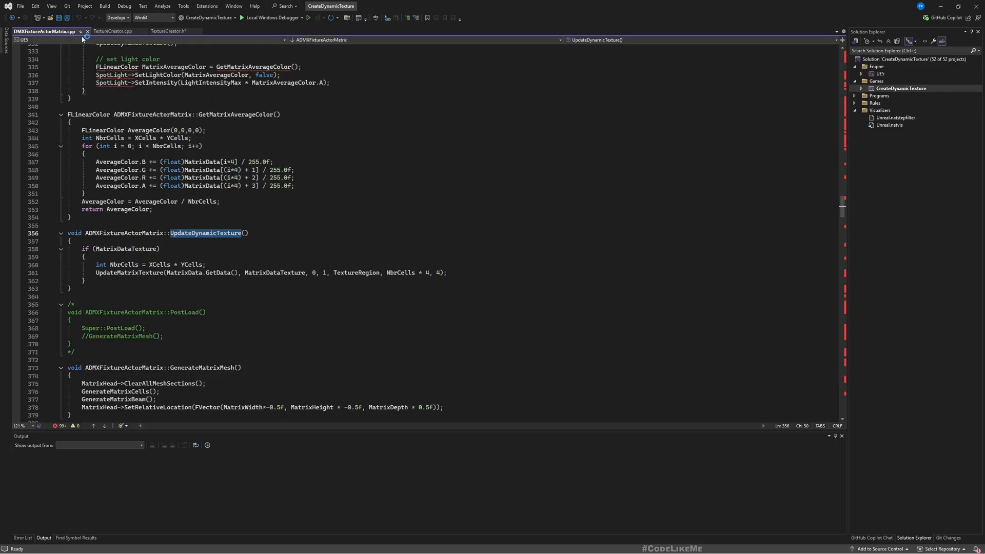
# - Close the unrelated engine file and switch to TextureCreator.cpp for the definition
pyautogui.click(166, 31)
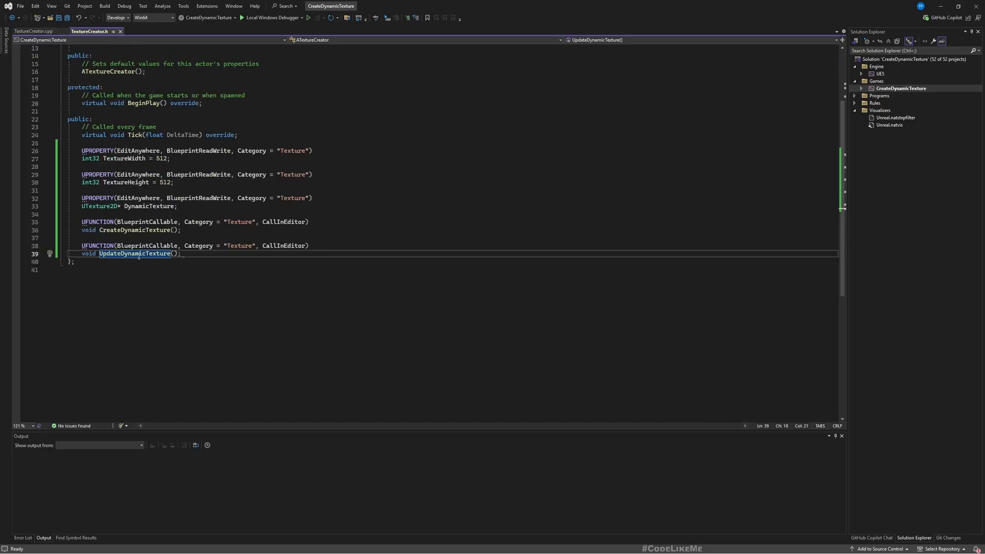
pyautogui.click(50, 253)
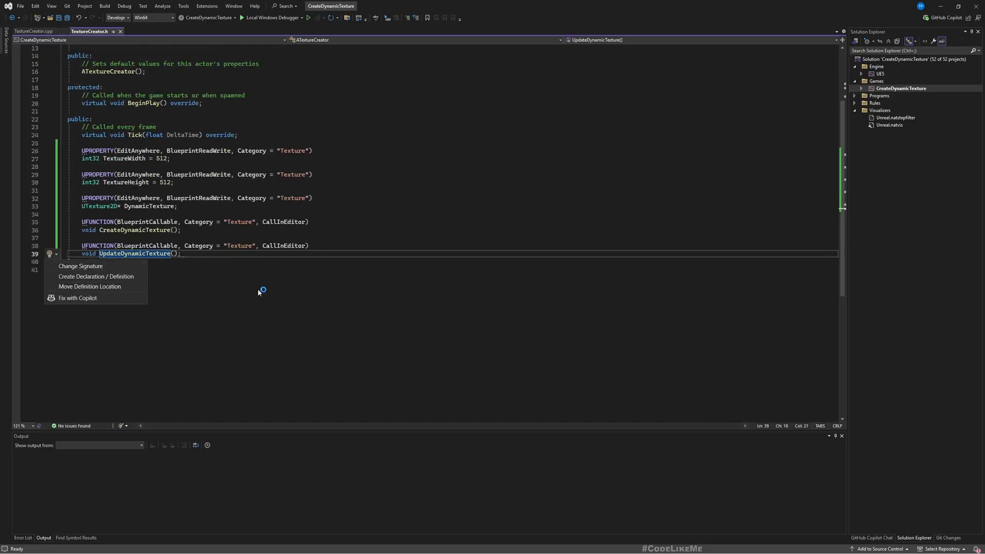
pyautogui.click(95, 276)
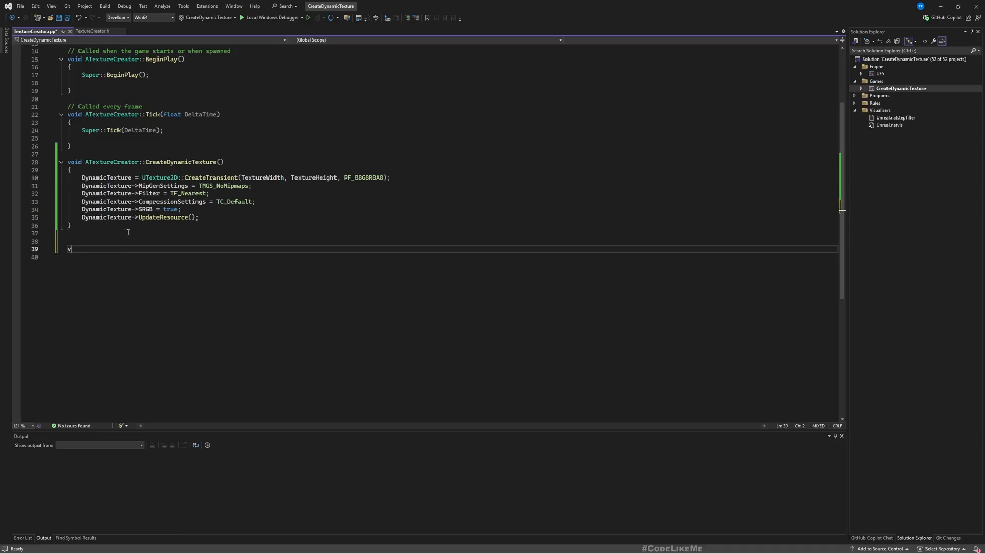
# - Write the UpdateDynamicTexture definition starting with an if (!DynamicTexture) guard that returns
pyautogui.write('void Ate')
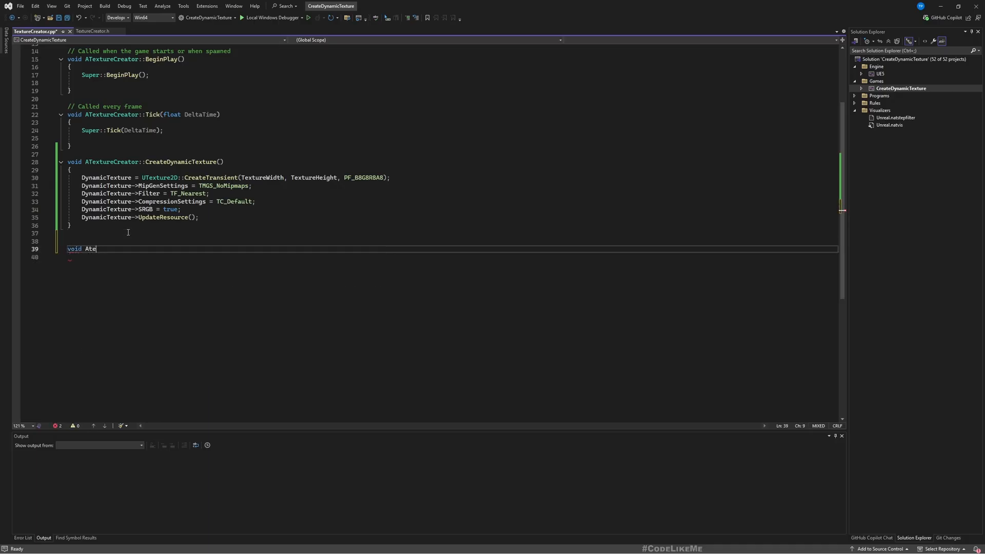
pyautogui.write('TextureCreator::UpdateDynamicTexture()')
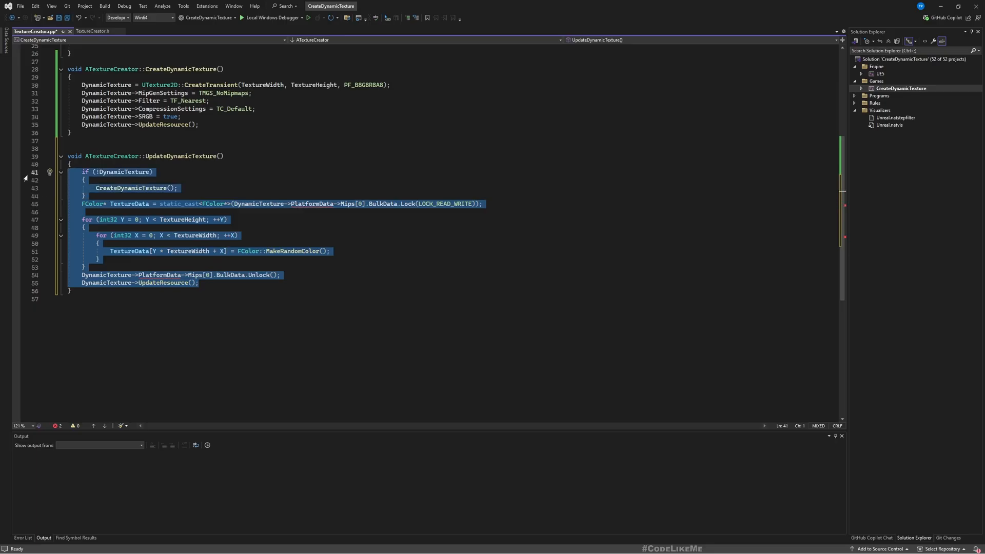
pyautogui.press('Delete')
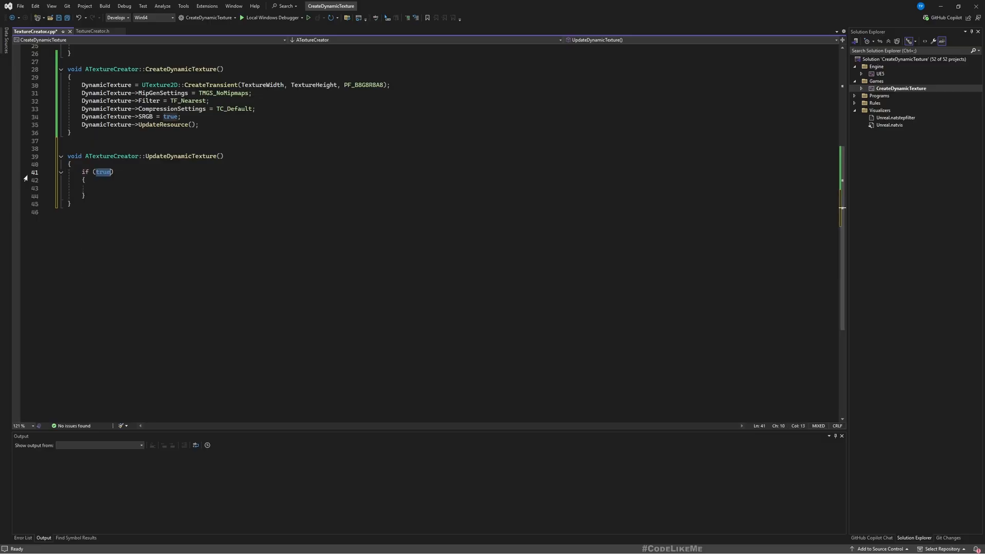
pyautogui.write('!DynamicTextu')
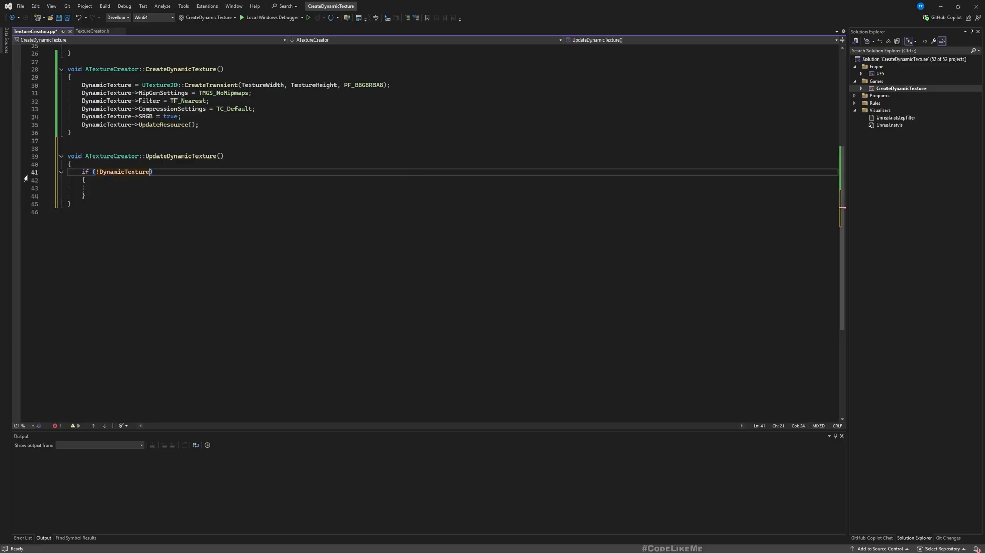
pyautogui.click(95, 188)
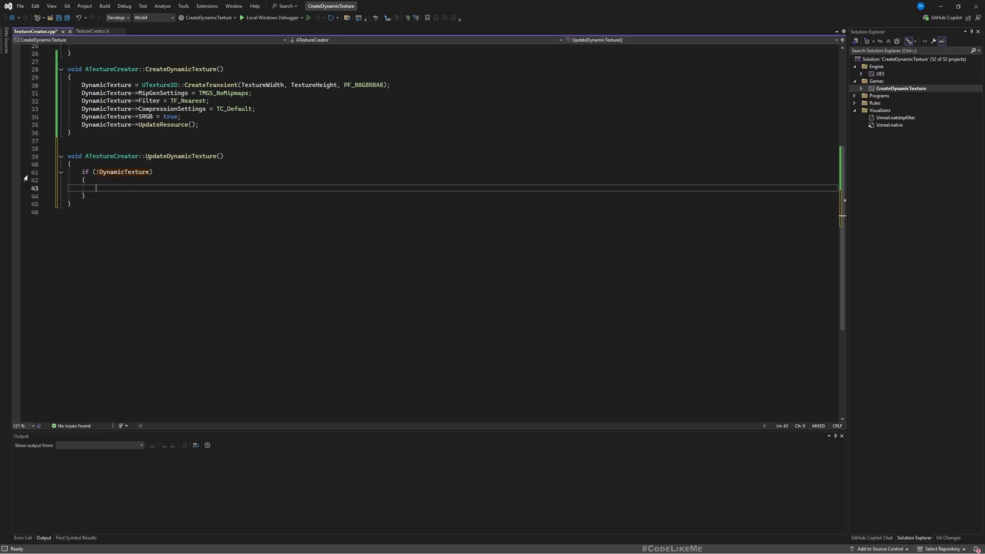
pyautogui.write('return')
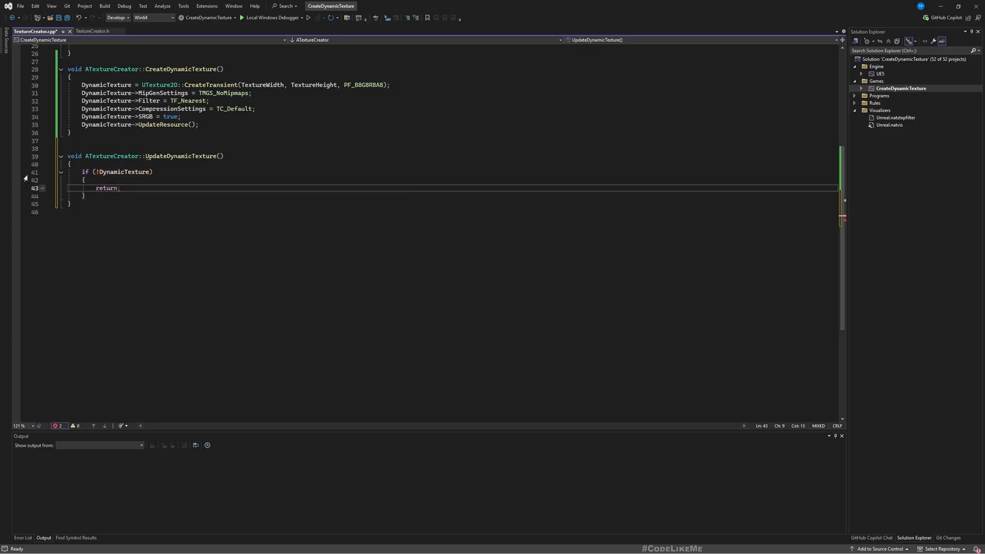
# - Log a 'DynamicTexture is not created' UE_LOG warning inside the guard and save
pyautogui.write('UE_LOG(LogTemp, Warning, TEXT("DynamicTexture is not created. Call CreateDynamicTexture() first."));')
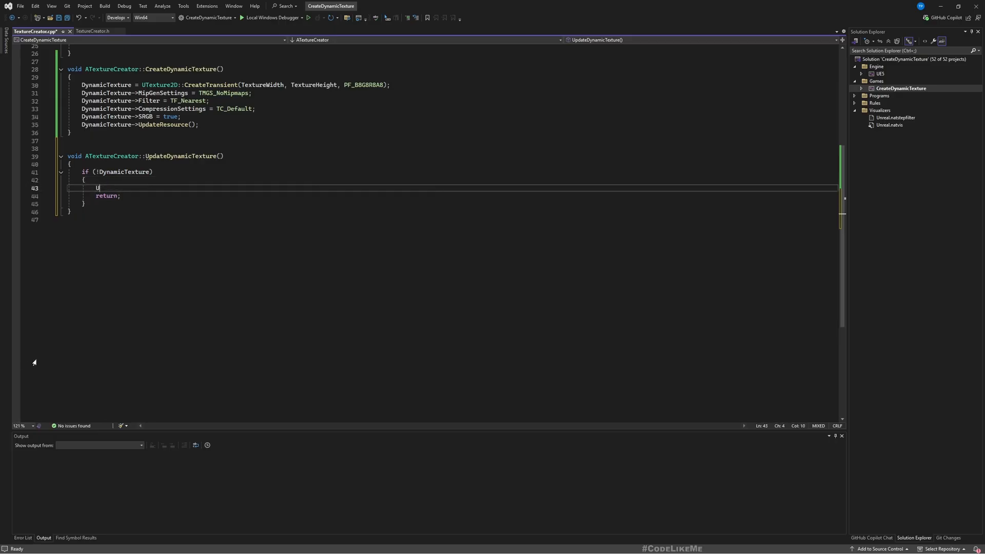
pyautogui.write('UE_LOG(LogTemp, Warning, TEXT("DynamicTexture is not created. Call CreateDynamicTexture() first."));')
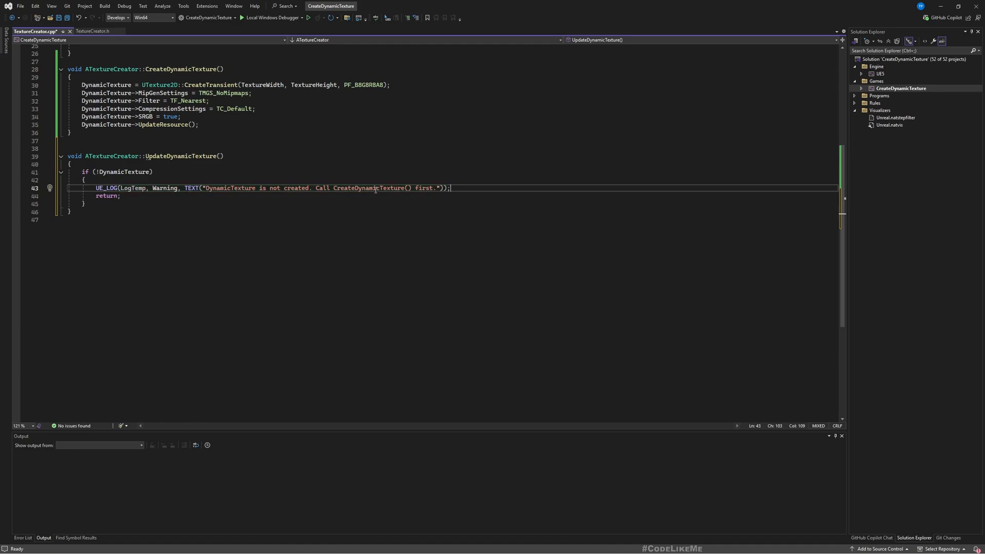
pyautogui.moveTo(298, 177)
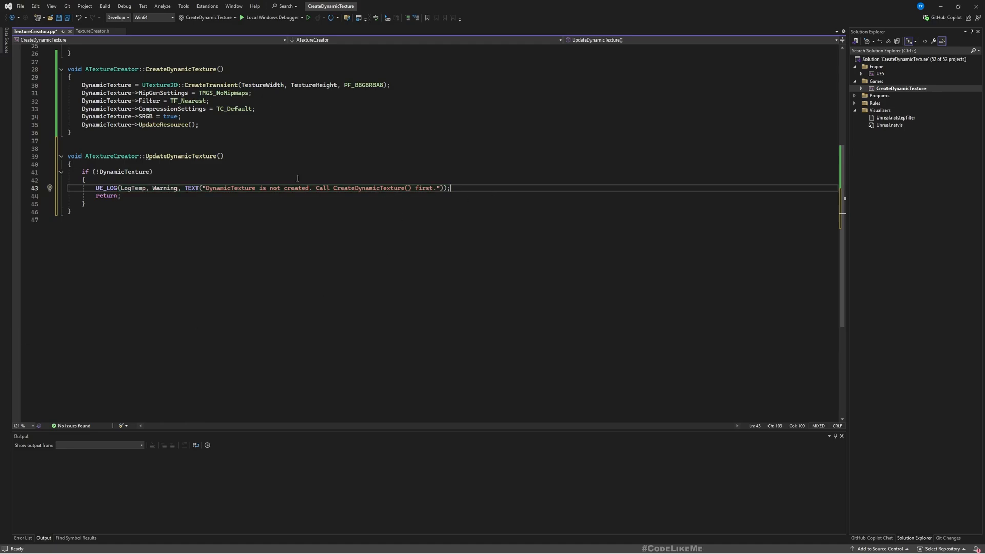
pyautogui.press('ctrl+s')
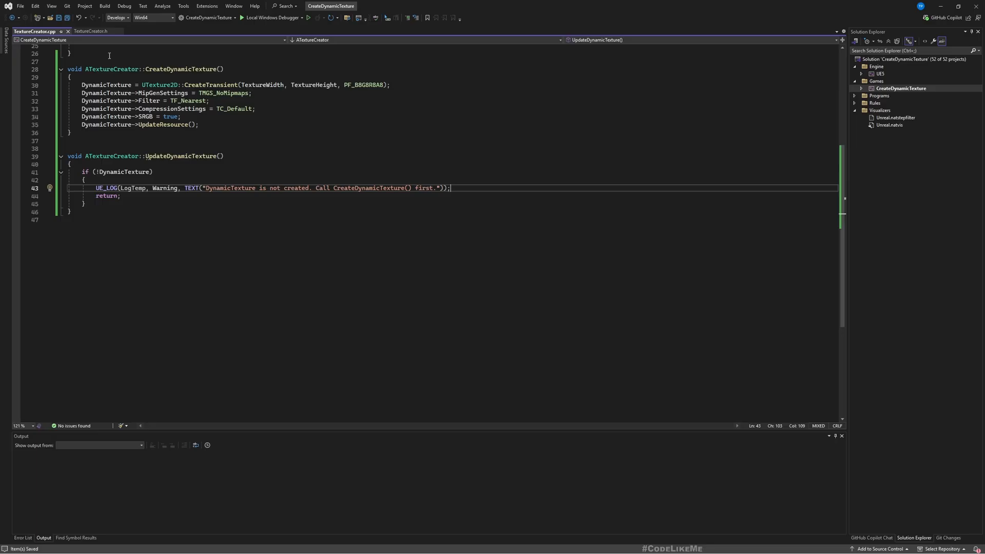
pyautogui.press('enter')
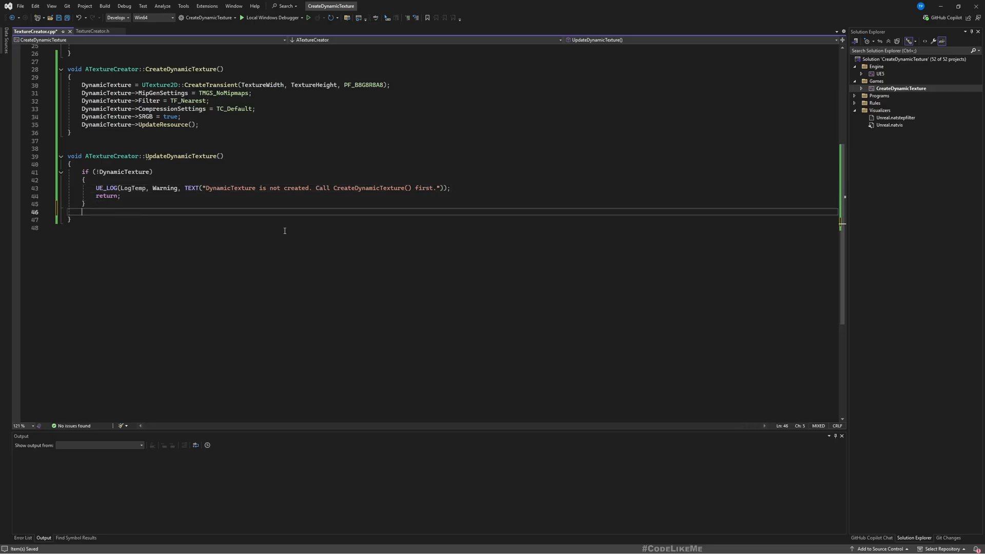
# - Add a raw-texture-data comment and declare TArray<FColor> PixelData
pyautogui.write('FTexture2DMipMap& Mip = DynamicTexture->PlatformData->Mips[0];')
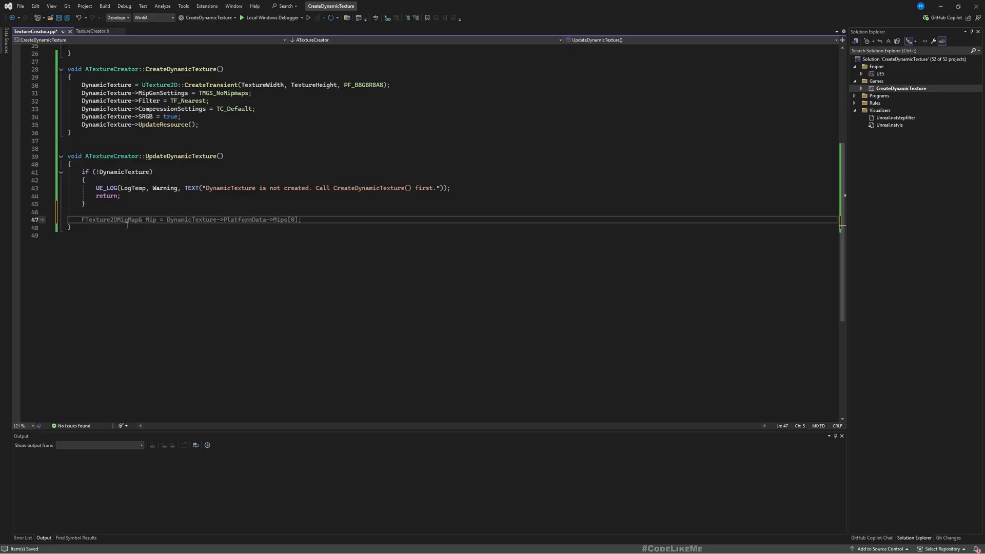
pyautogui.write('// Lock the texture to write pixel data')
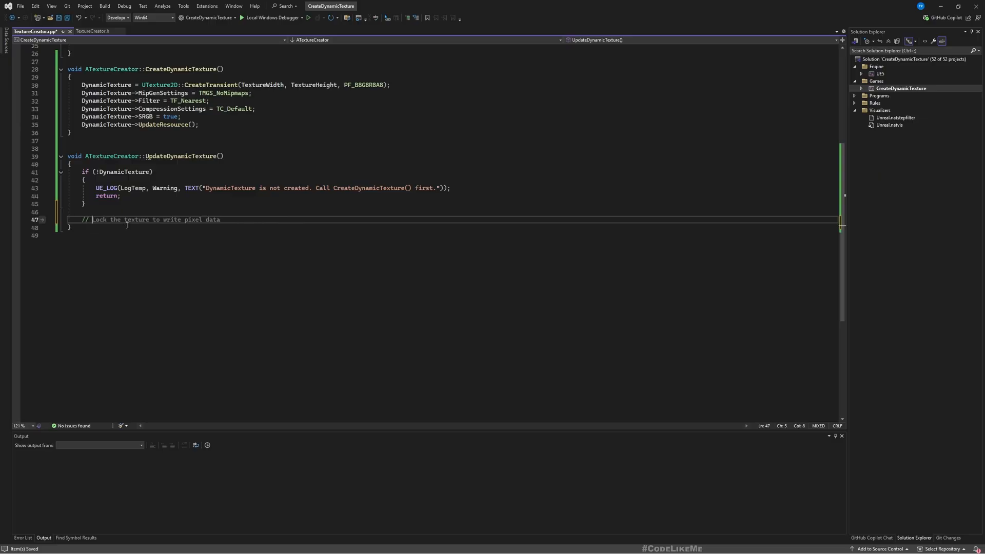
pyautogui.write('Raw')
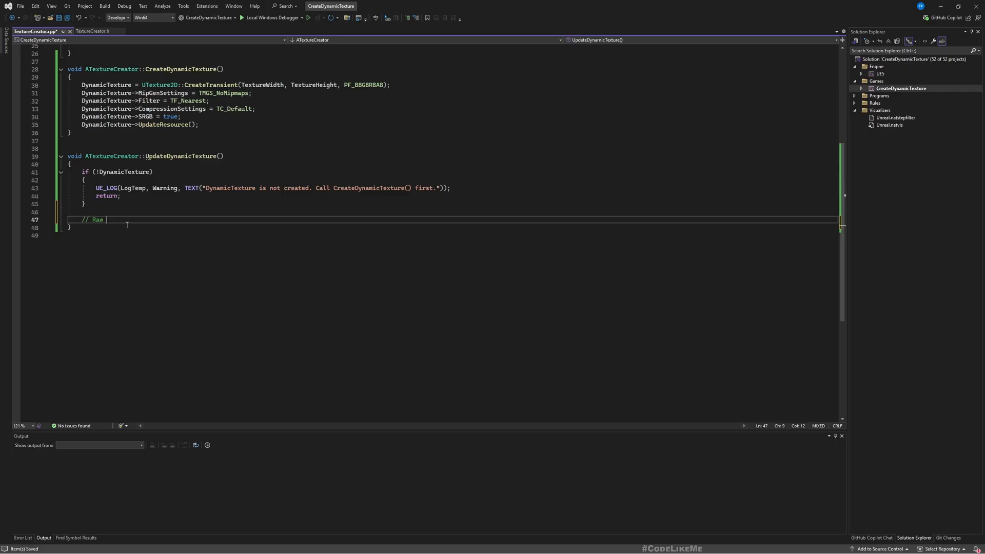
pyautogui.write('data for the texture')
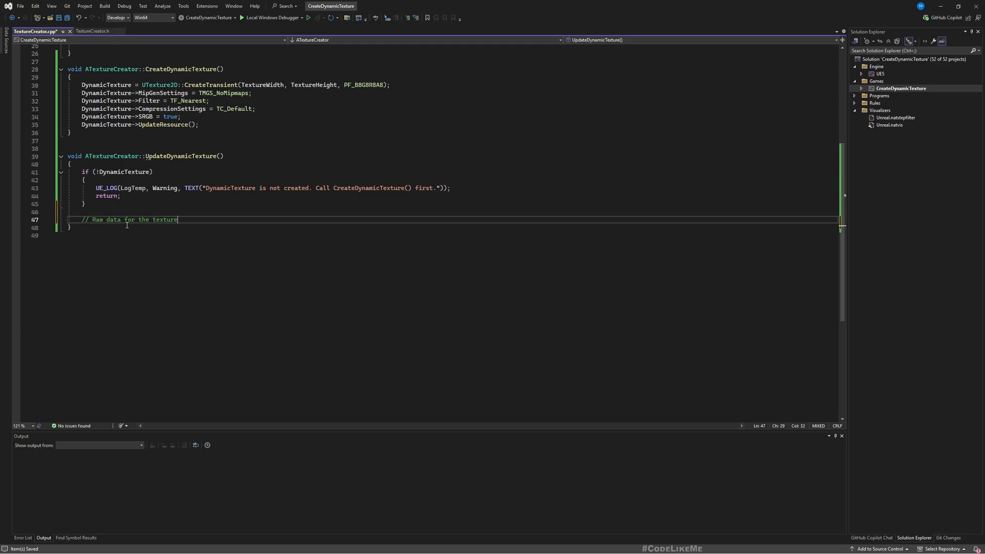
pyautogui.write('uint8* TextureData = new uint8[TextureWidth * TextureHeight * 4];')
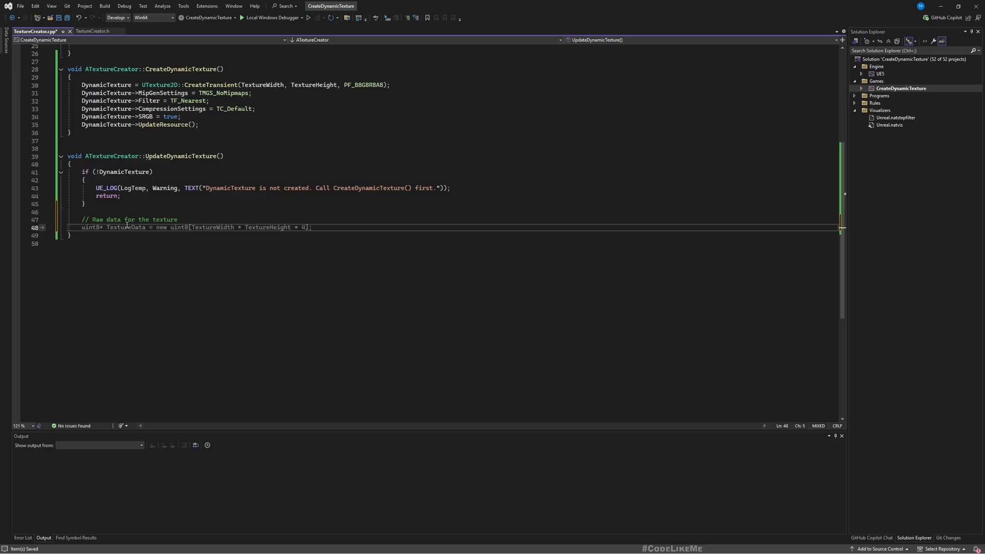
pyautogui.write('TArray<FColor> Pixels;')
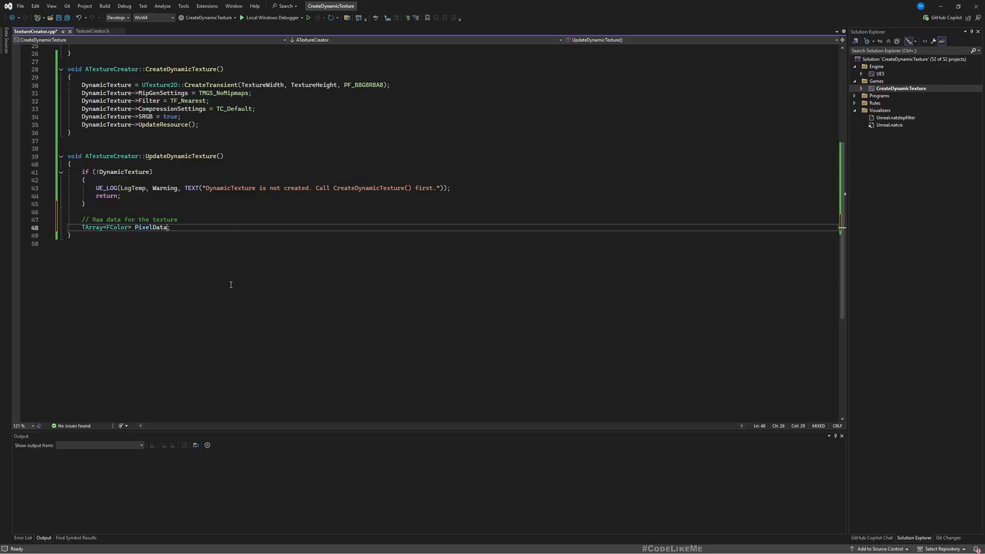
# - Size PixelData with SetNumUninitialized(TextureWidth * TextureHeight) and save
pyautogui.write('PixelData.SetNum(TextureWidth * TextureHeight);')
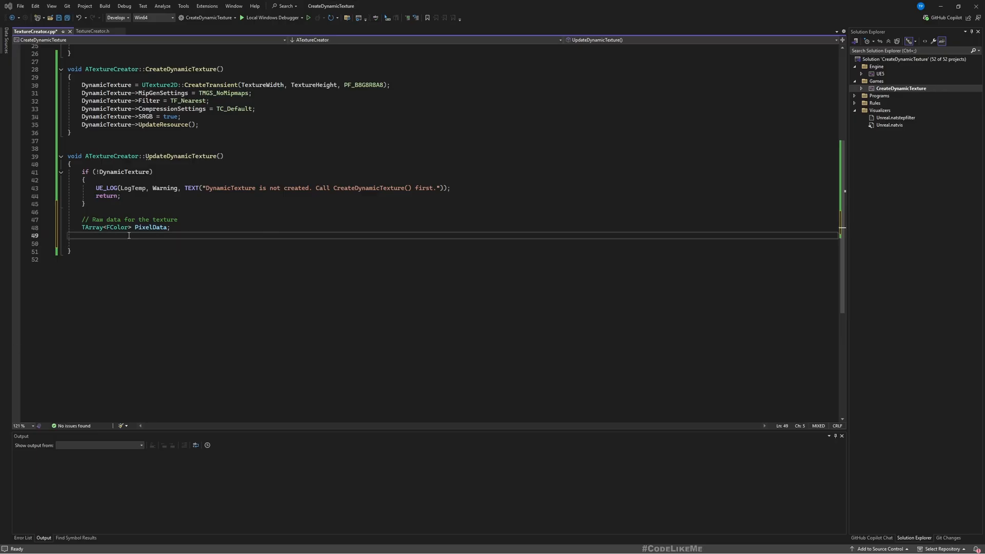
pyautogui.moveTo(194, 236)
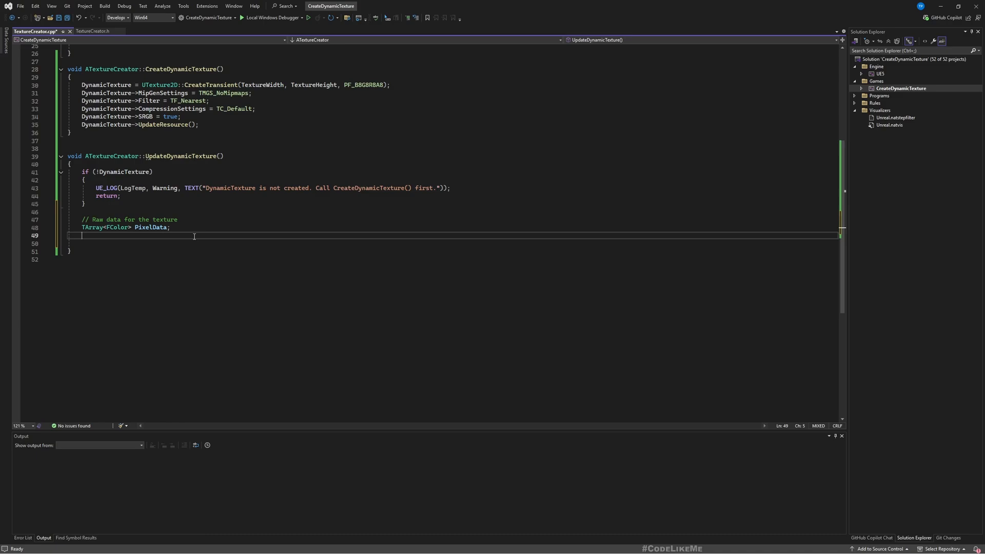
pyautogui.write('PixelData.SetNumUninitialized')
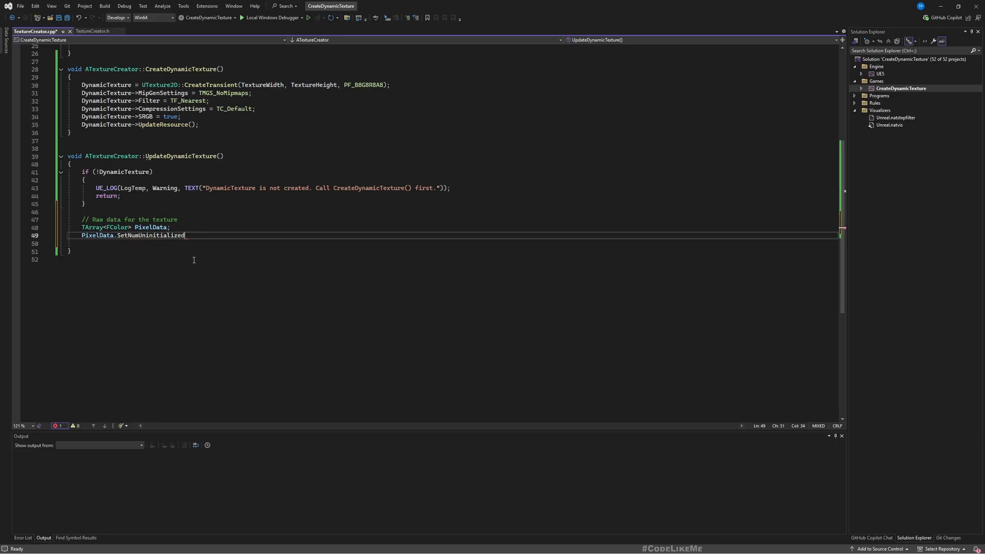
pyautogui.write('(TextureWidth * TextureHeight);')
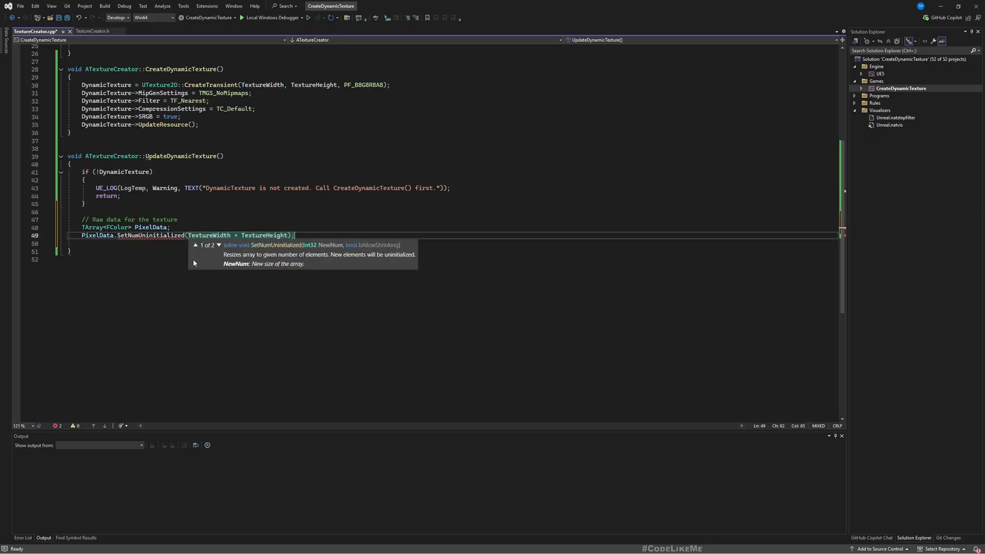
pyautogui.press('ctrl+s')
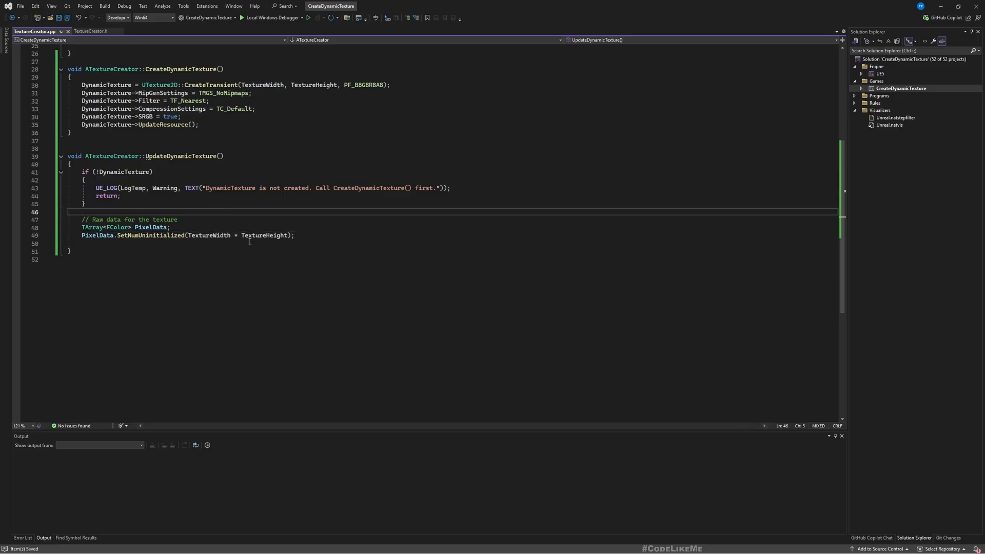
pyautogui.click(293, 235)
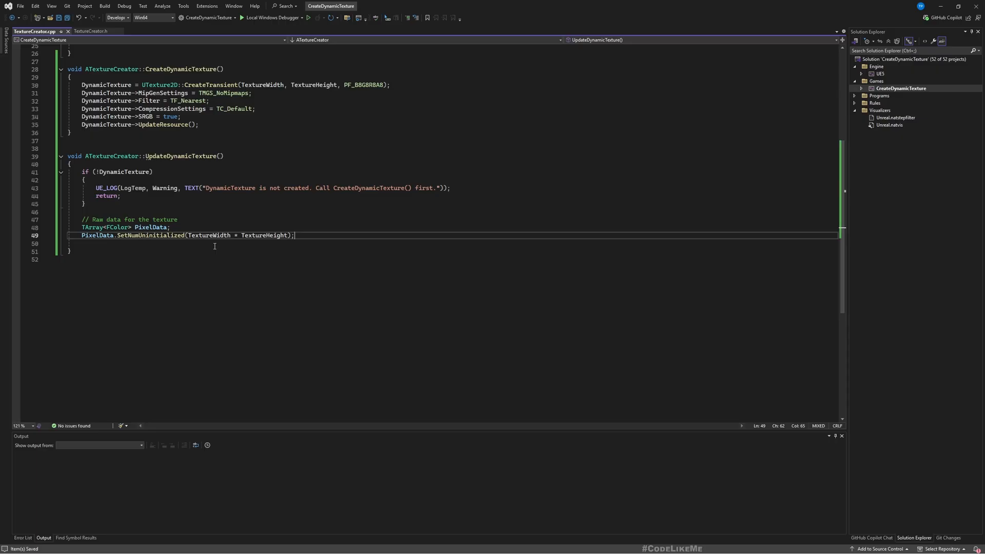
pyautogui.moveTo(130, 199)
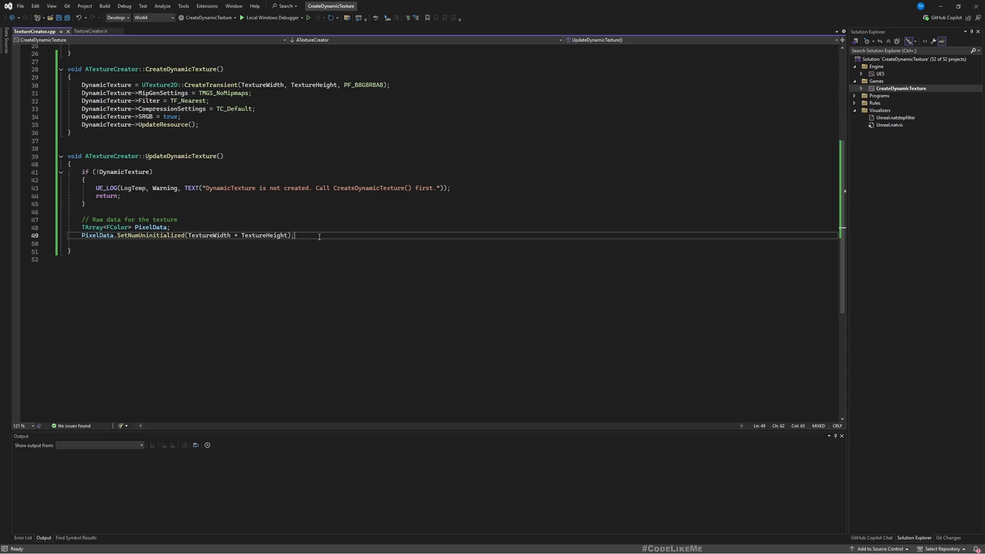
pyautogui.write('//')
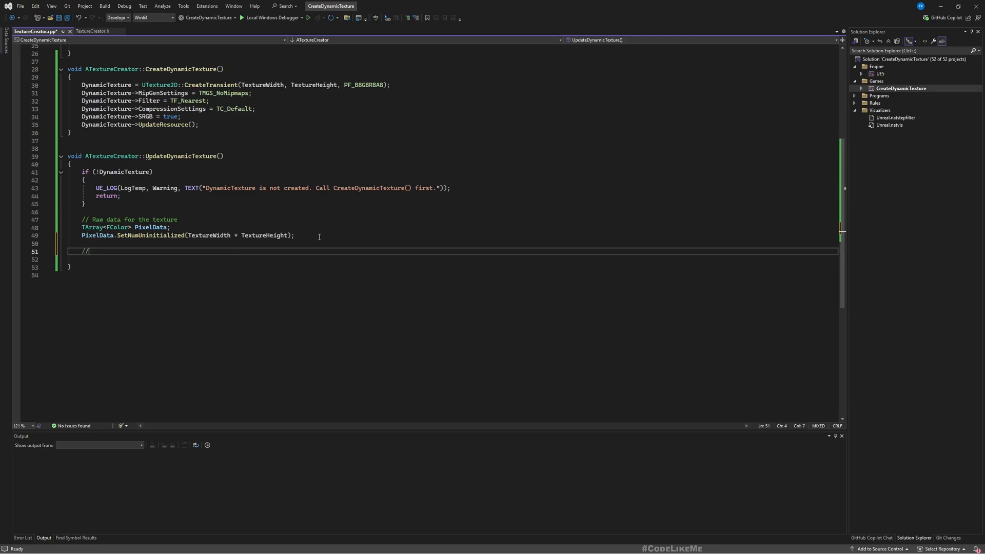
# - Fill PixelData in nested X/Y loops with FColor(X % 256, Y % 256, (X + Y) % 256, 255) and add a lock comment
pyautogui.write('Fill the pixel data with a simple gradient')
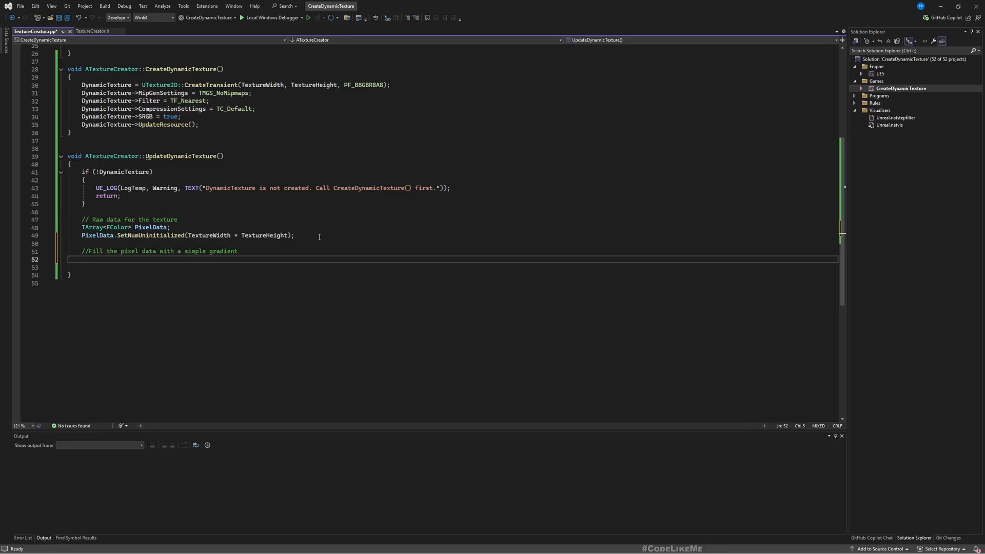
pyautogui.write('for (int32 Y = 0; Y < TextureHeight; ++Y)')
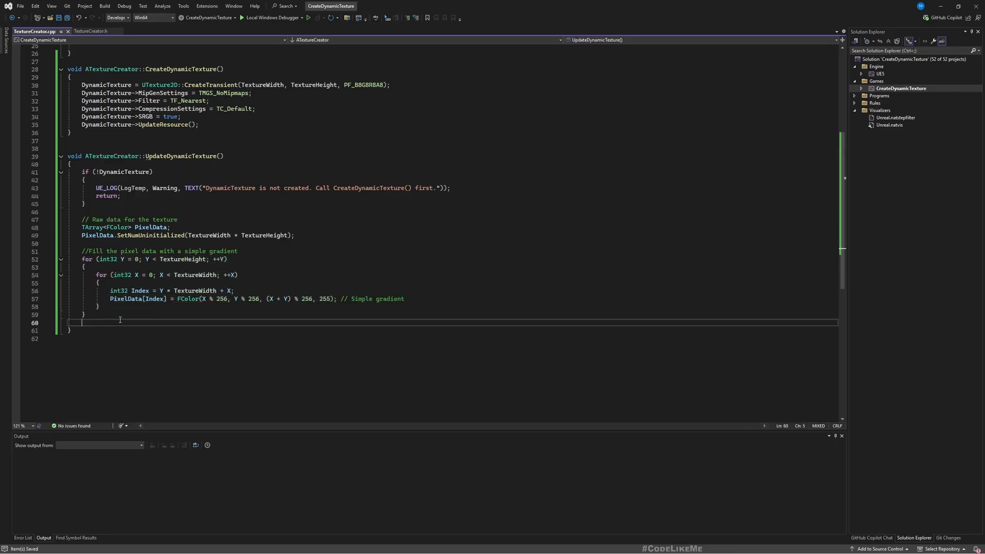
pyautogui.moveTo(305, 321)
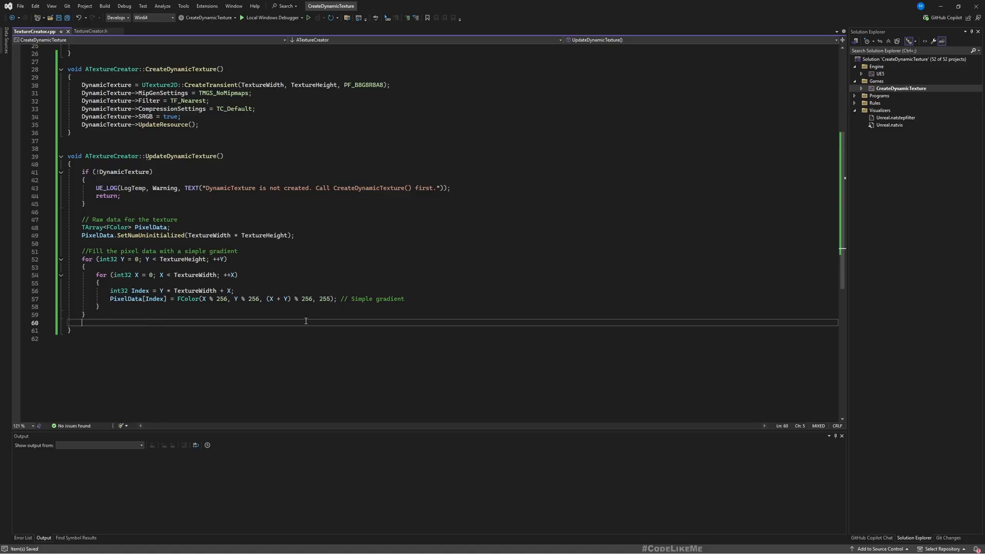
pyautogui.moveTo(174, 302)
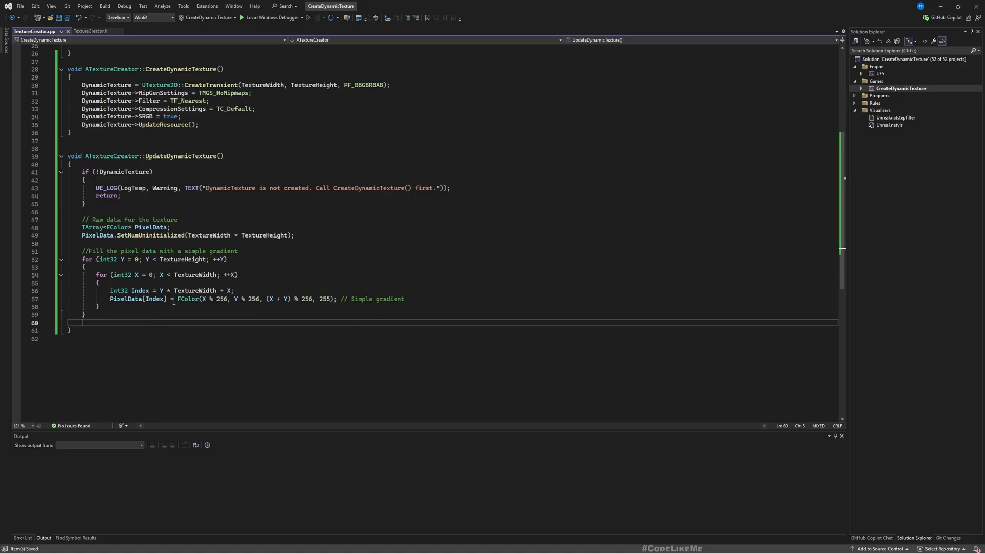
pyautogui.moveTo(122, 333)
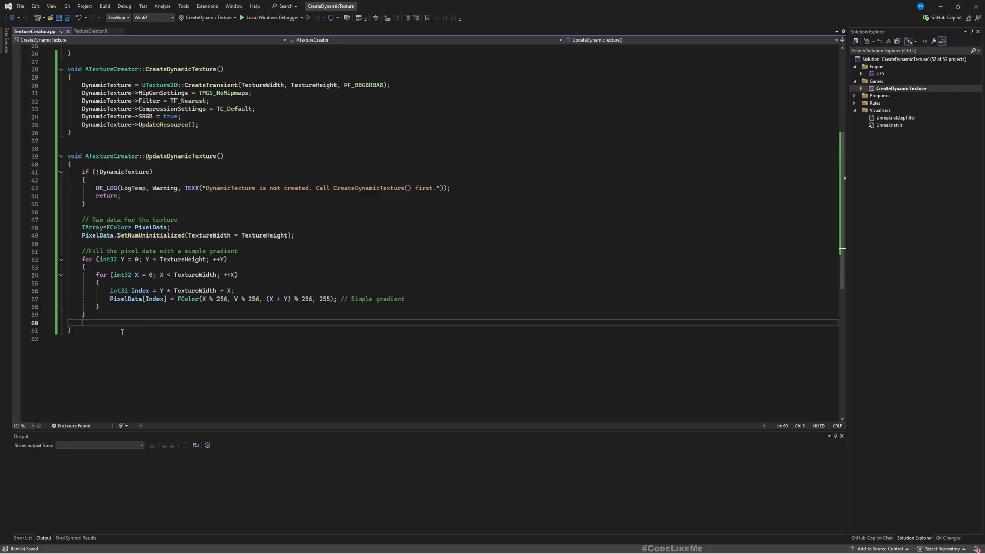
pyautogui.write('// Lock the texture for writing')
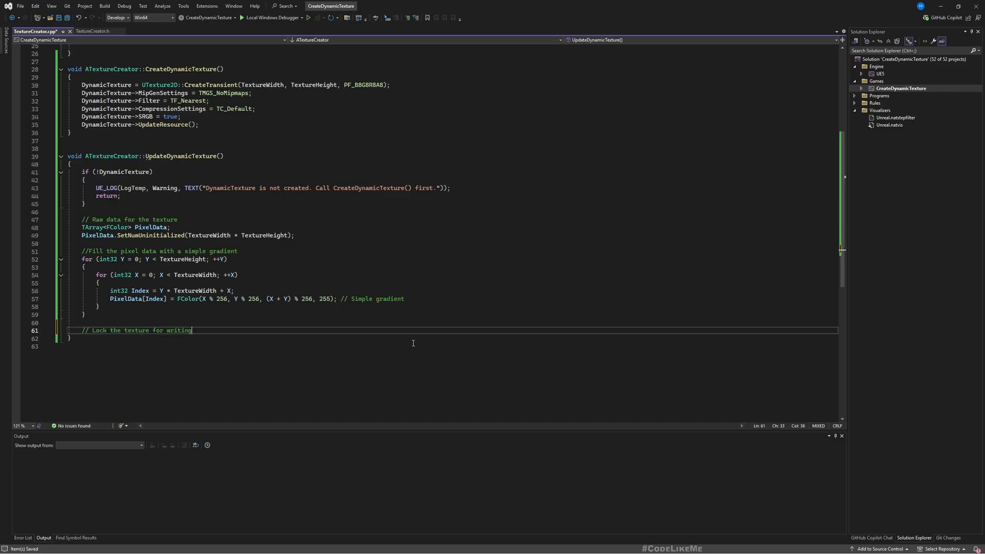
# - Replace the suggested mip-lock lines and start an FTexture2DResource declaration
pyautogui.write('void* TextureData = DynamicTexture->PlatformData->Mips[0].BulkData.Lock(LOCK_READ_WRITE);')
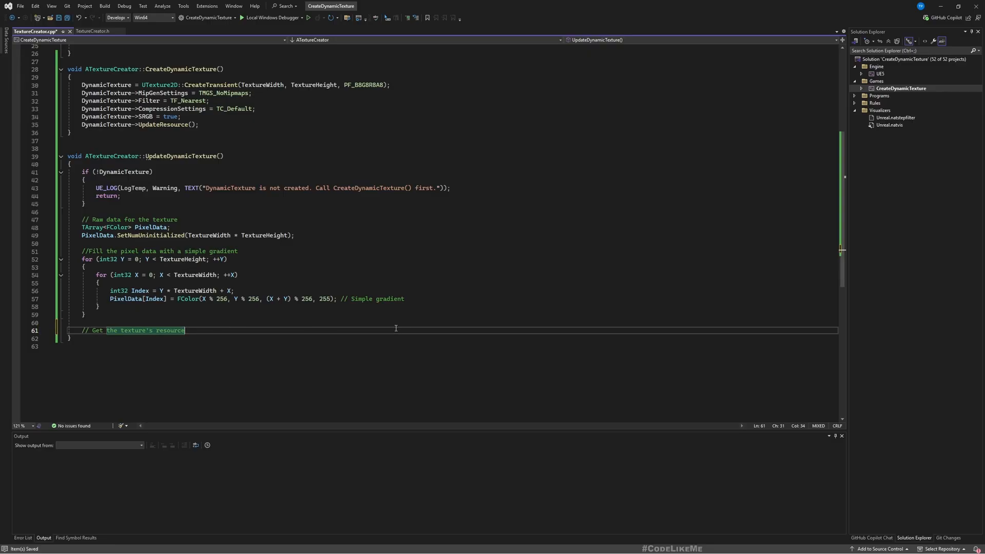
pyautogui.write('FTexture2DMipMap& Mip = DynamicTexture->PlatformData->Mips[0];')
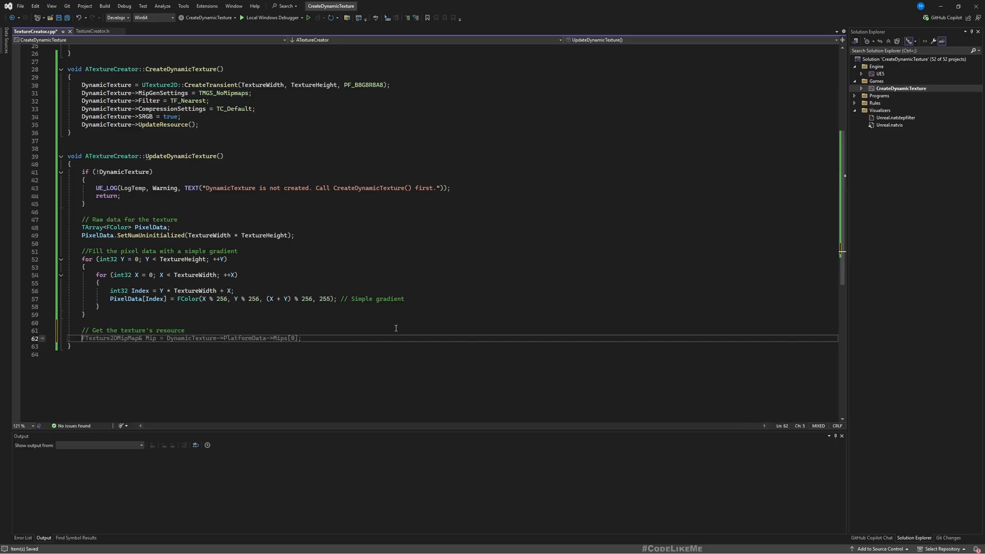
pyautogui.write('FTexture')
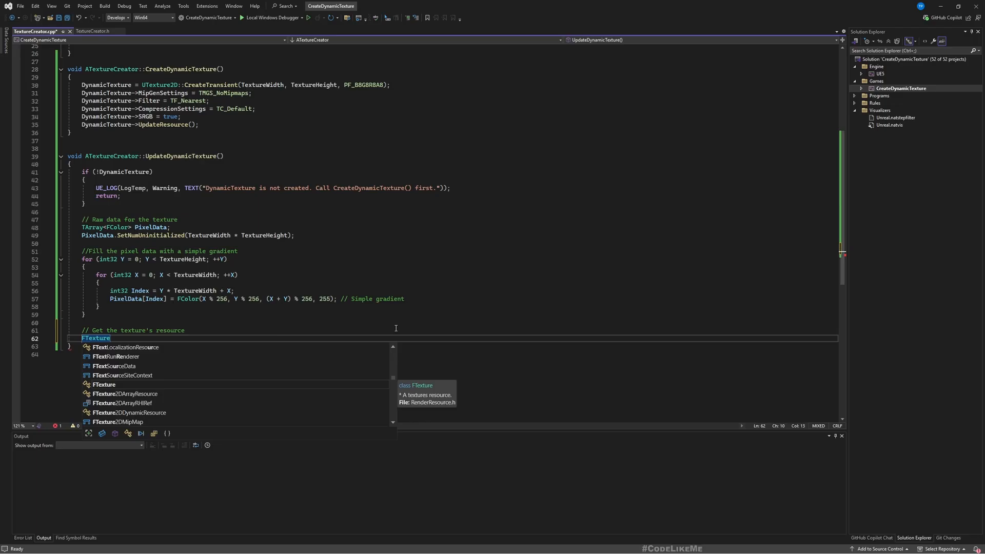
pyautogui.write('2DResource')
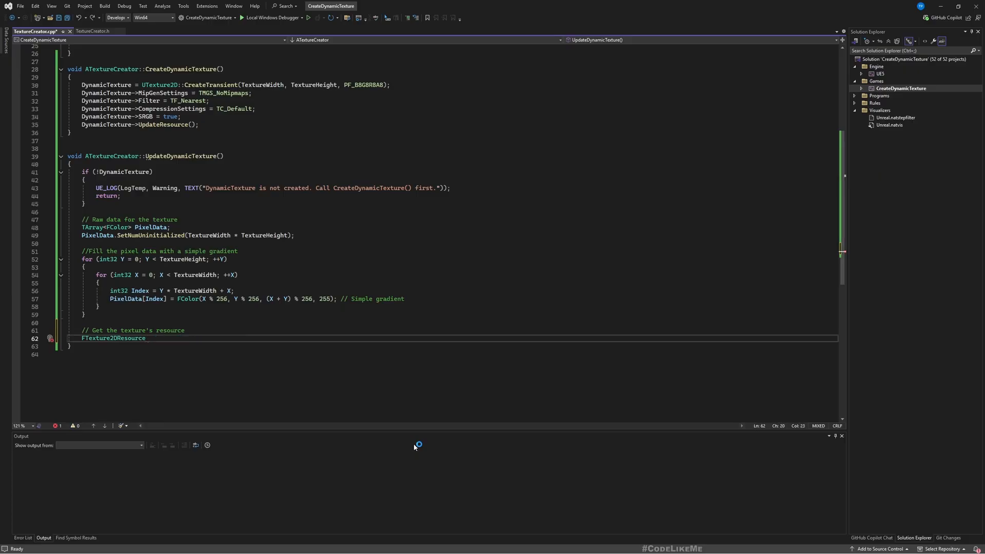
# - Assign TextureResource = (FTexture2DResource*)DynamicTexture->GetResource() and select the type name to look up
pyautogui.write('* TextureResource = (FTexture2DResource*)(DynamicTexture->GetResource;')
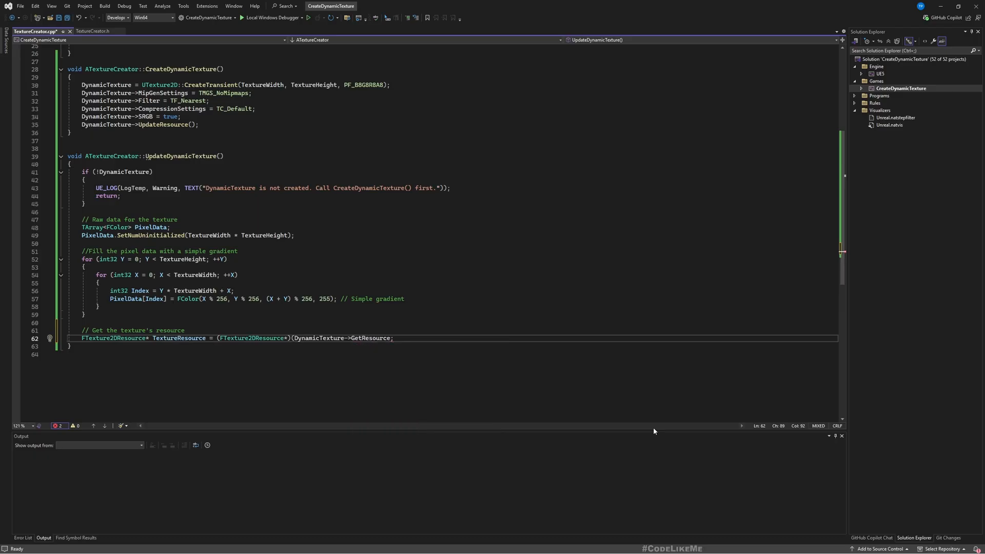
pyautogui.write('();')
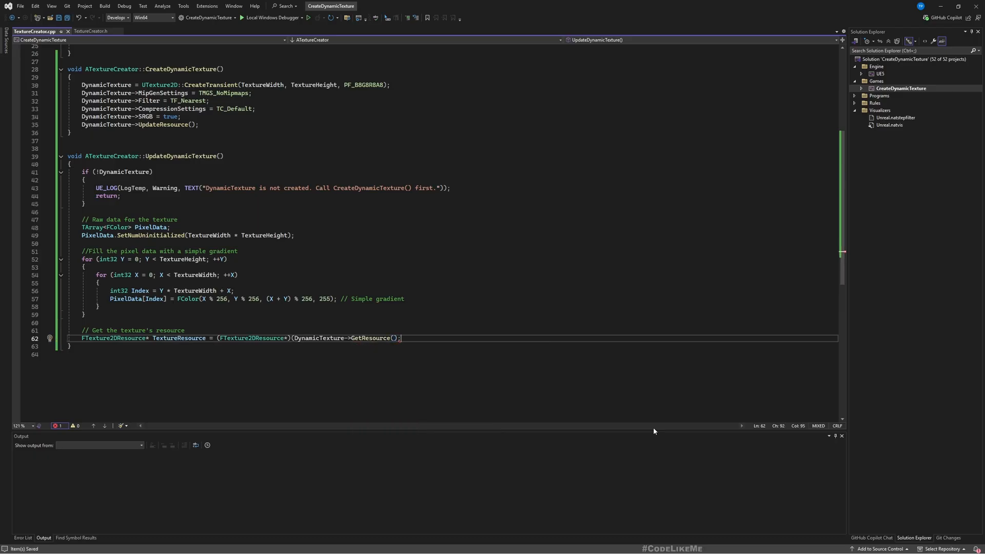
pyautogui.scroll(-3)
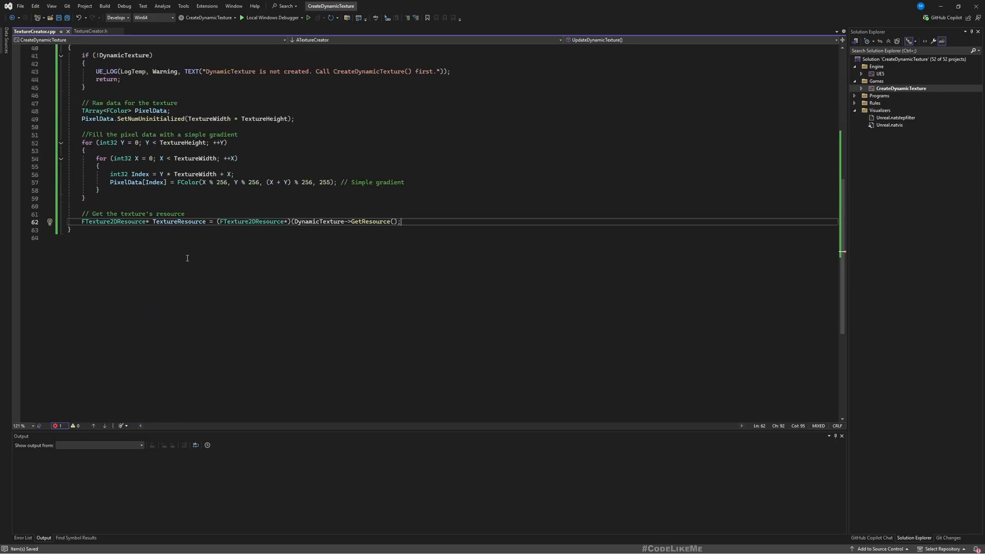
pyautogui.doubleClick(113, 221)
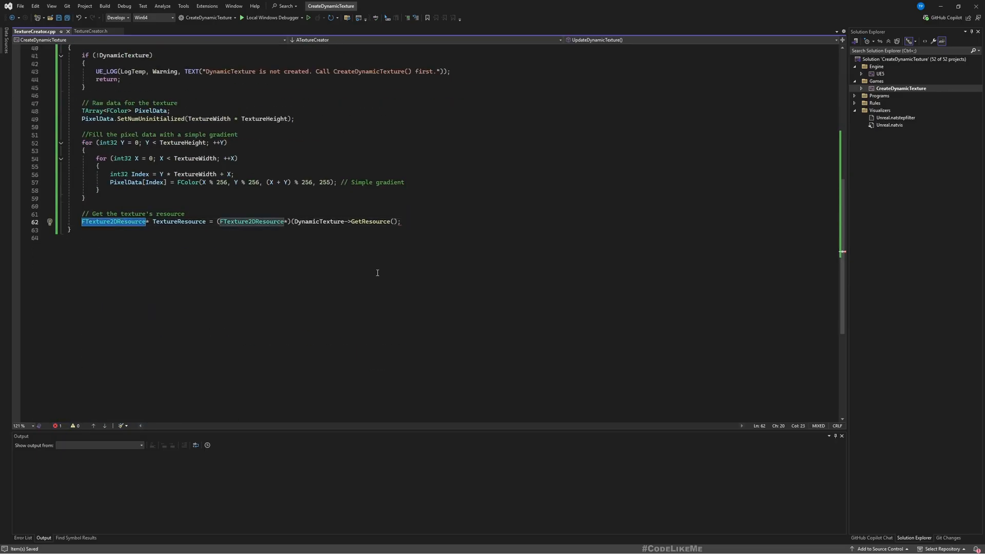
pyautogui.moveTo(377, 273)
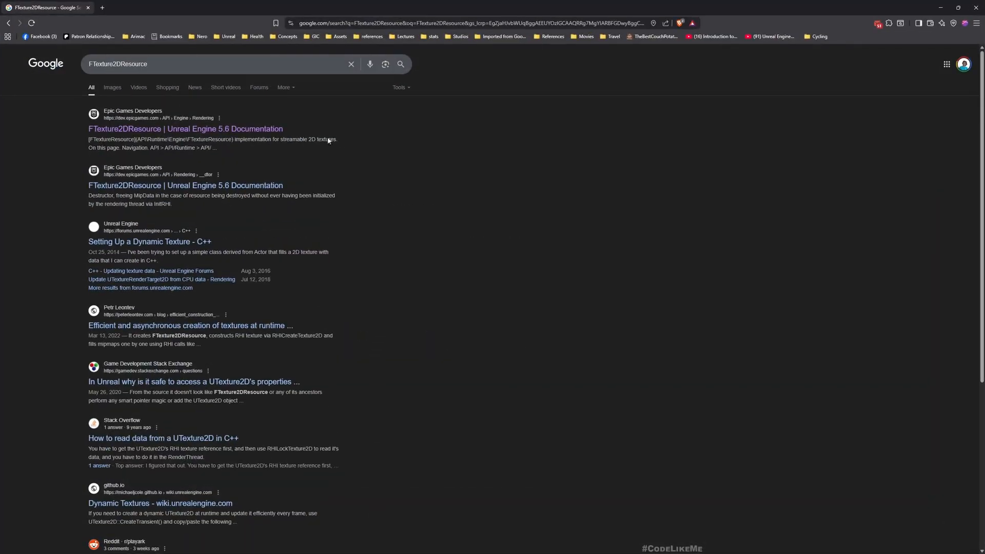
# - Open the FTexture2DResource docs and select its Rendering/Texture2DResource.h include line
pyautogui.click(186, 130)
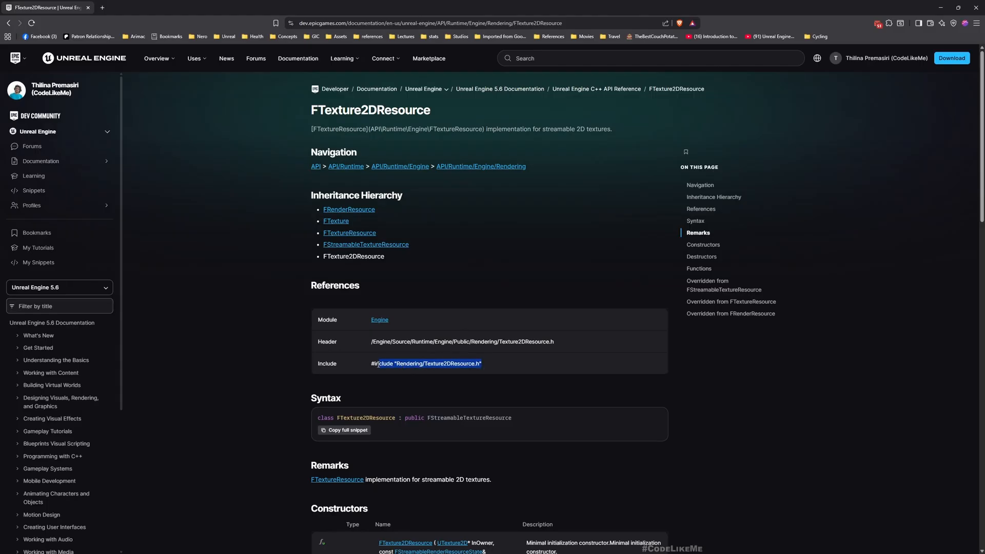
pyautogui.tripleClick(425, 363)
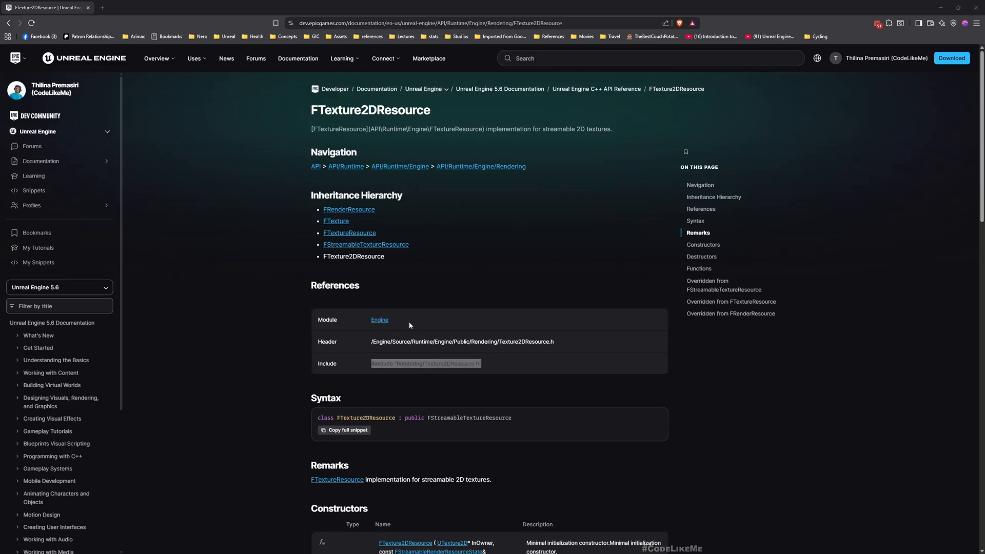
pyautogui.moveTo(406, 275)
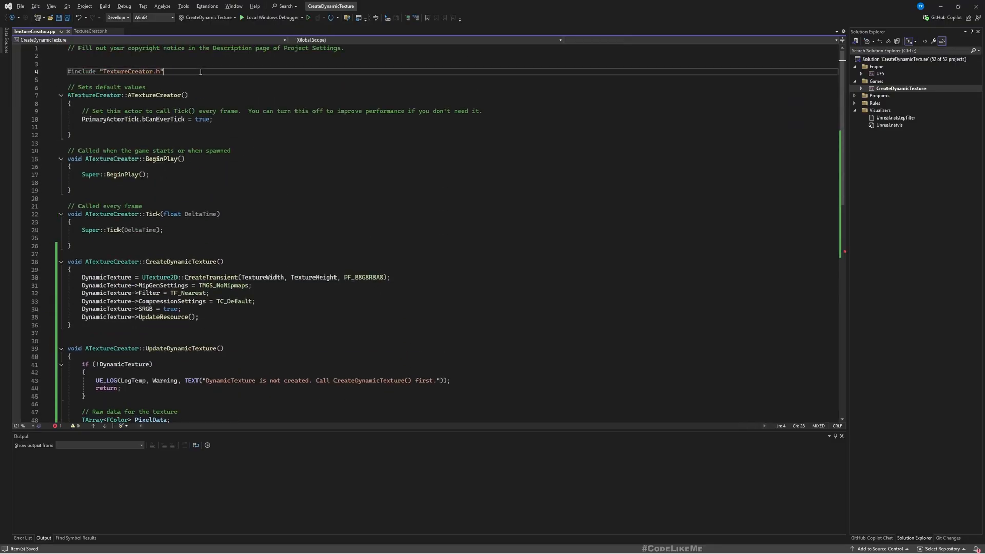
# - Add #include "Rendering/Texture2DResource.h" and move to the insertion point after the resource line
pyautogui.write('#include "Rendering/Texture2DResource.h"')
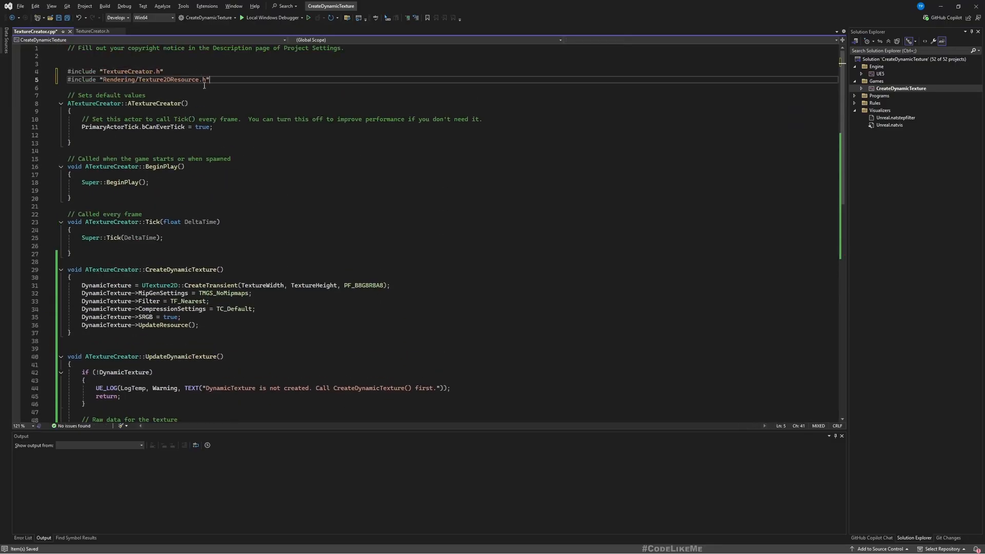
pyautogui.scroll(-3)
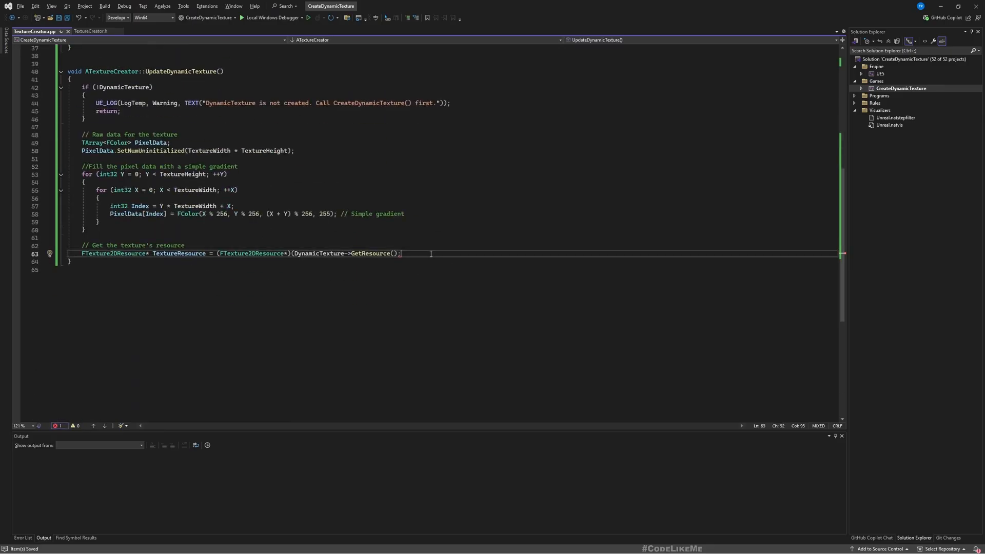
pyautogui.doubleClick(315, 254)
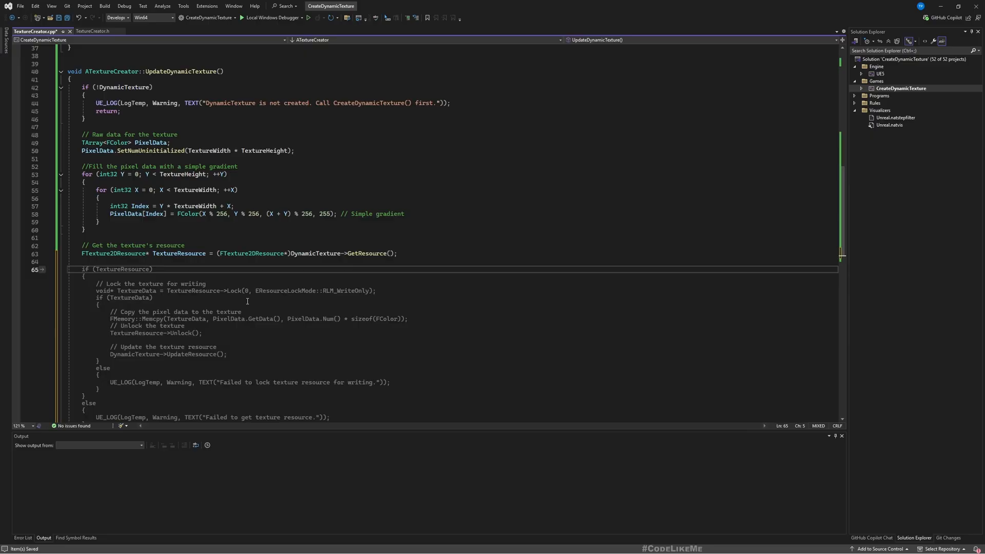
# - Enqueue an ENQUEUE_RENDER_COMMAND lambda that locks the texture, copies PixelData and unlocks it
pyautogui.write('EM')
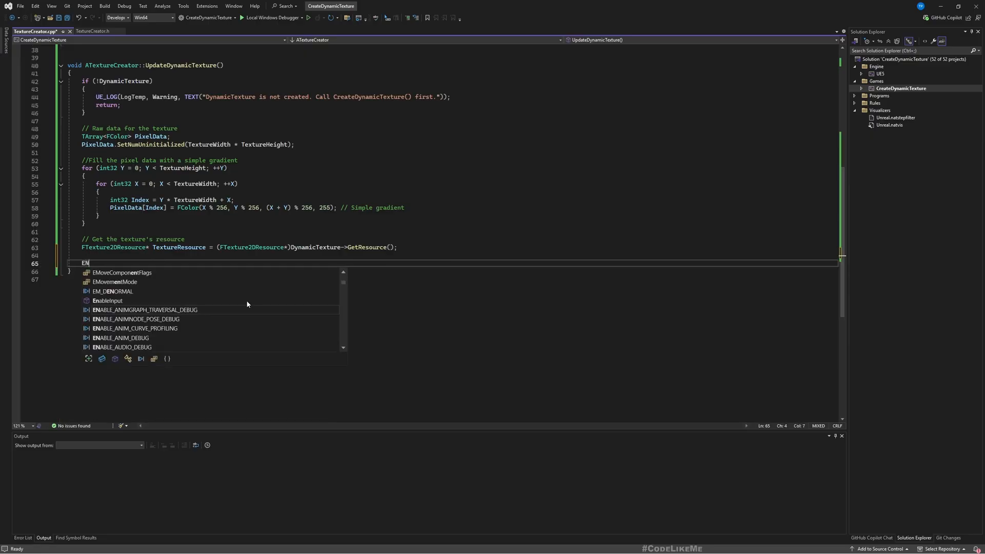
pyautogui.write('QUE')
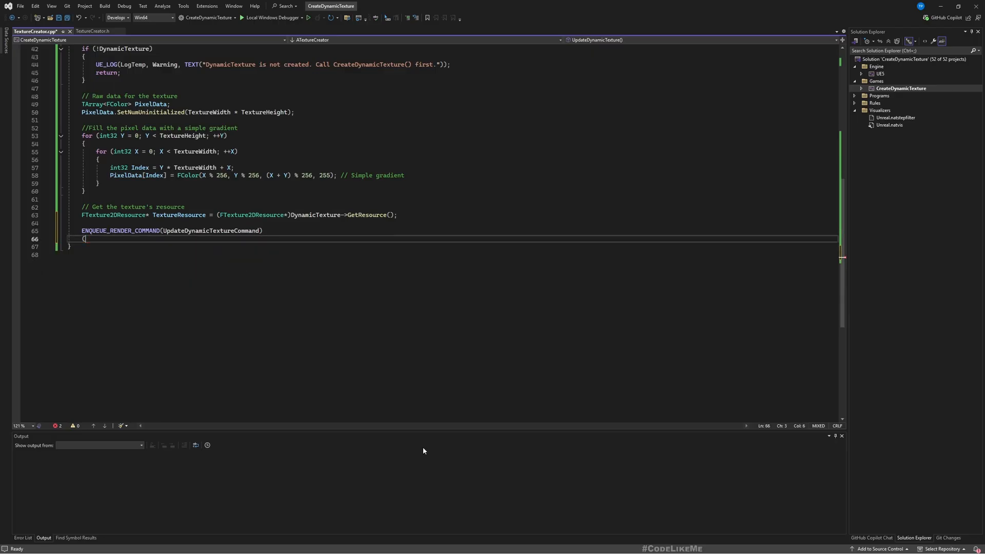
pyautogui.press('enter')
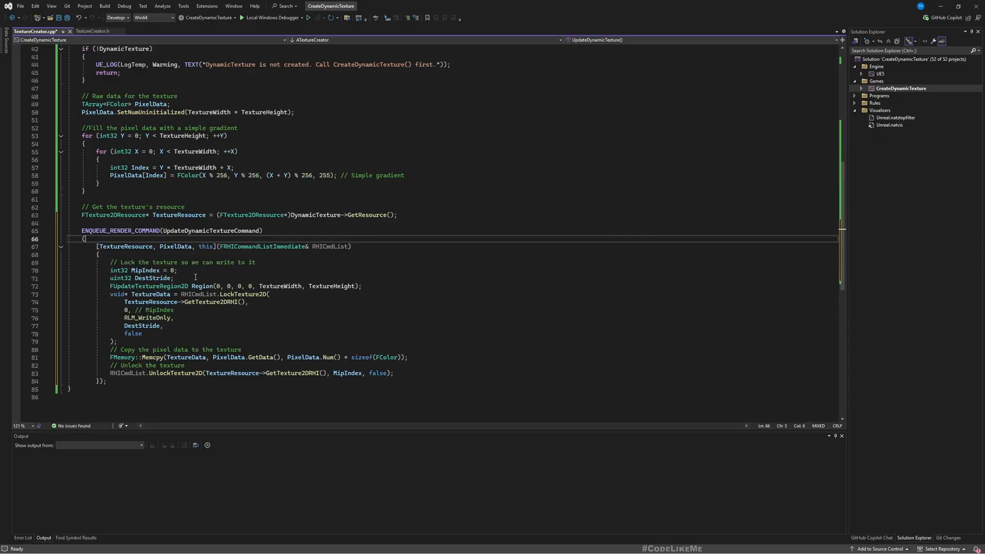
# - Separate the MipIndex, stride and region declarations from the texture-locking code
pyautogui.click(256, 262)
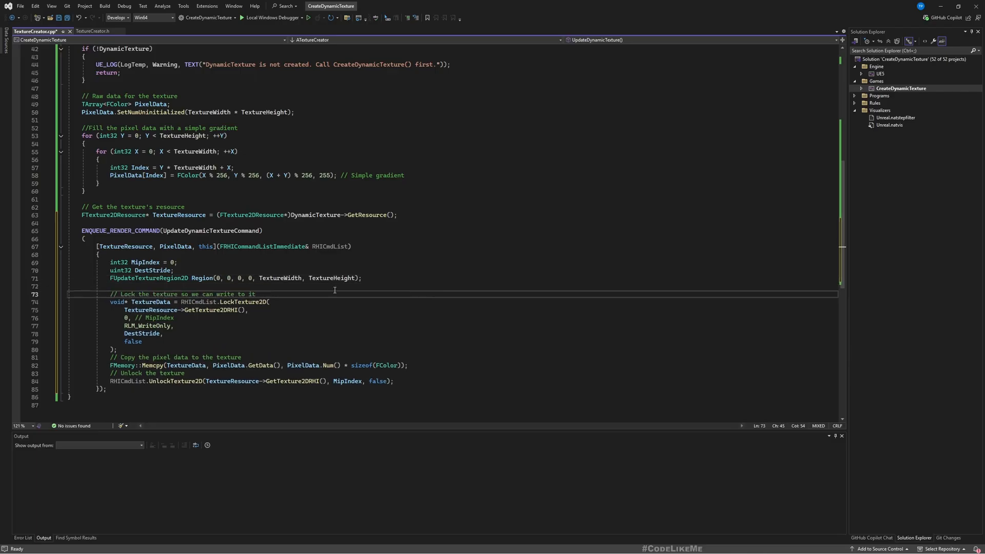
pyautogui.doubleClick(145, 262)
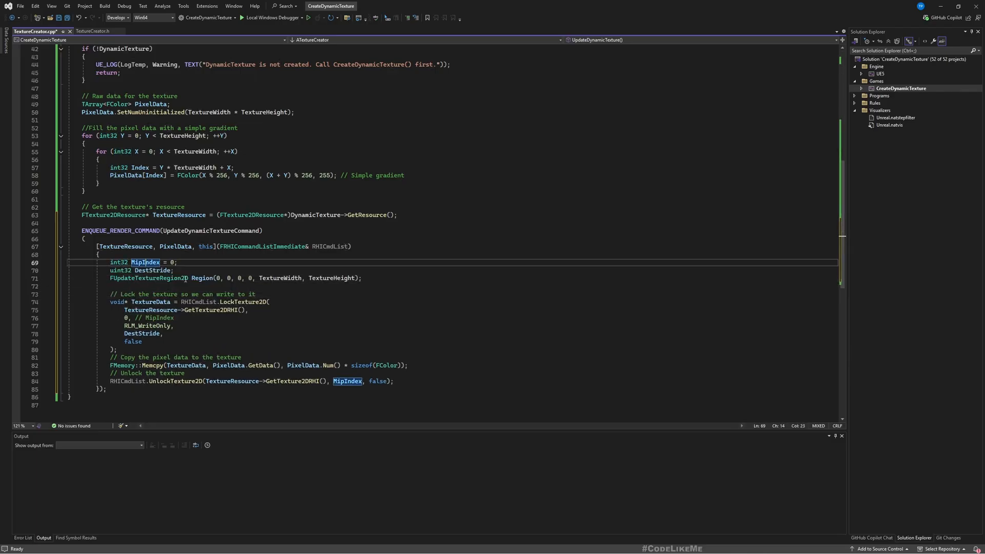
pyautogui.click(151, 270)
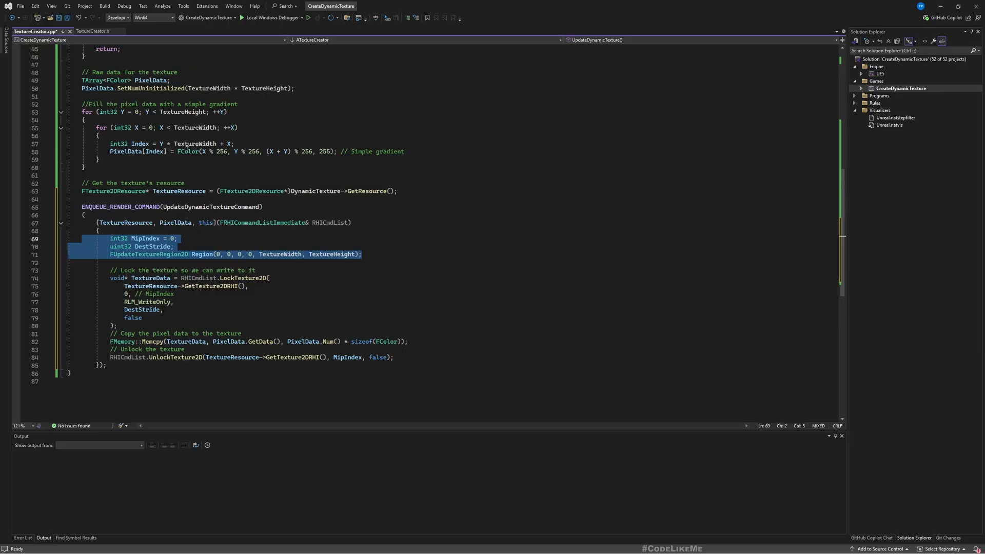
pyautogui.moveTo(151, 127)
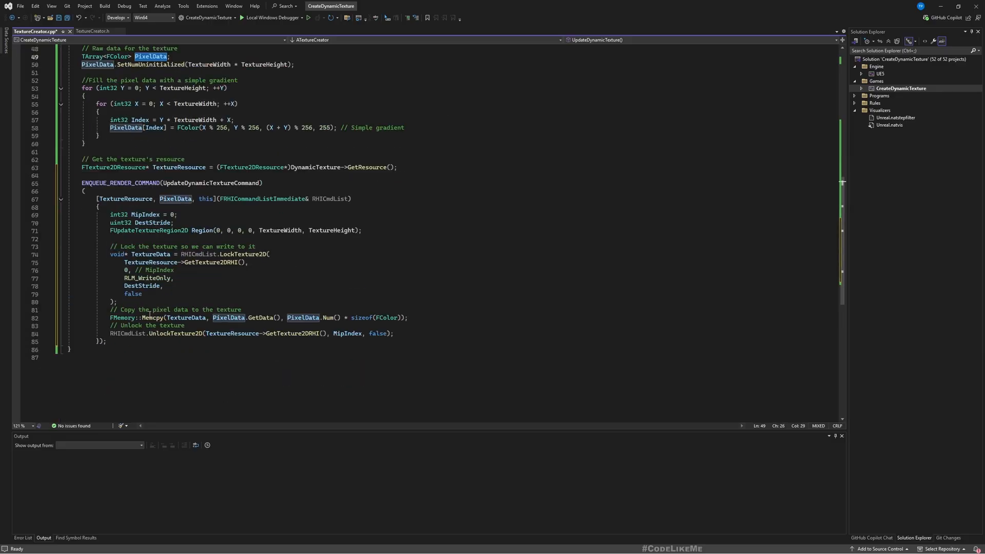
# - Review the PixelData copy and UnlockTexture2D call, then save TextureCreator.cpp
pyautogui.doubleClick(185, 317)
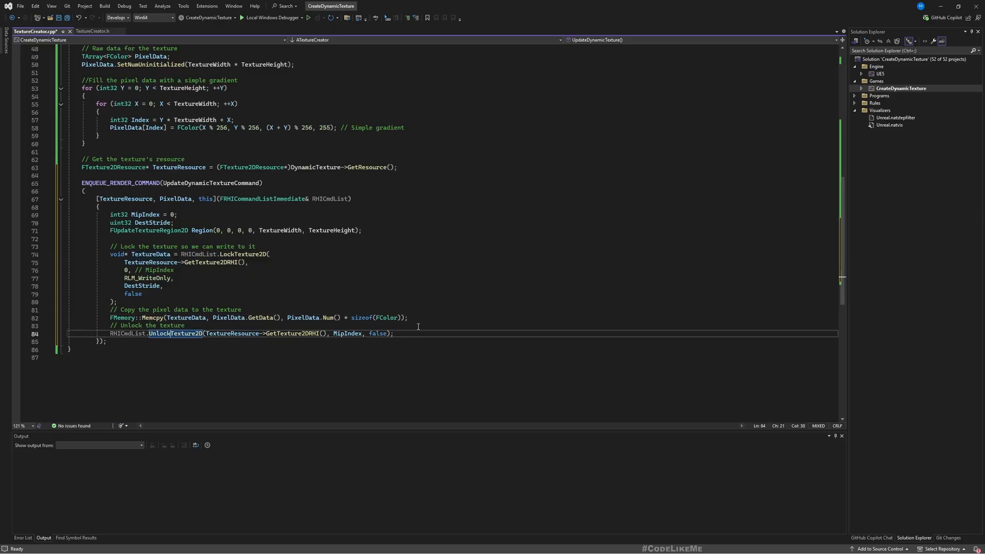
pyautogui.click(107, 340)
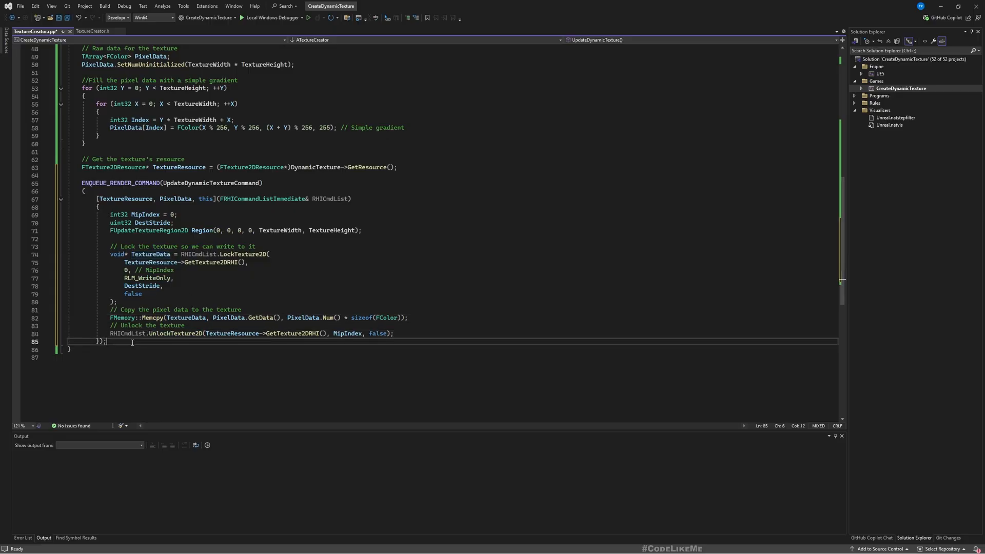
pyautogui.click(58, 17)
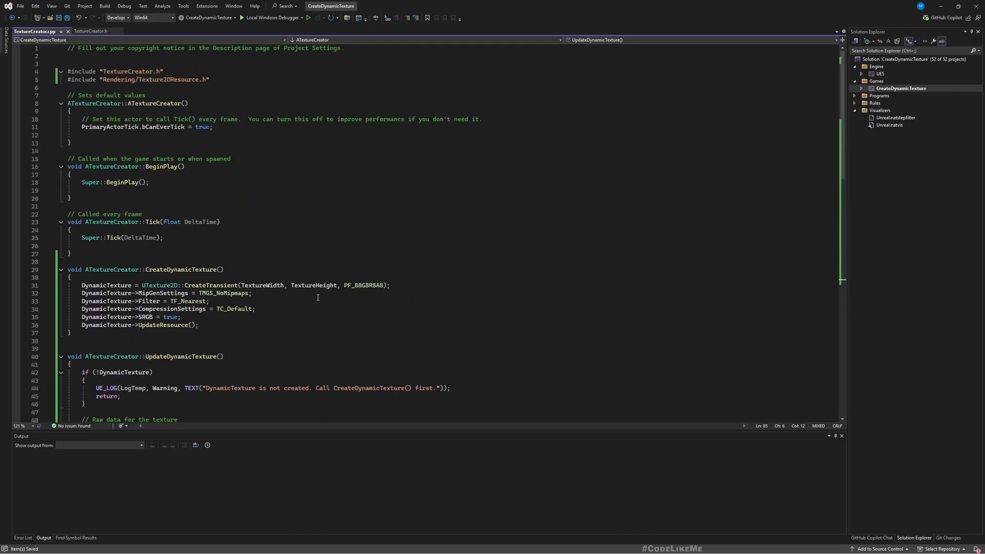
pyautogui.scroll(-3)
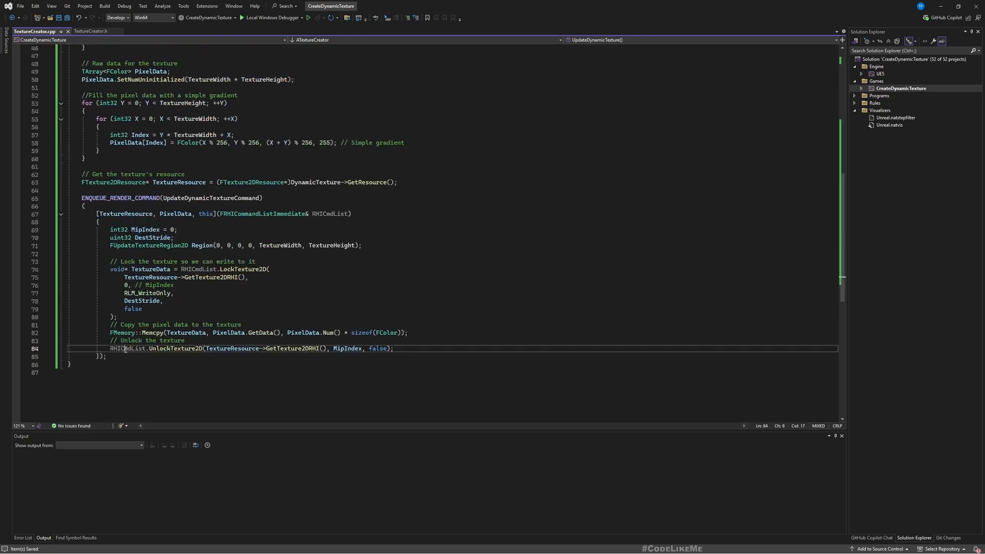
# - Highlight every use of RHICmdList in the render command's lock and unlock calls
pyautogui.doubleClick(127, 348)
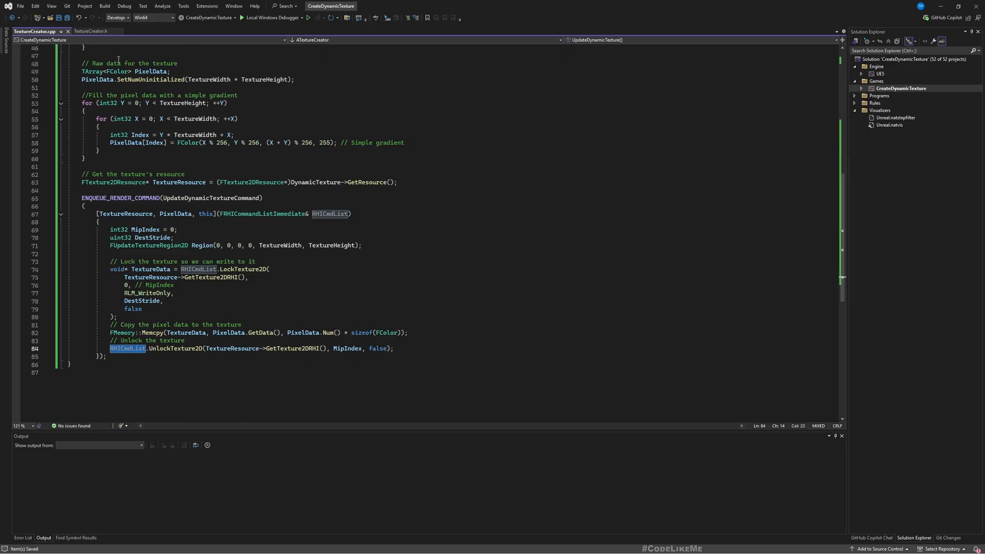
pyautogui.moveTo(452, 153)
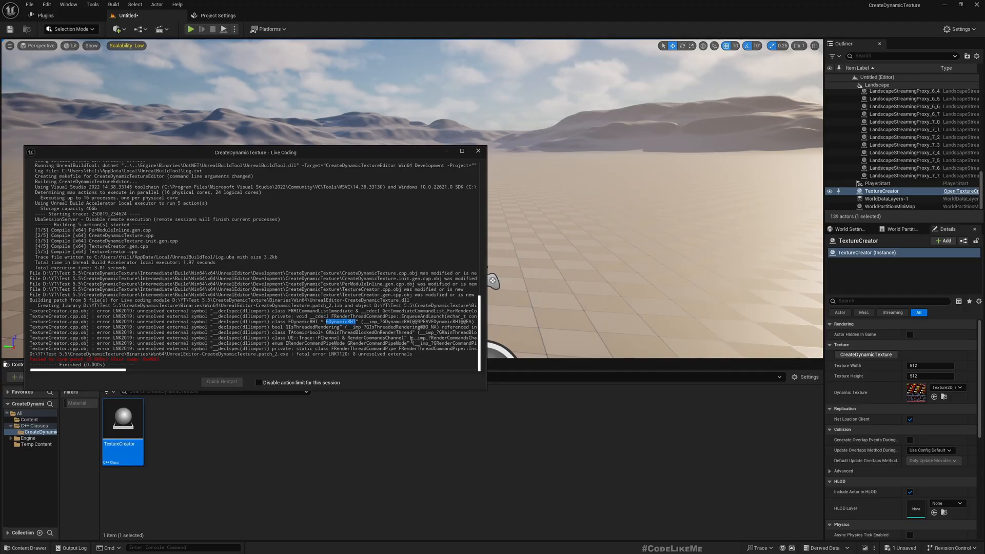
# - Search Google for GDynamicRHI and find the Unreal RHI module documentation results
pyautogui.click(477, 151)
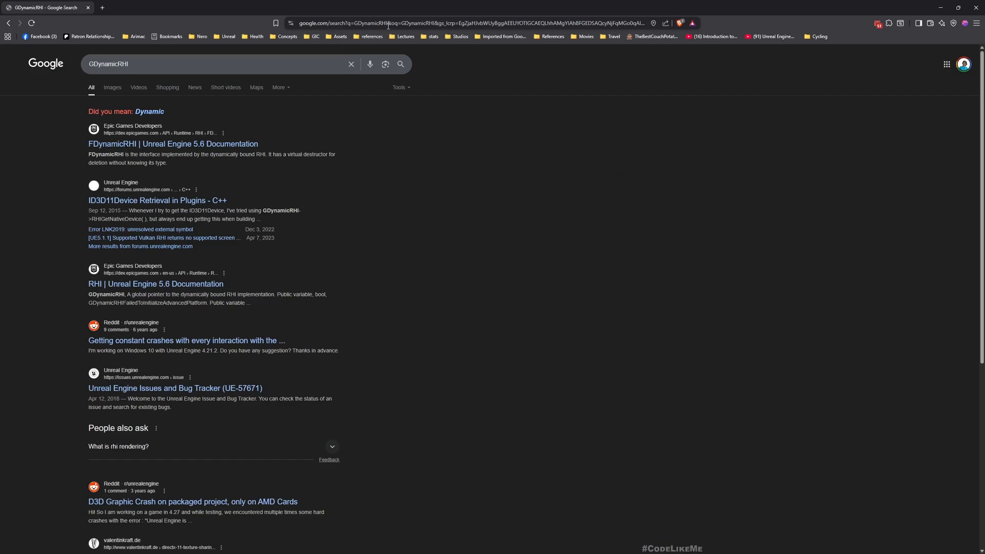
pyautogui.click(172, 144)
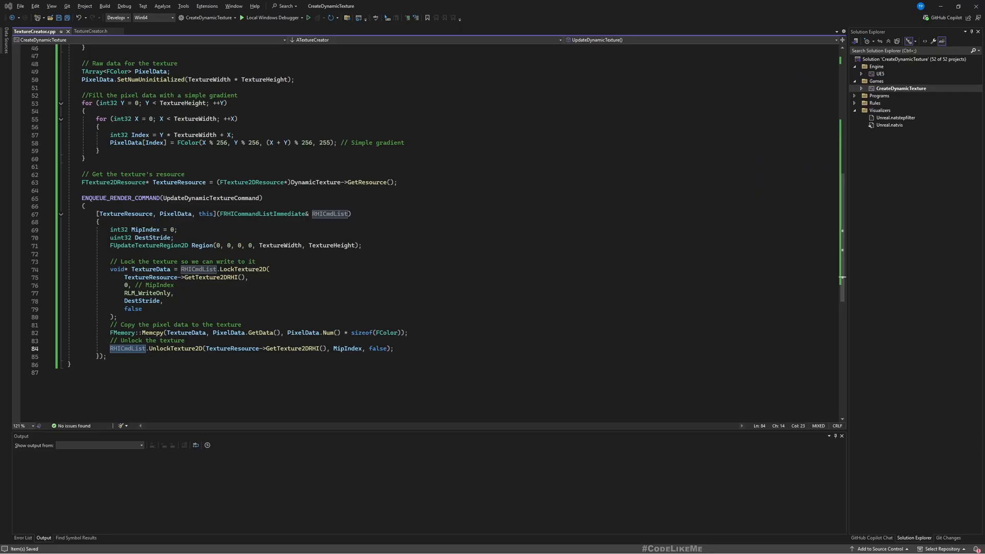
# - Add RHI and RenderCore as private dependencies in CreateDynamicTexture.Build.cs and save it for the Live Coding relink
pyautogui.click(861, 88)
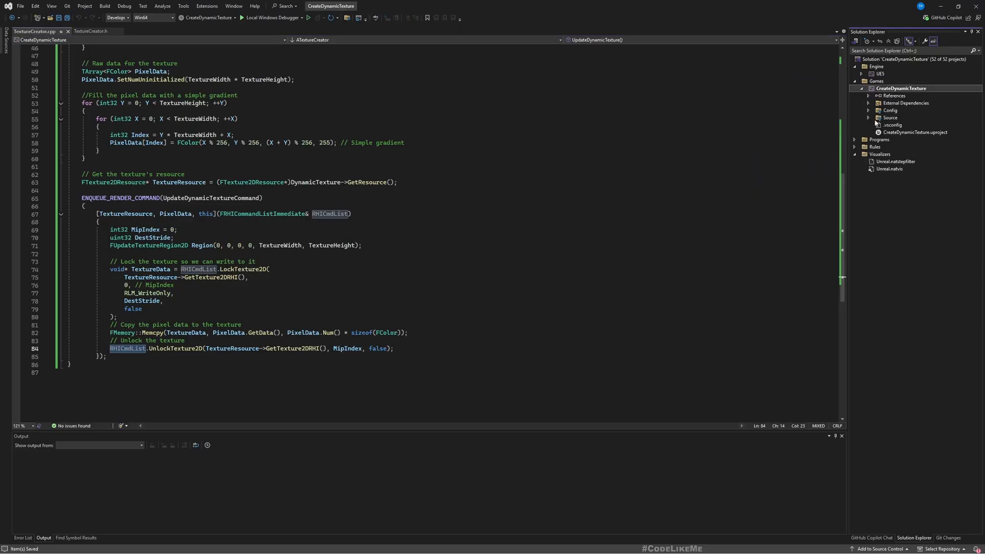
pyautogui.click(869, 117)
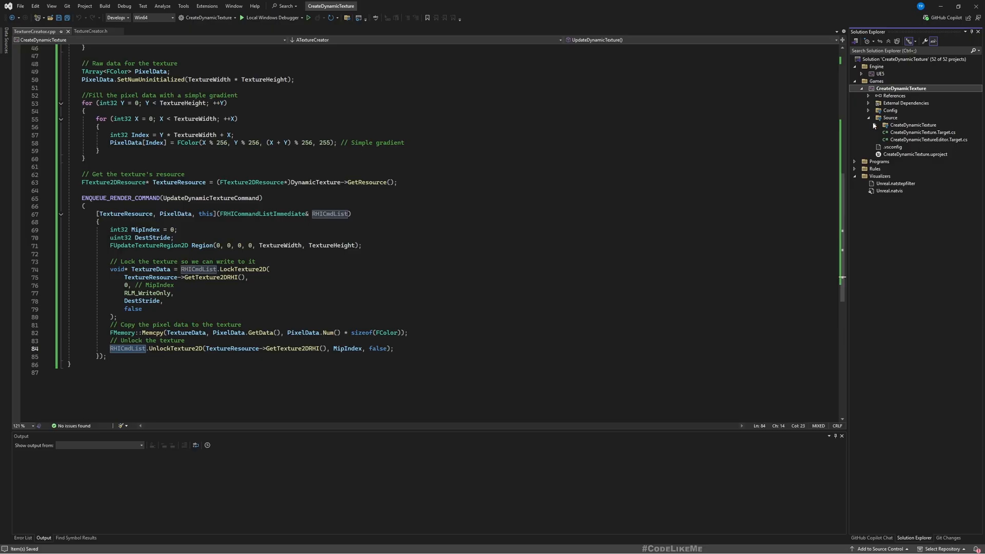
pyautogui.click(882, 125)
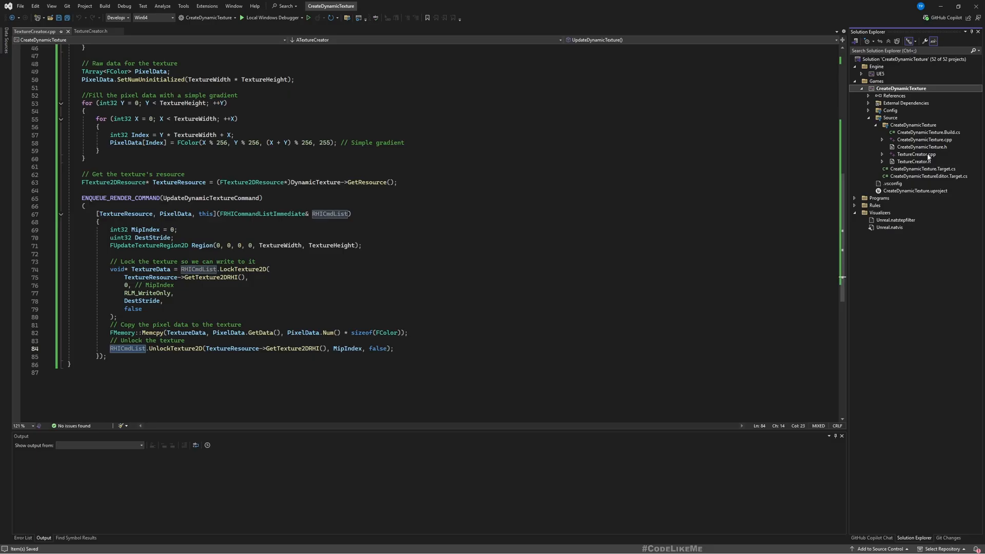
pyautogui.click(927, 132)
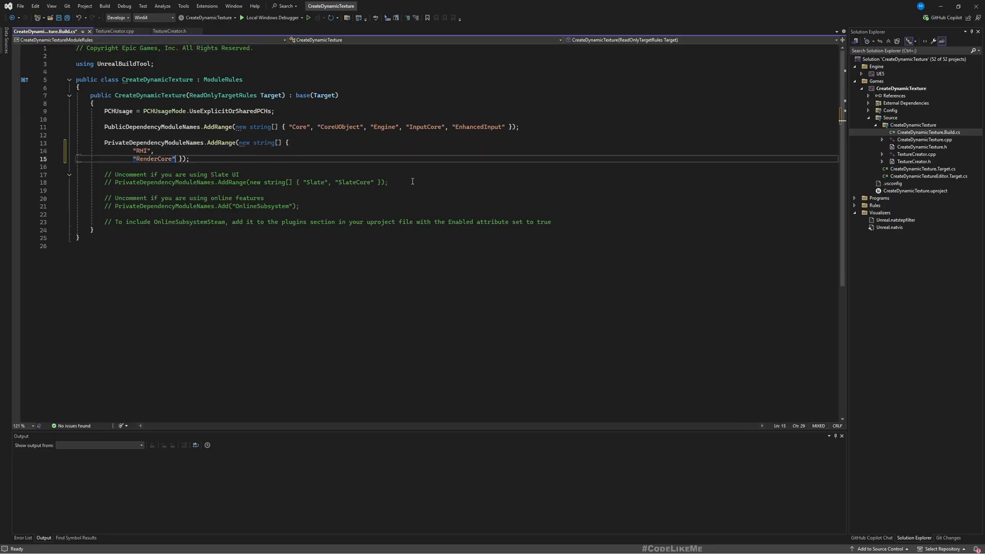
pyautogui.press('ctrl+s')
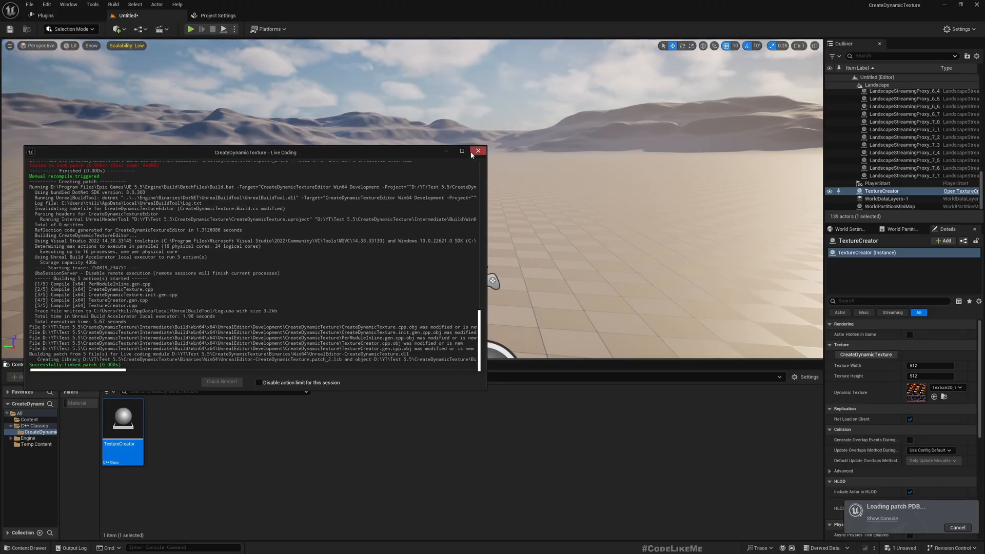
# - Close the Live Coding log and reselect an actor to refresh TextureCreator's Details panel
pyautogui.click(478, 151)
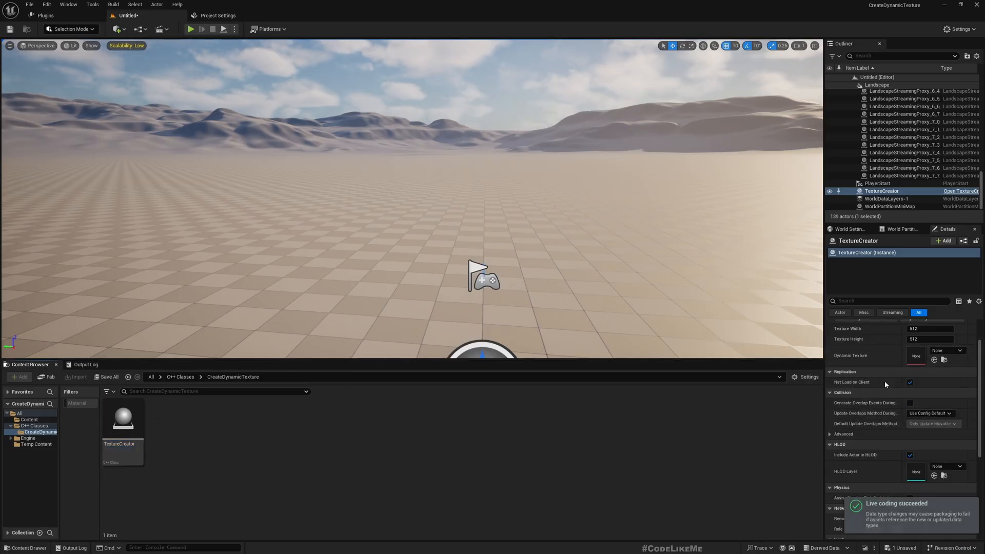
pyautogui.click(877, 183)
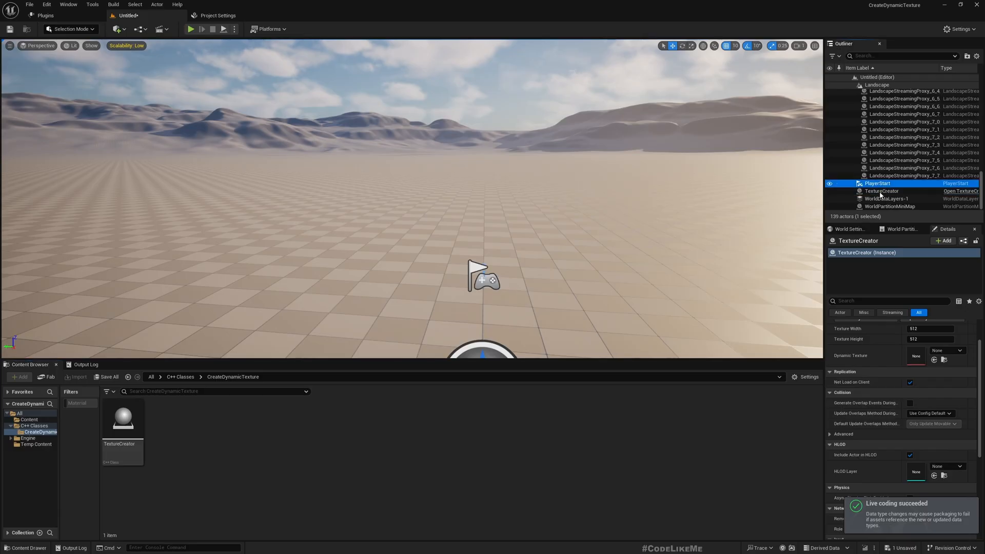
pyautogui.moveTo(897, 199)
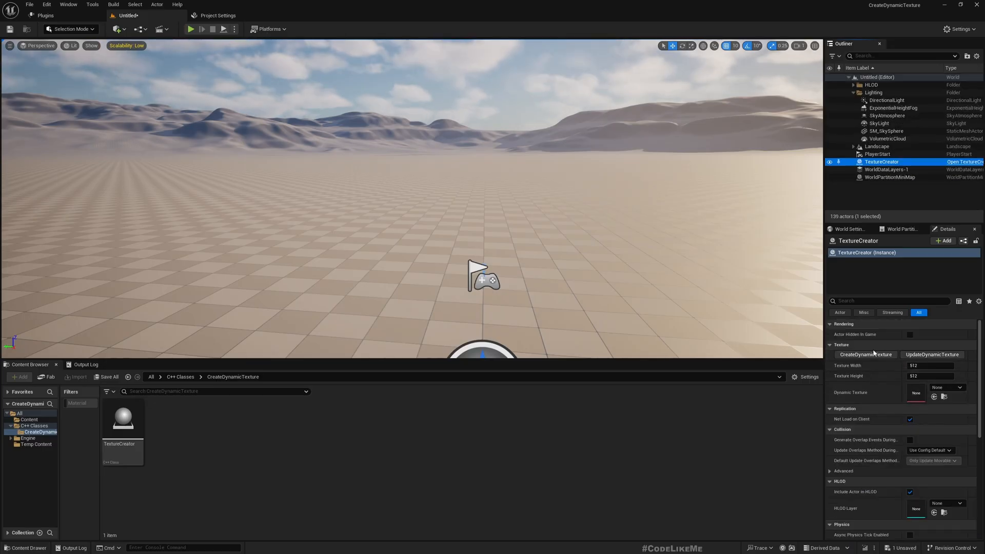
pyautogui.moveTo(933, 354)
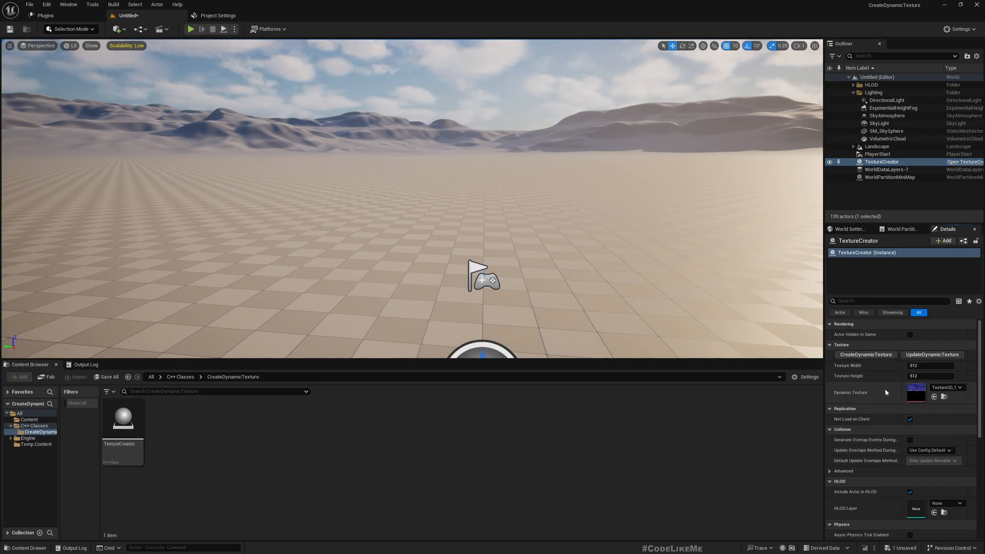
pyautogui.moveTo(933, 354)
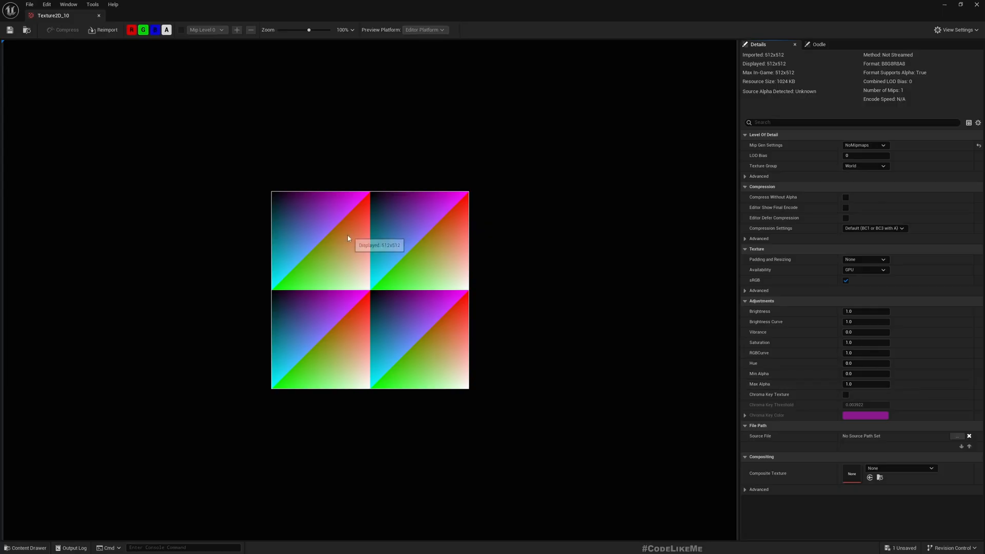
pyautogui.moveTo(298, 288)
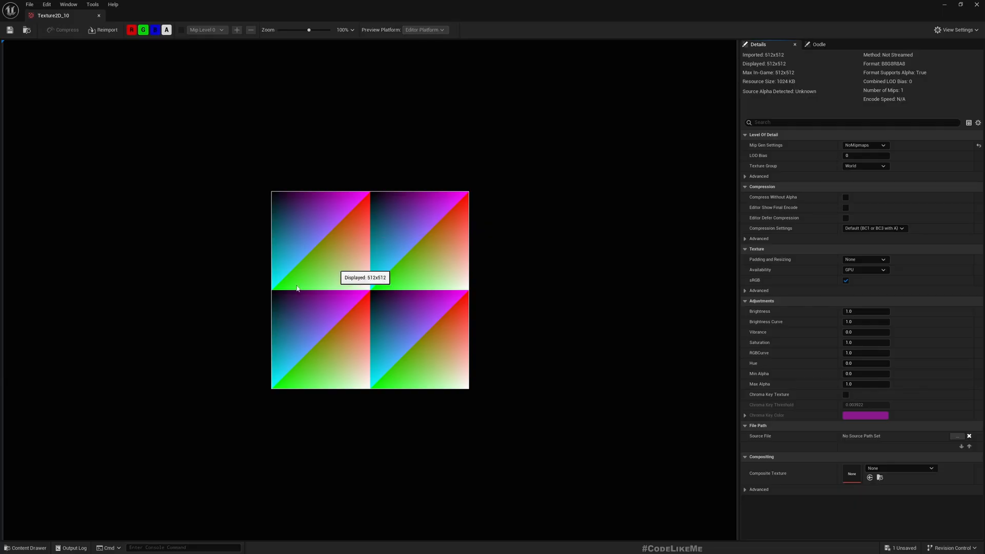
pyautogui.moveTo(361, 254)
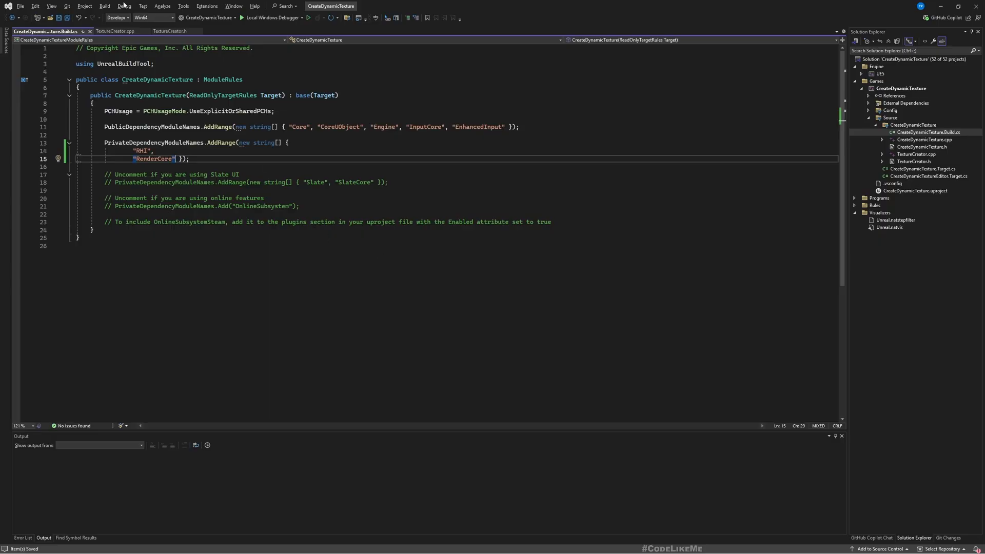
# - Return to the level editor showing the 512x512 gradient texture on TextureCreator
pyautogui.click(116, 30)
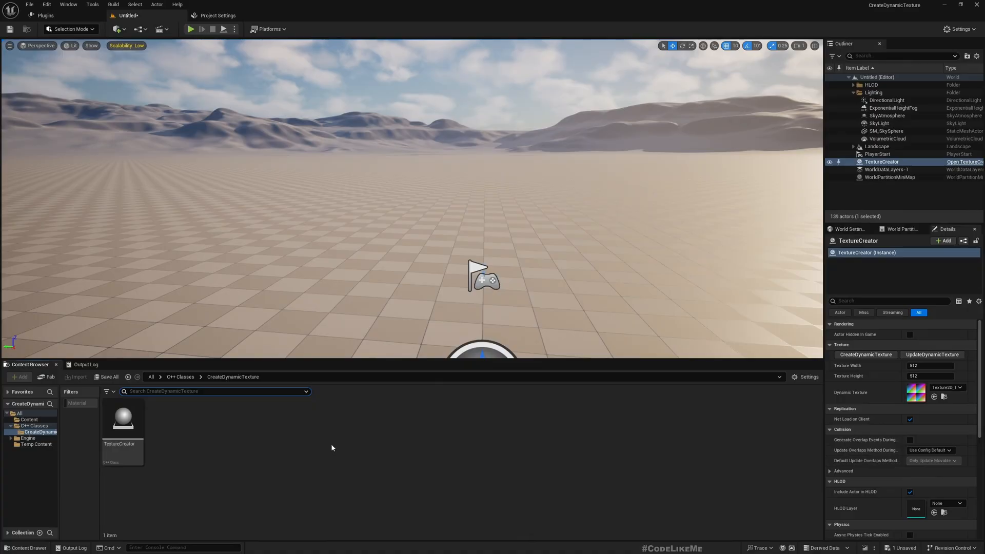
pyautogui.moveTo(400, 304)
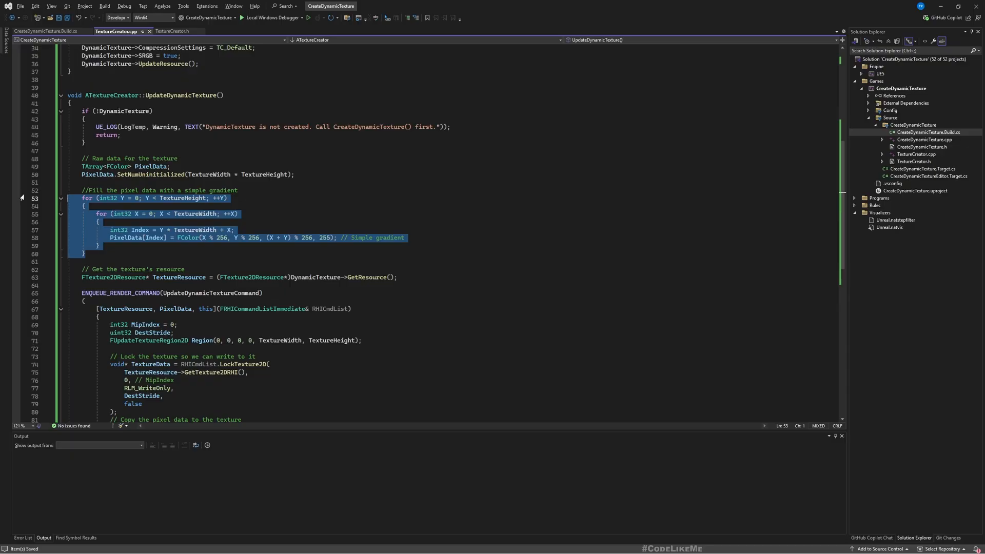
# - Edit the gradient pixel-fill loop in UpdateDynamicTexture and recompile it live into the editor
pyautogui.click(127, 257)
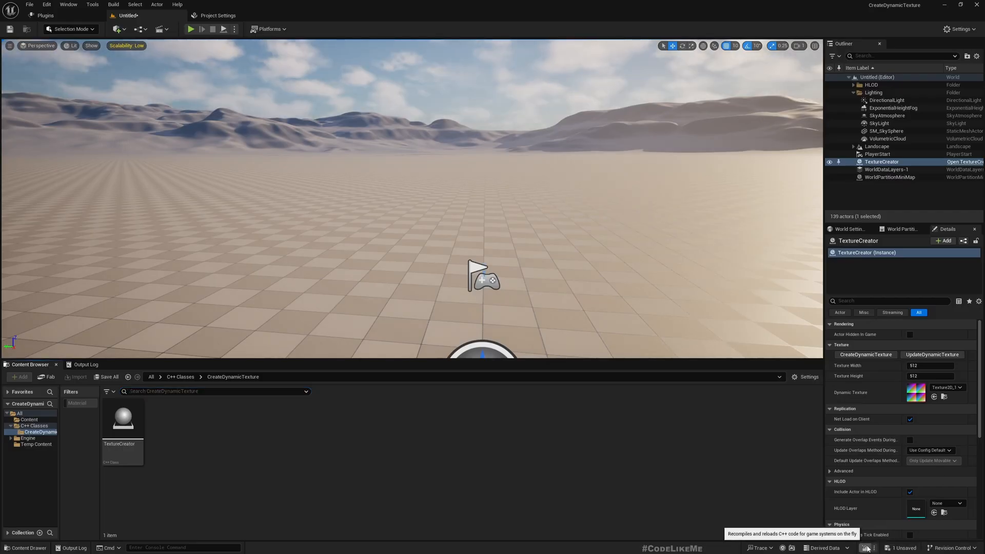
pyautogui.click(869, 548)
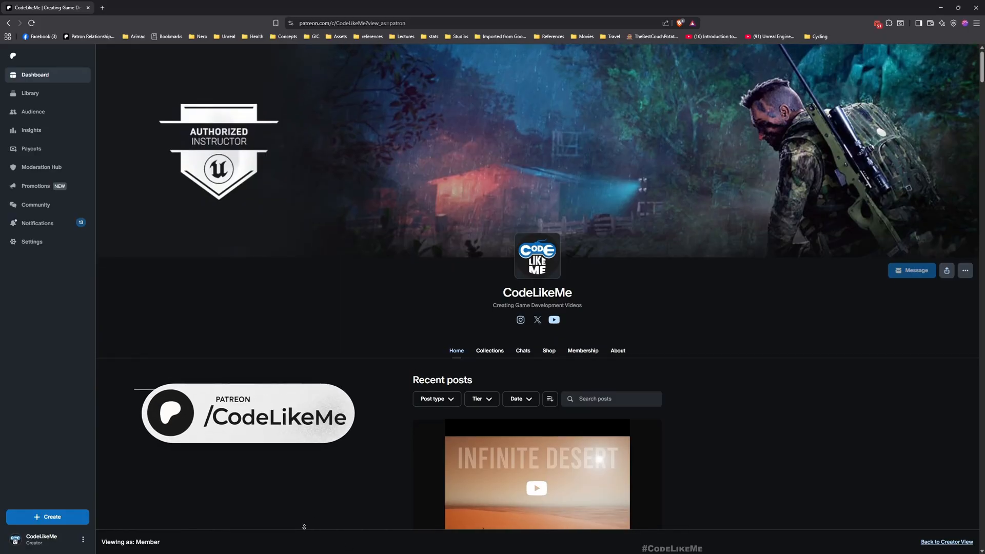
pyautogui.scroll(-3)
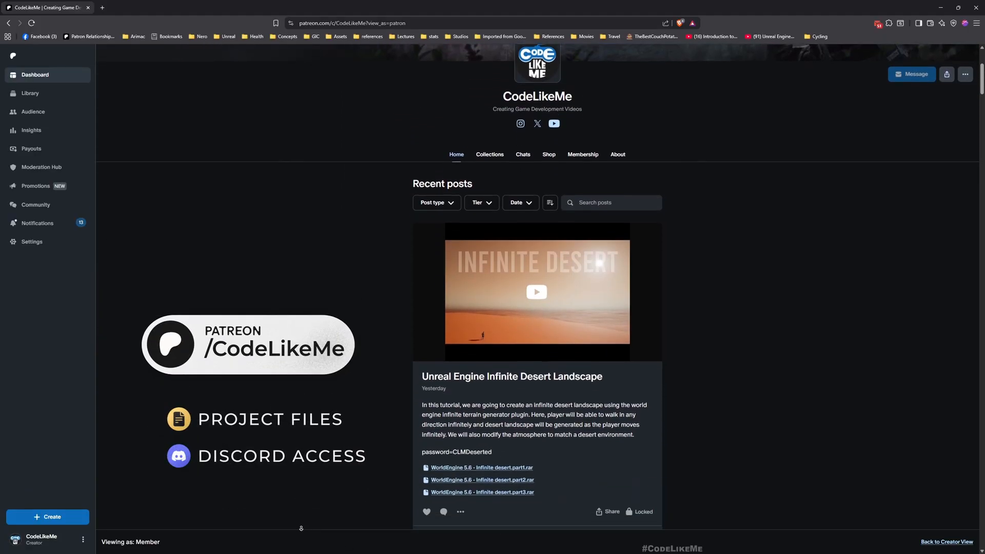
pyautogui.scroll(-3)
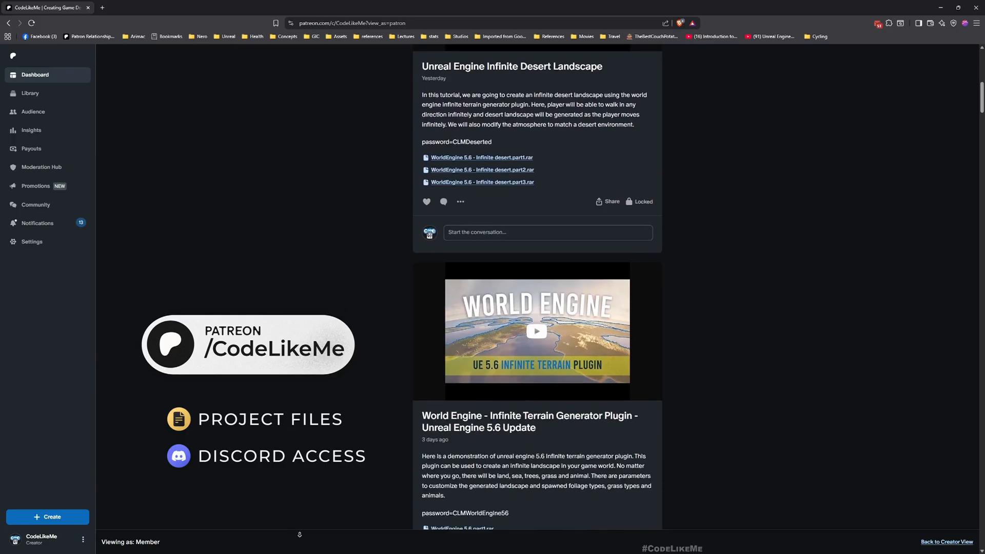
pyautogui.scroll(-3)
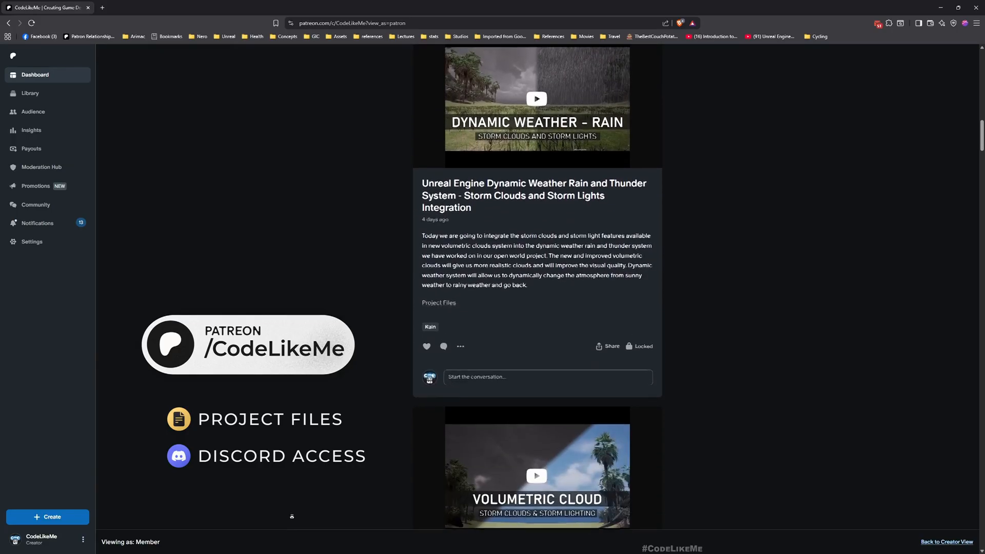
pyautogui.scroll(-3)
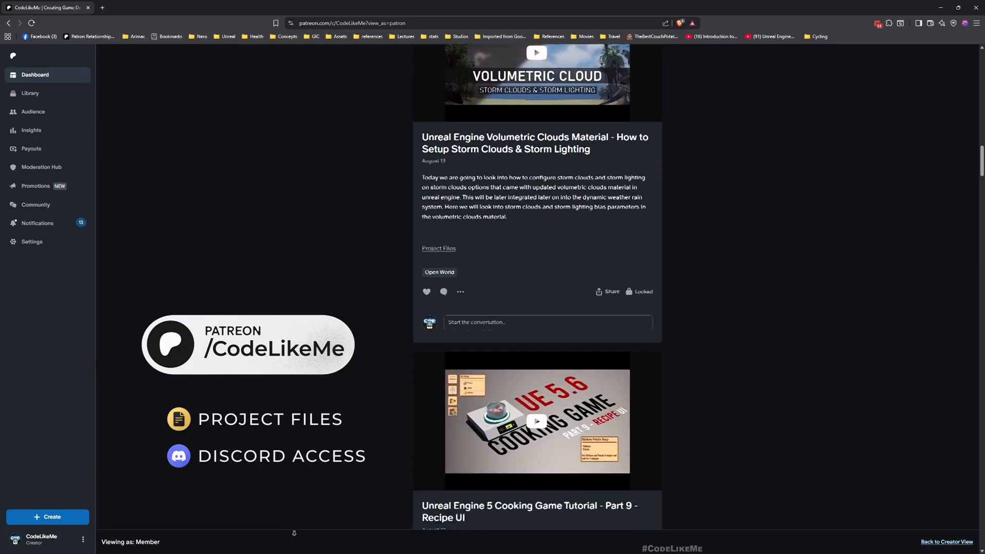
pyautogui.scroll(-3)
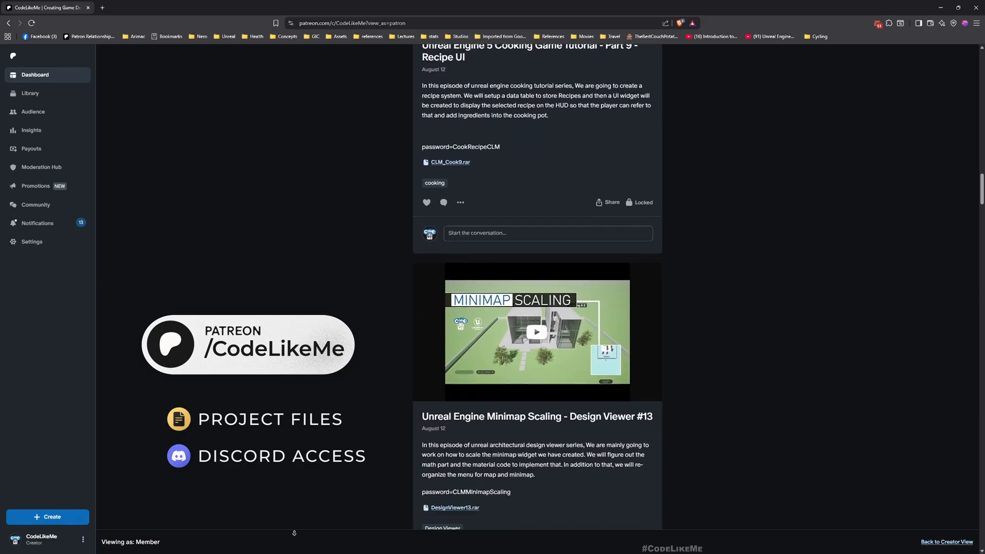
pyautogui.scroll(-3)
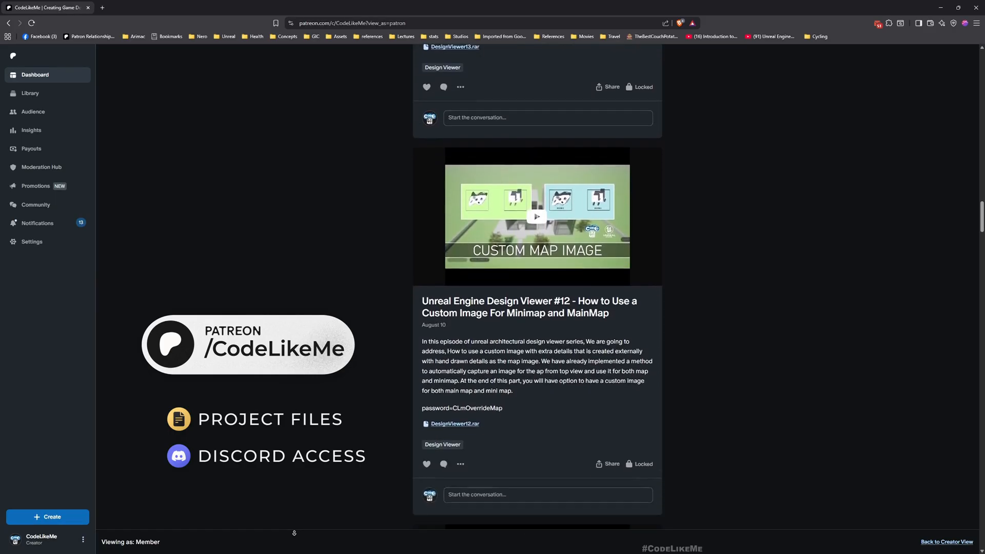
pyautogui.scroll(-3)
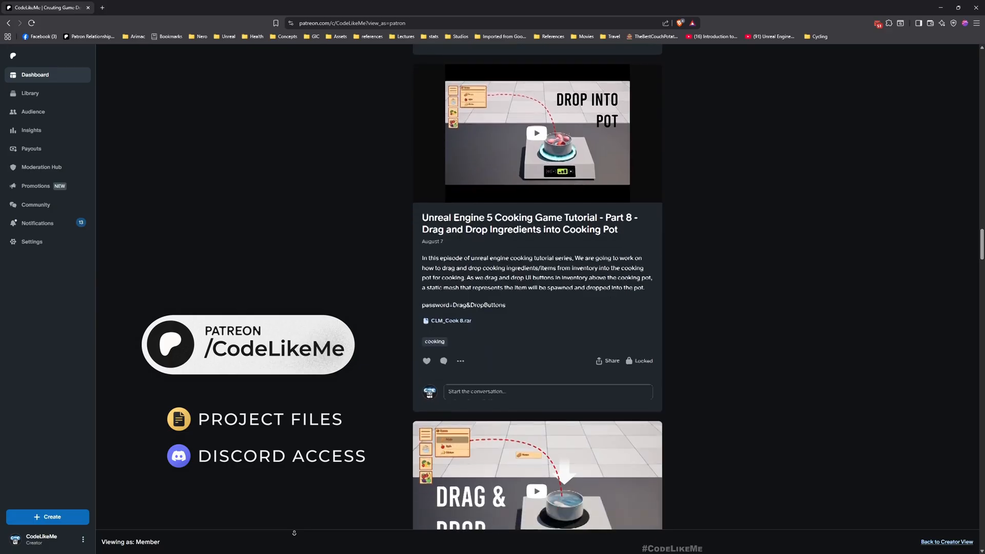
pyautogui.scroll(-3)
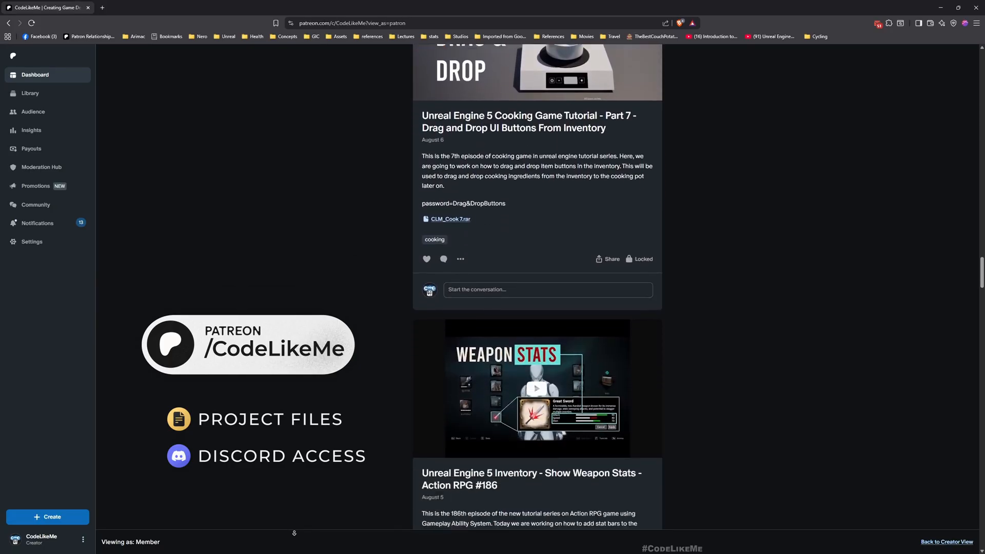
pyautogui.scroll(-3)
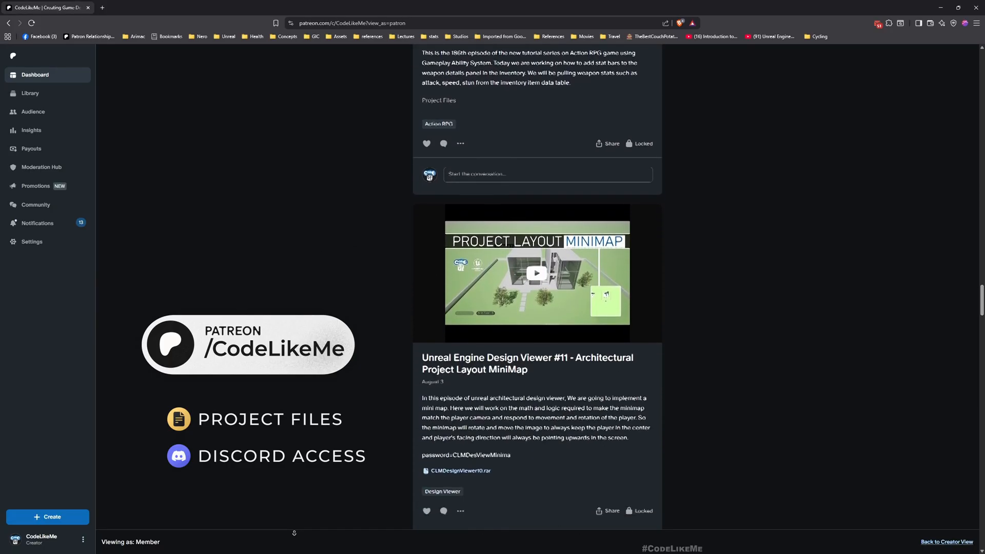
pyautogui.scroll(-3)
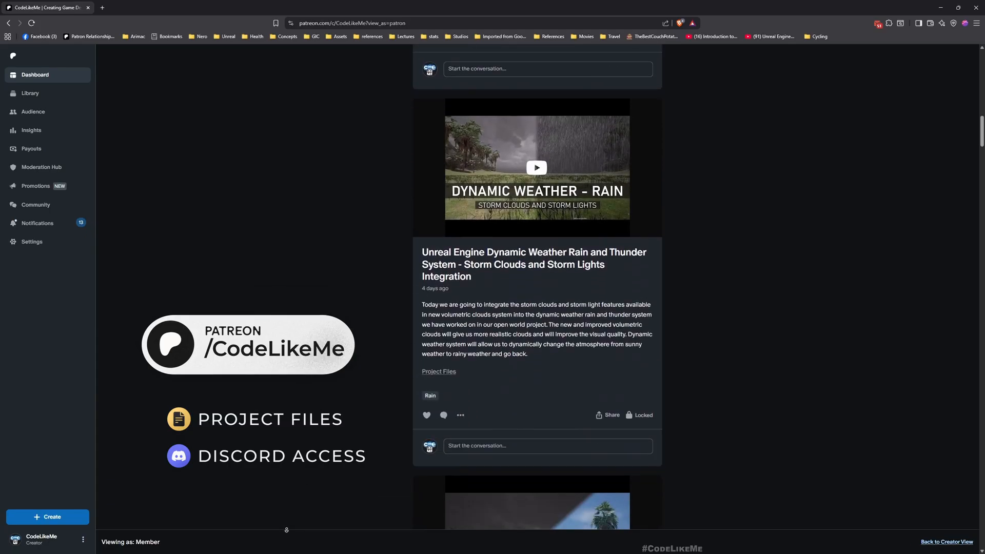
pyautogui.scroll(-3)
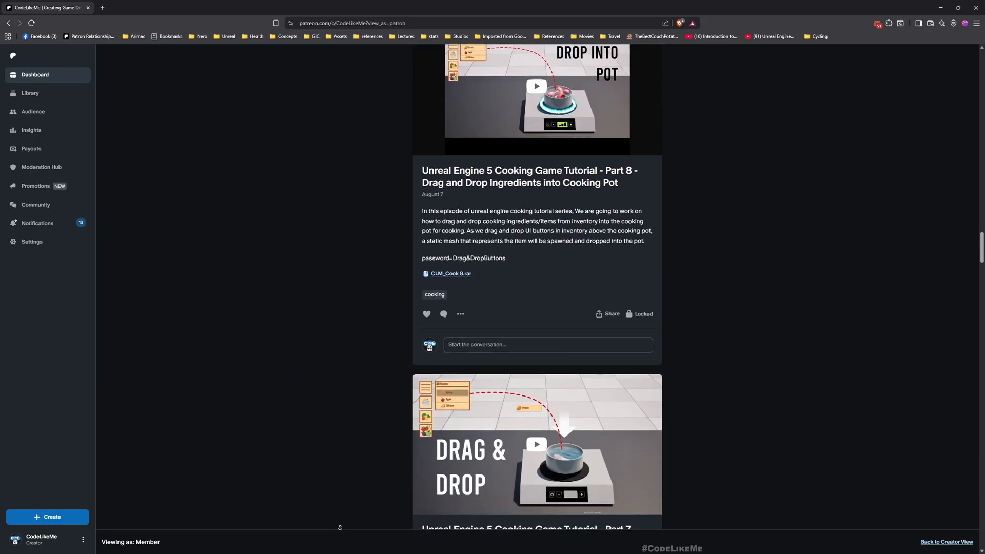
pyautogui.scroll(-3)
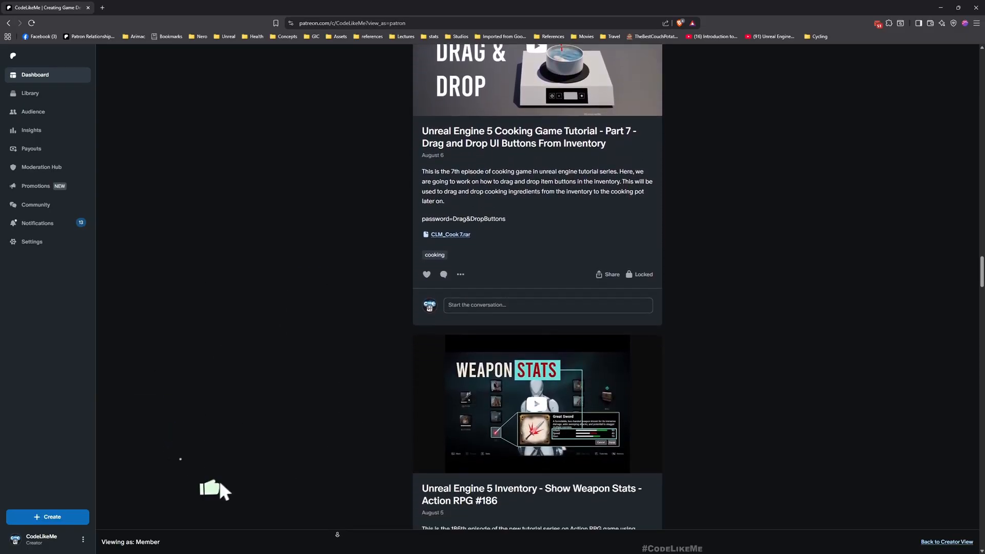
pyautogui.scroll(-3)
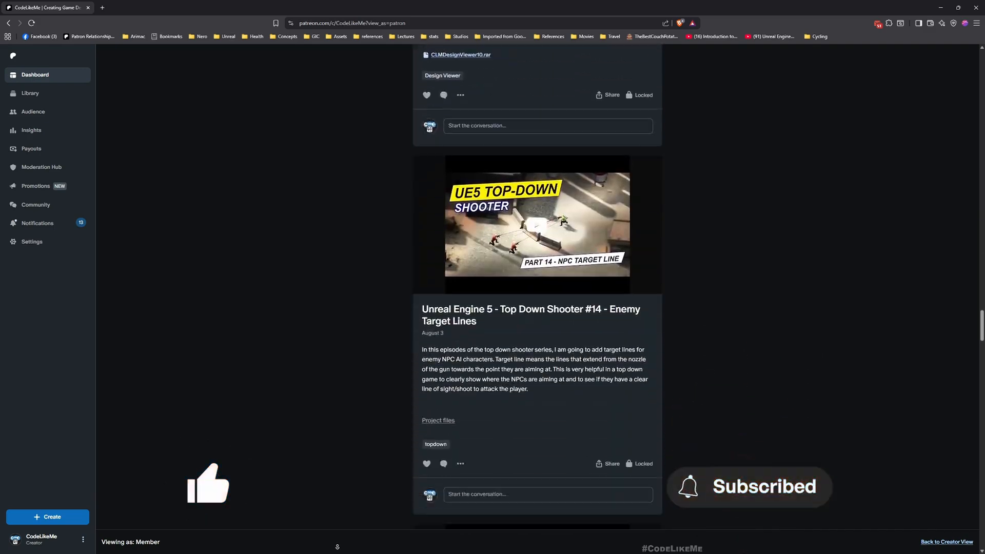